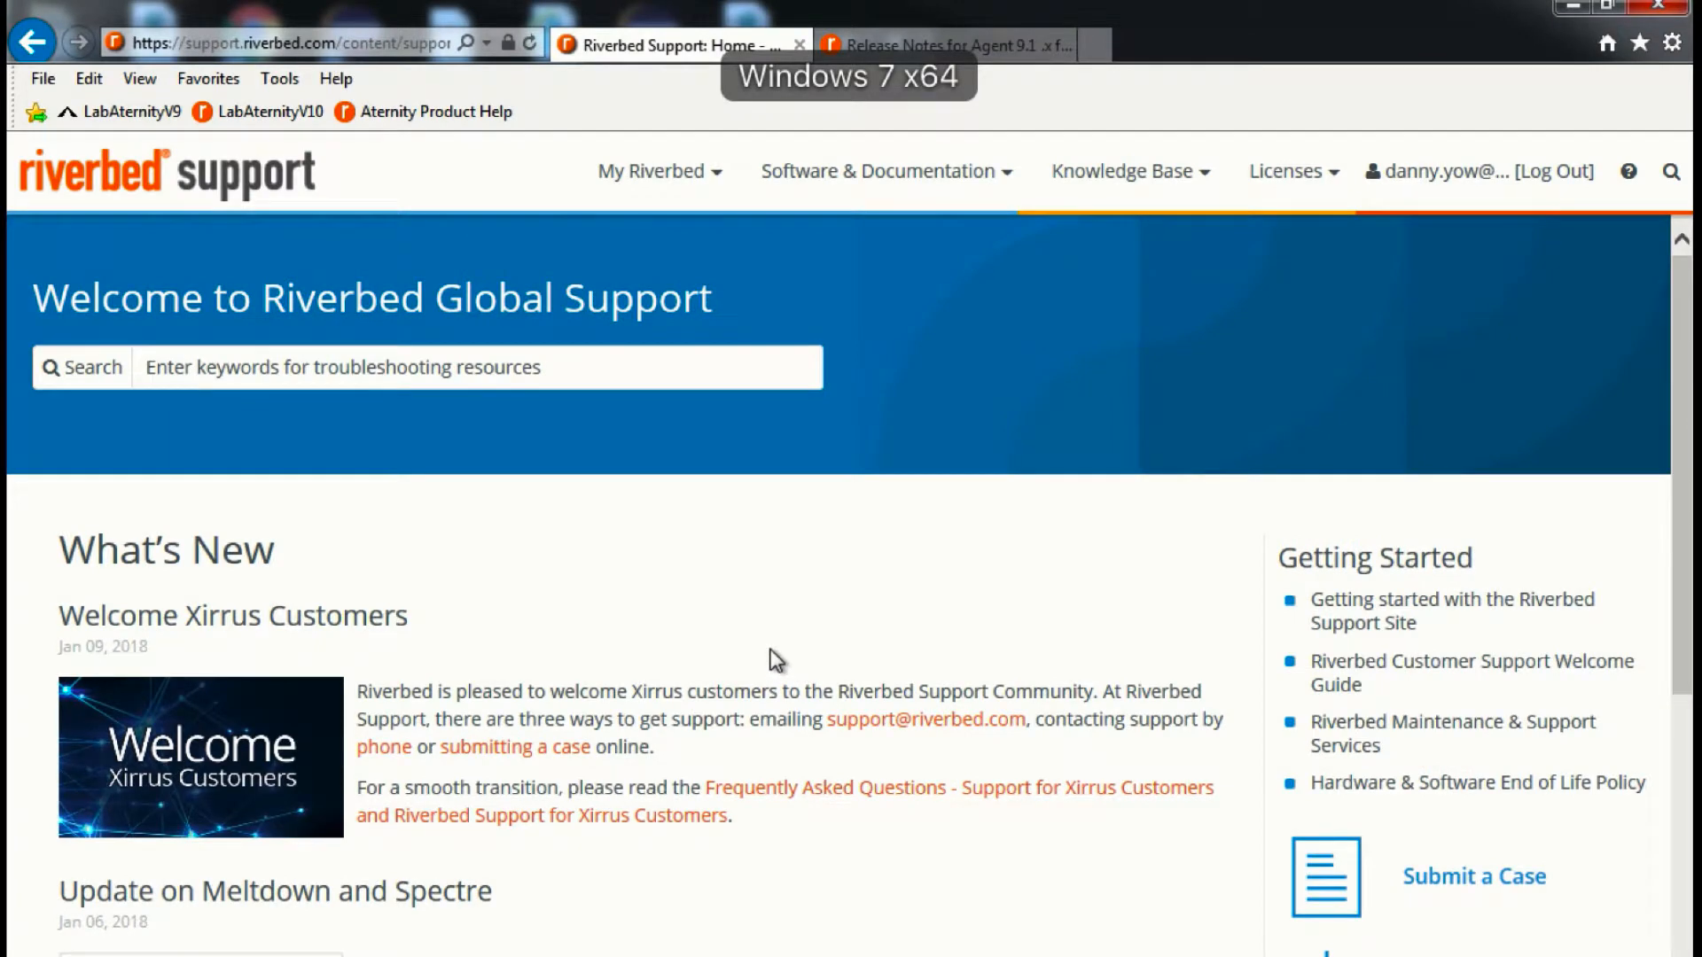
mouse_move(890, 149)
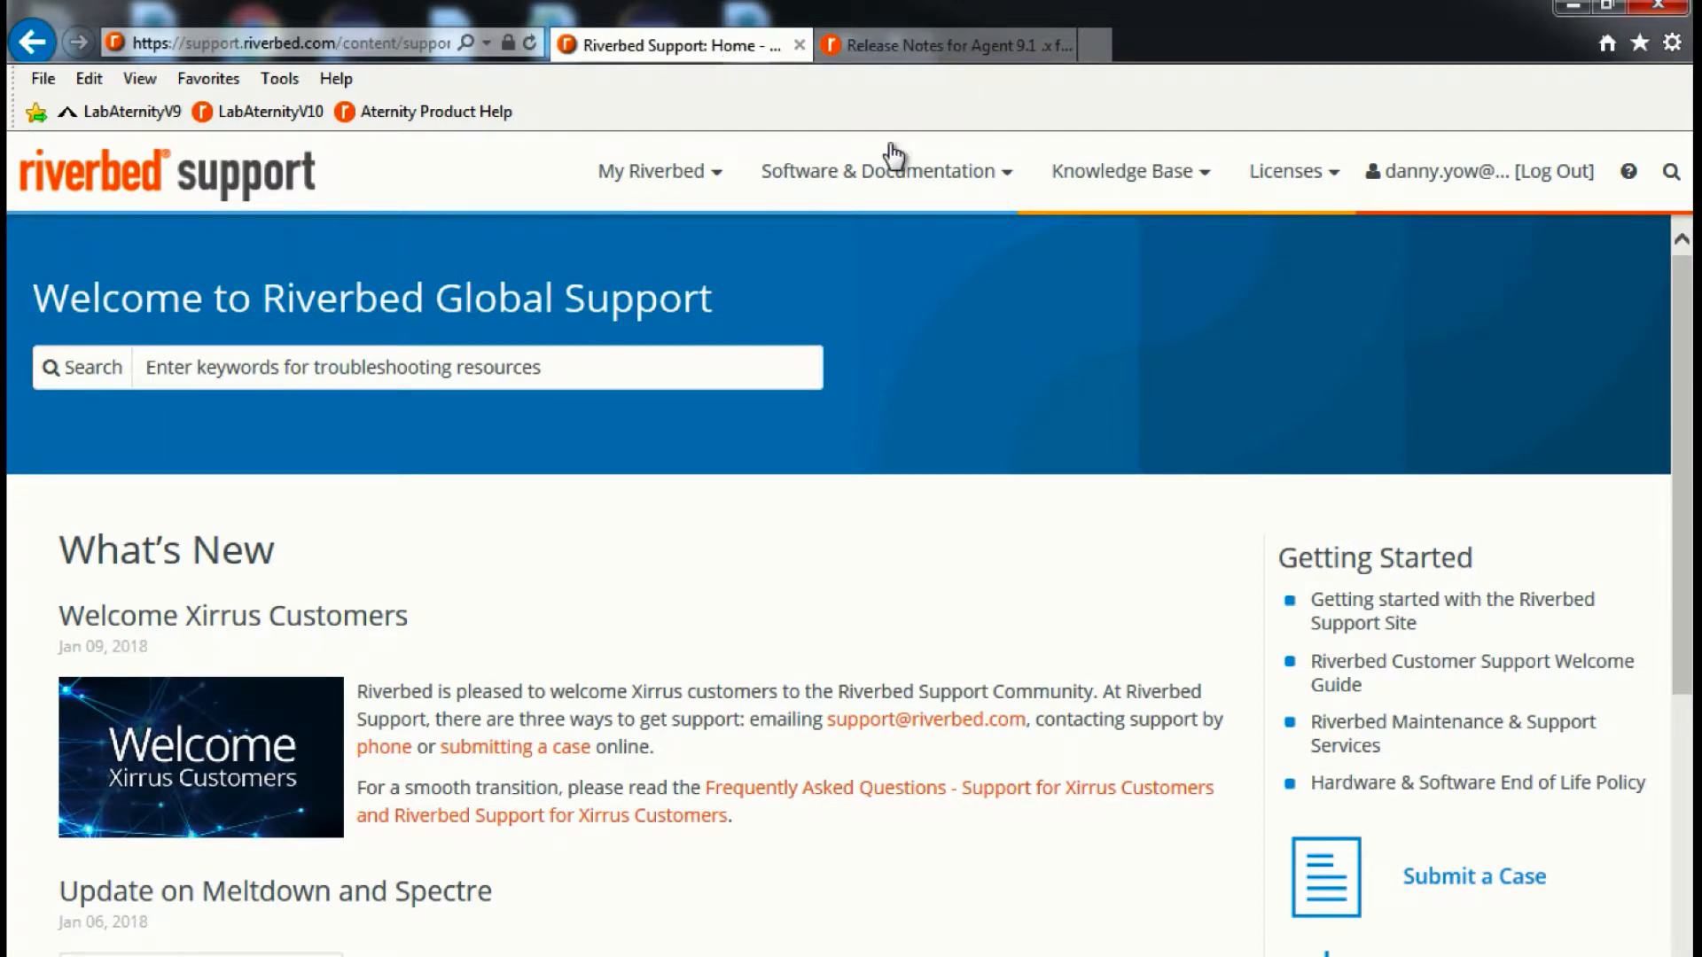
- Navigate Software & Documentation > SteelCentral APM > SteelCentral Aternity and select the Aternity Agent component
click(881, 170)
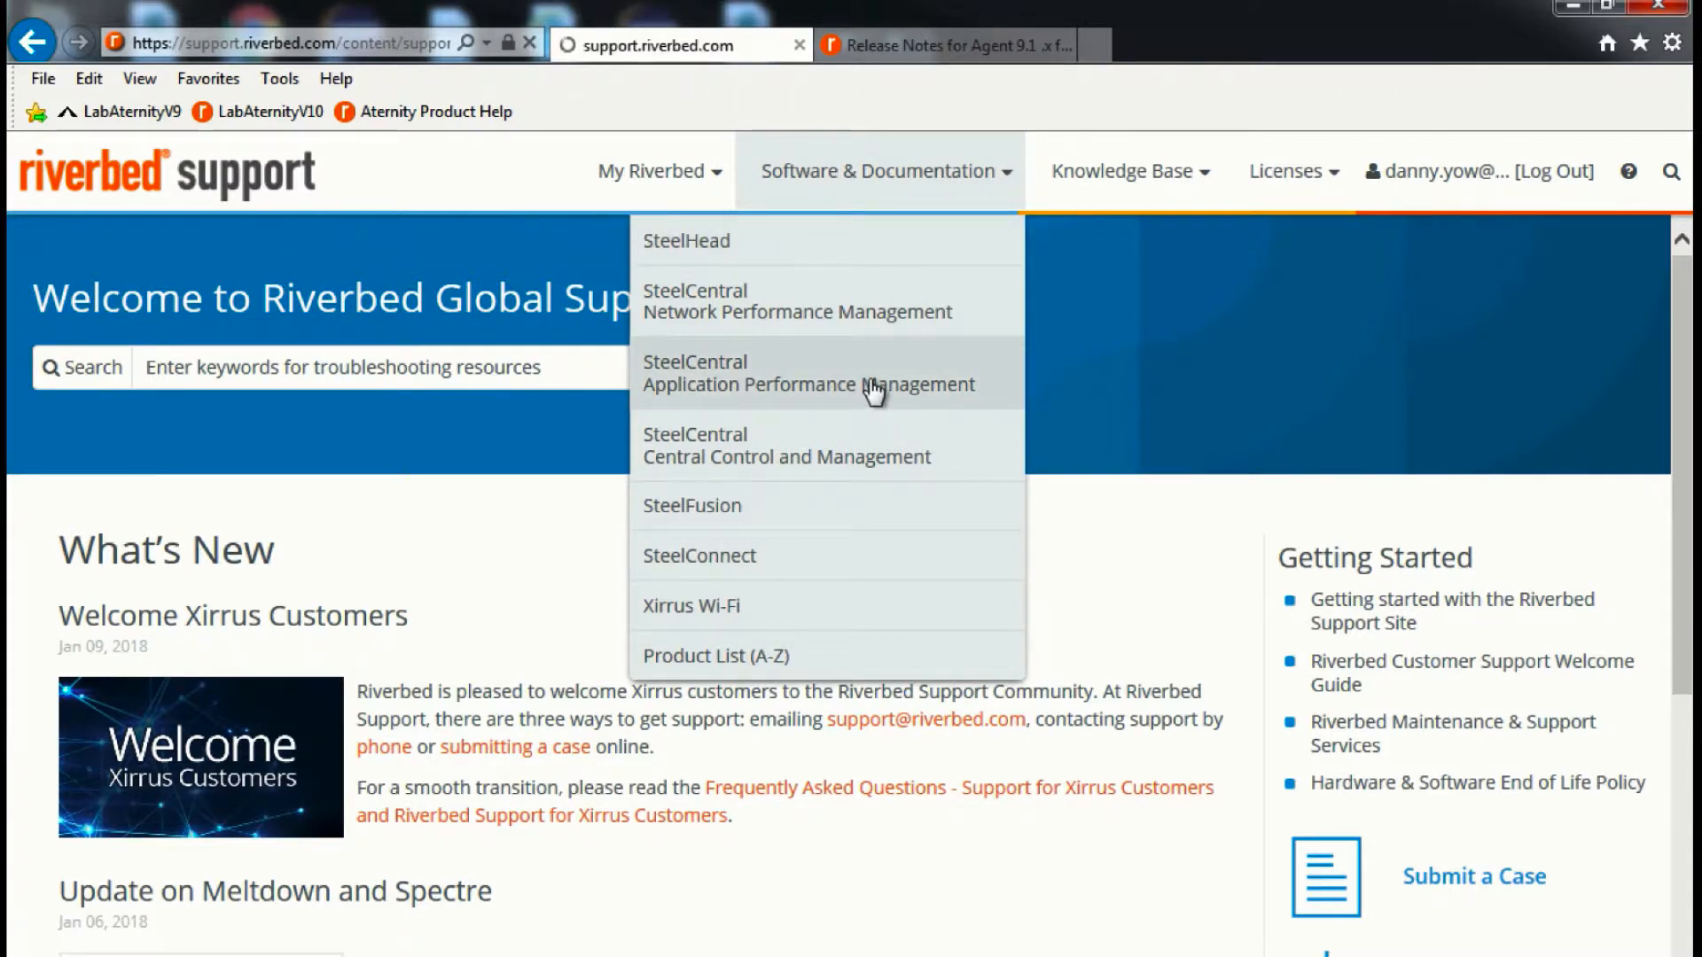
click(808, 384)
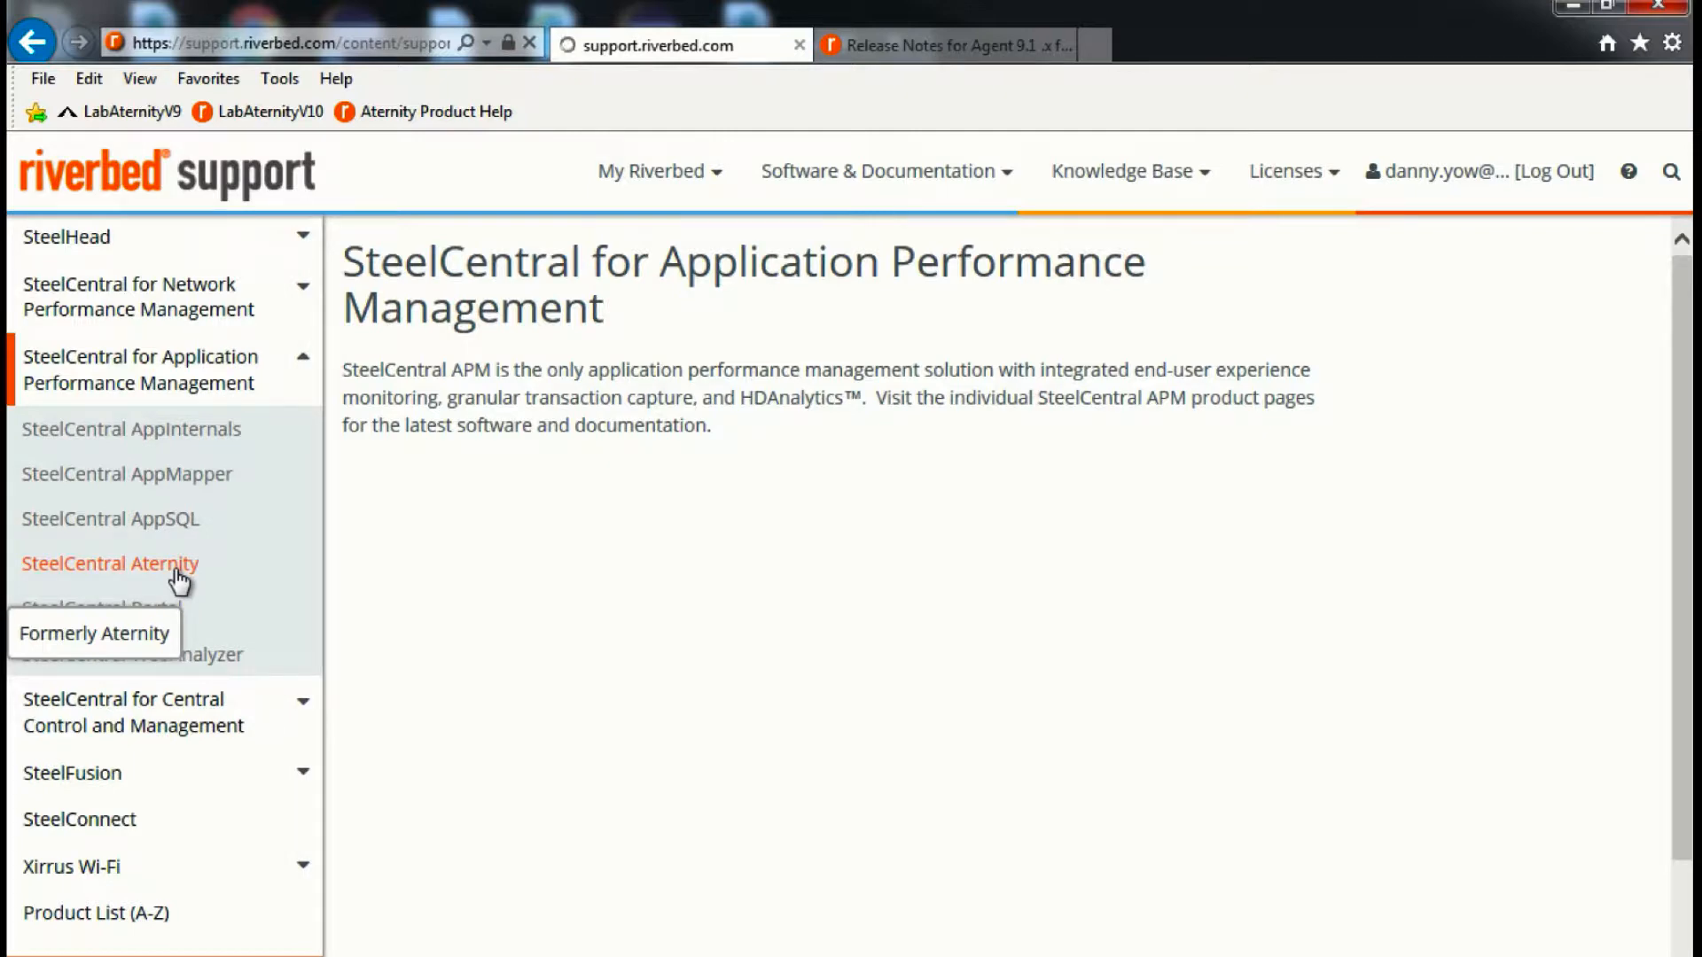
click(108, 564)
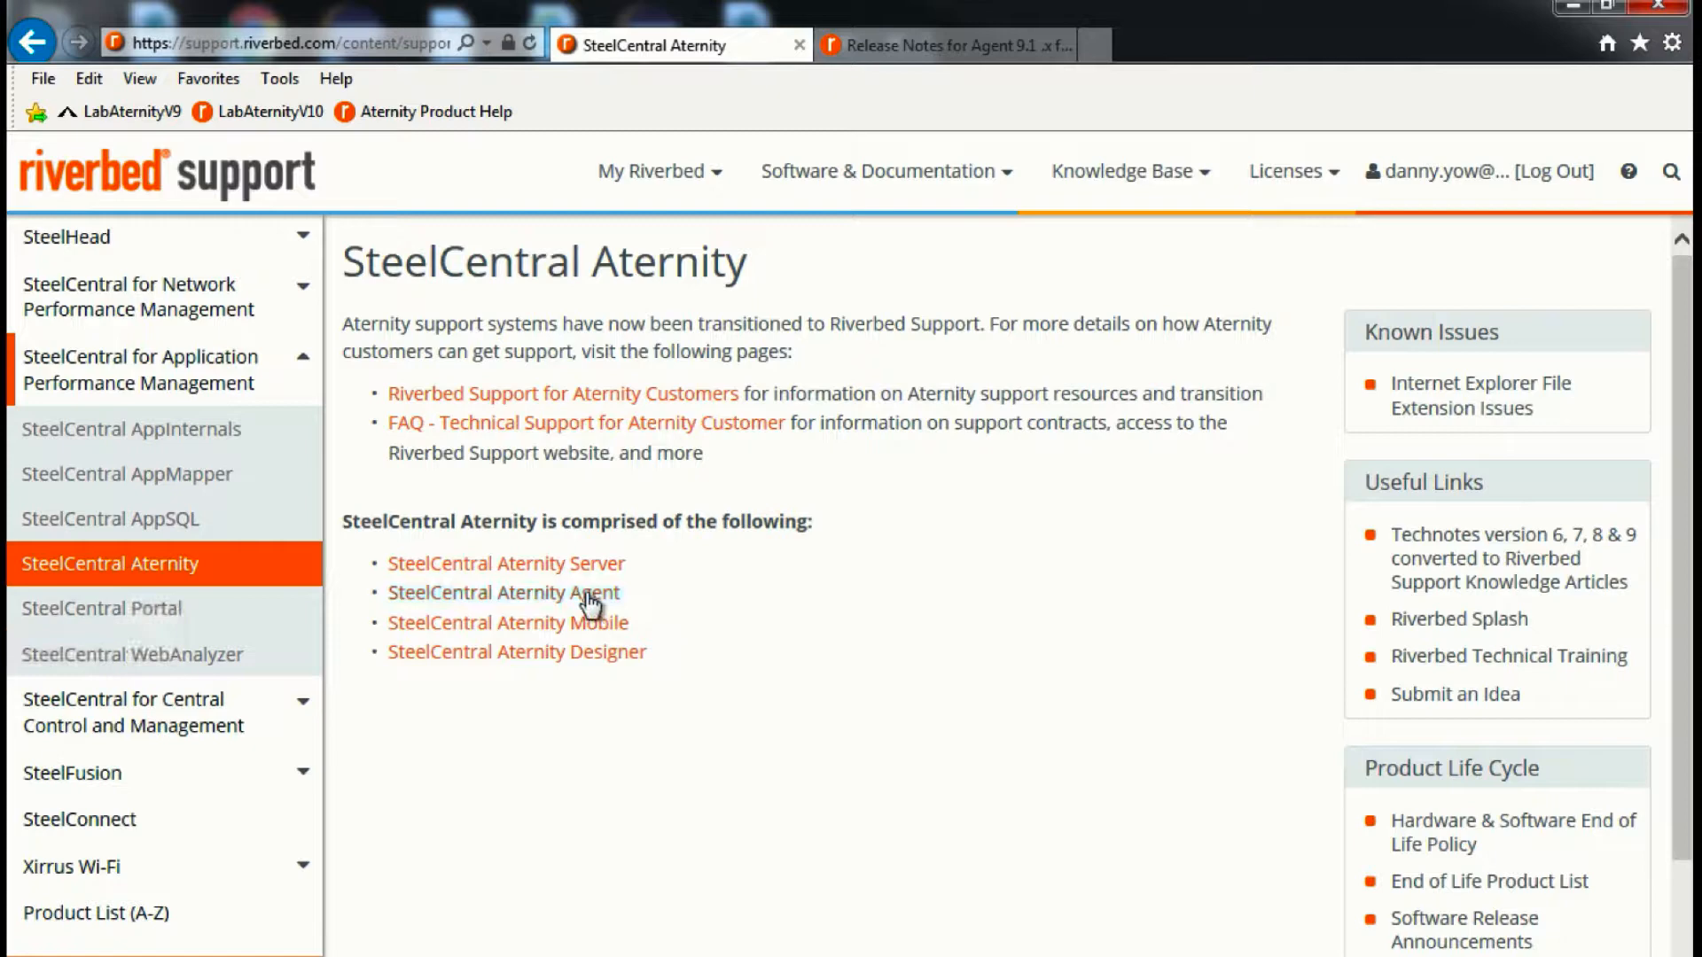
click(502, 592)
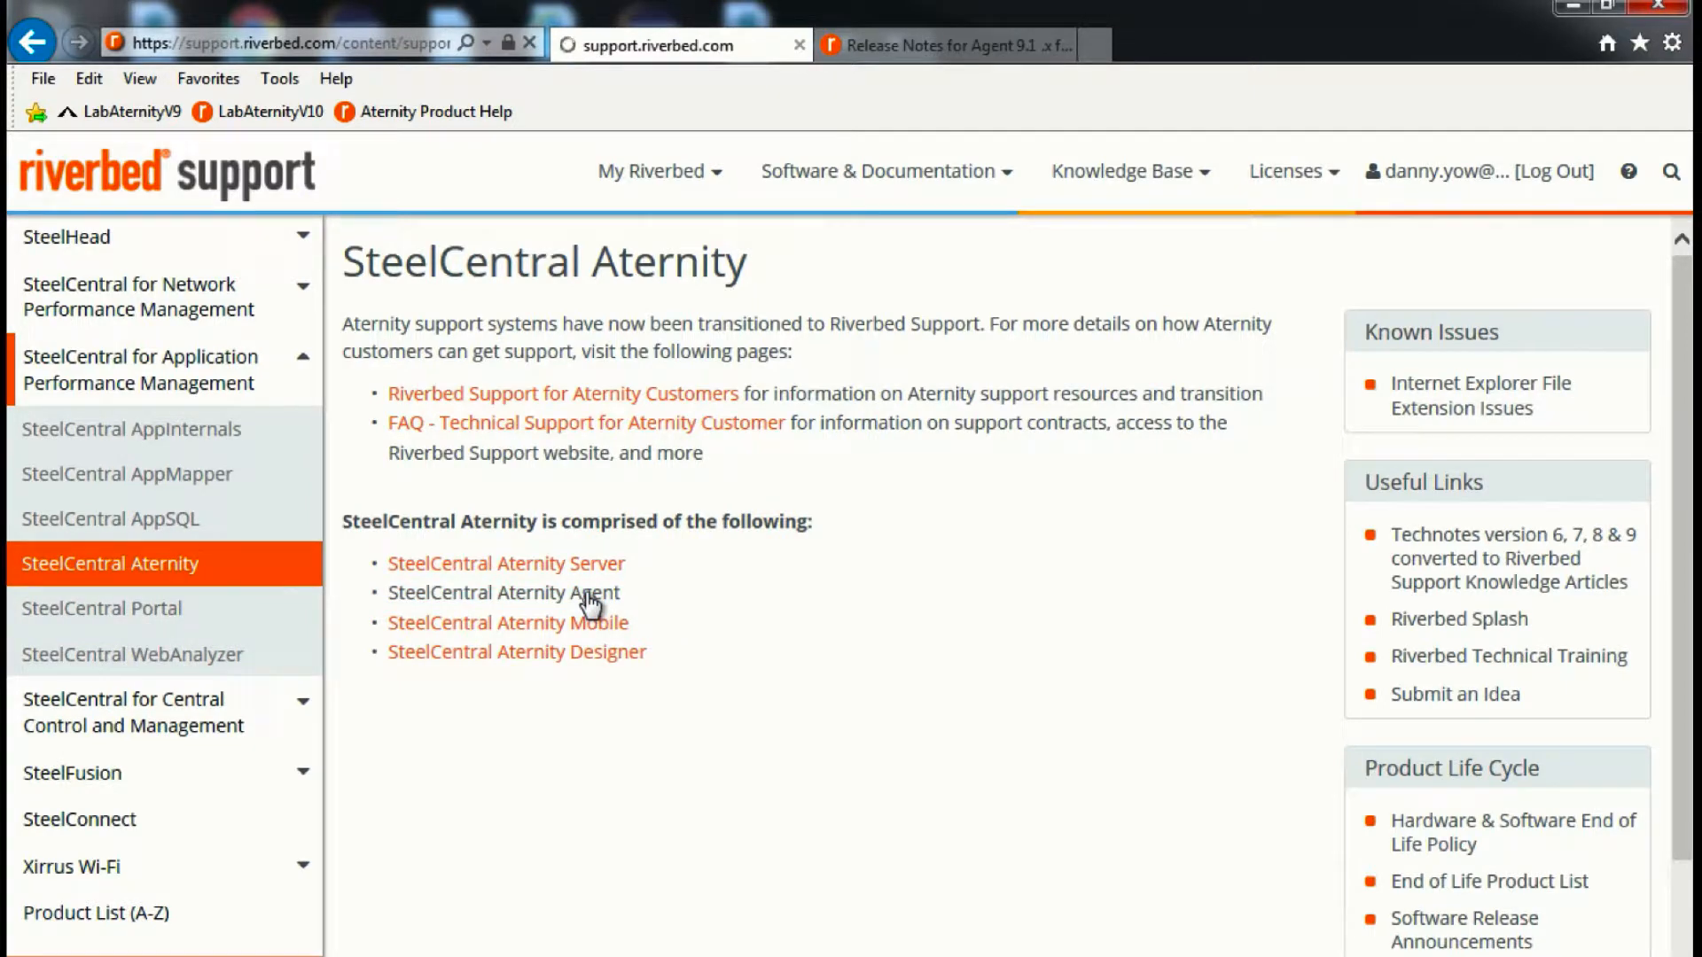
- Show the Aternity Agent downloads with Display Version kept at 9.1.7
click(501, 593)
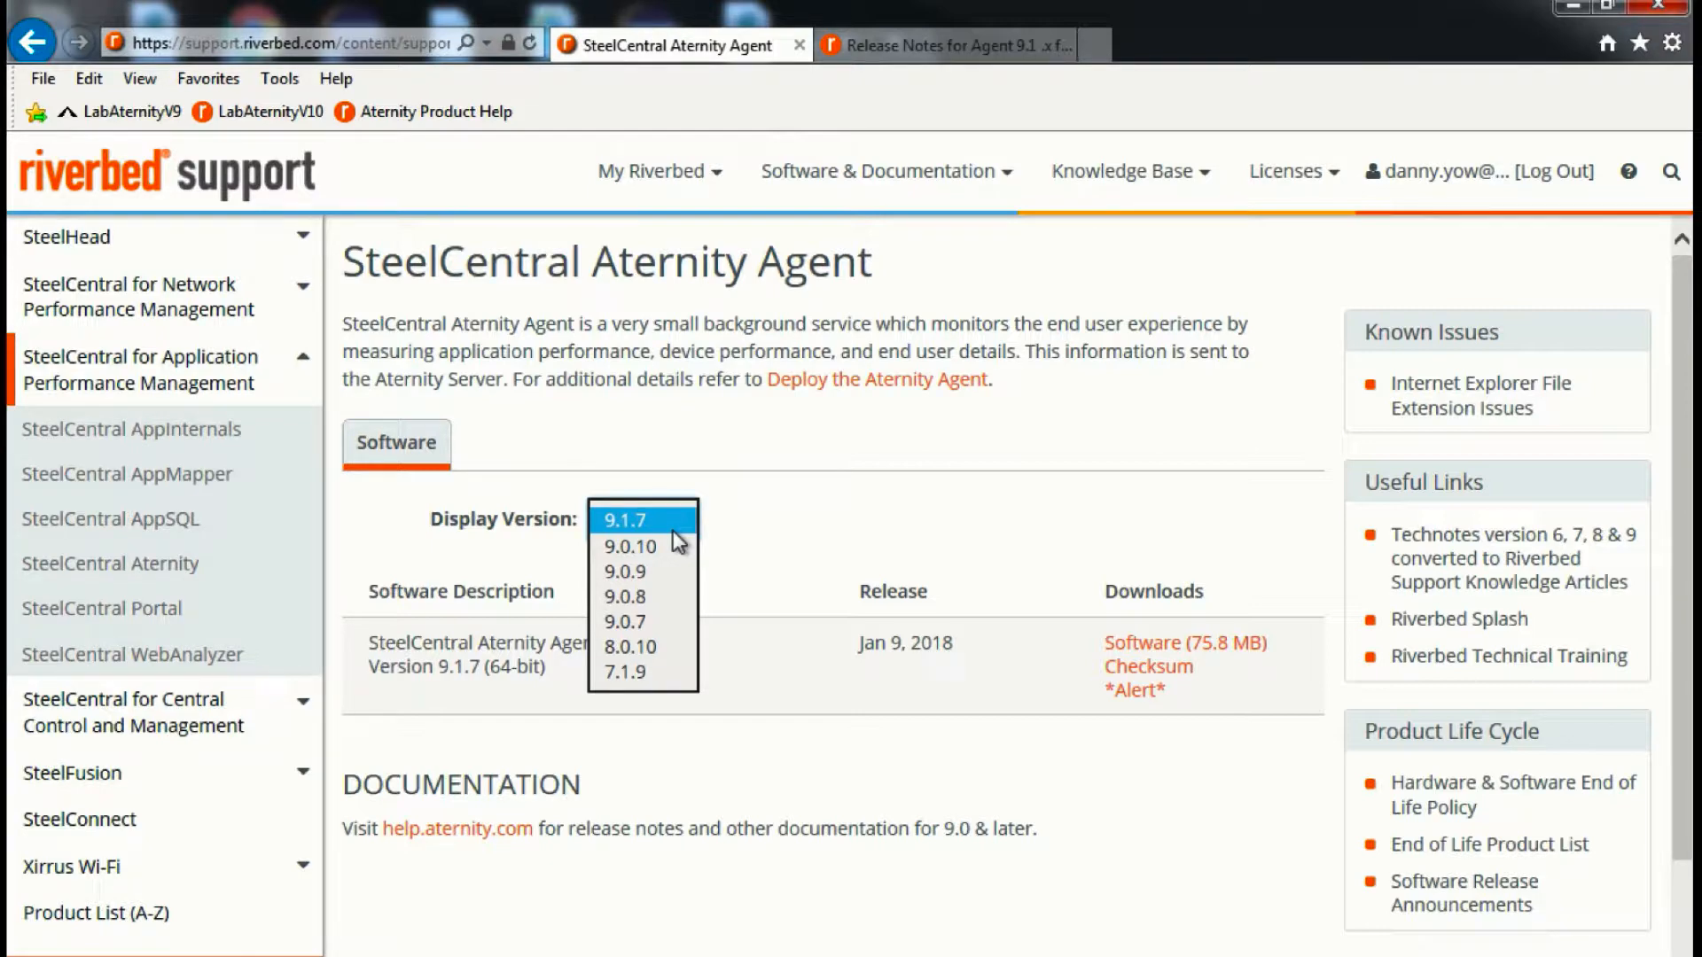
mouse_move(656, 547)
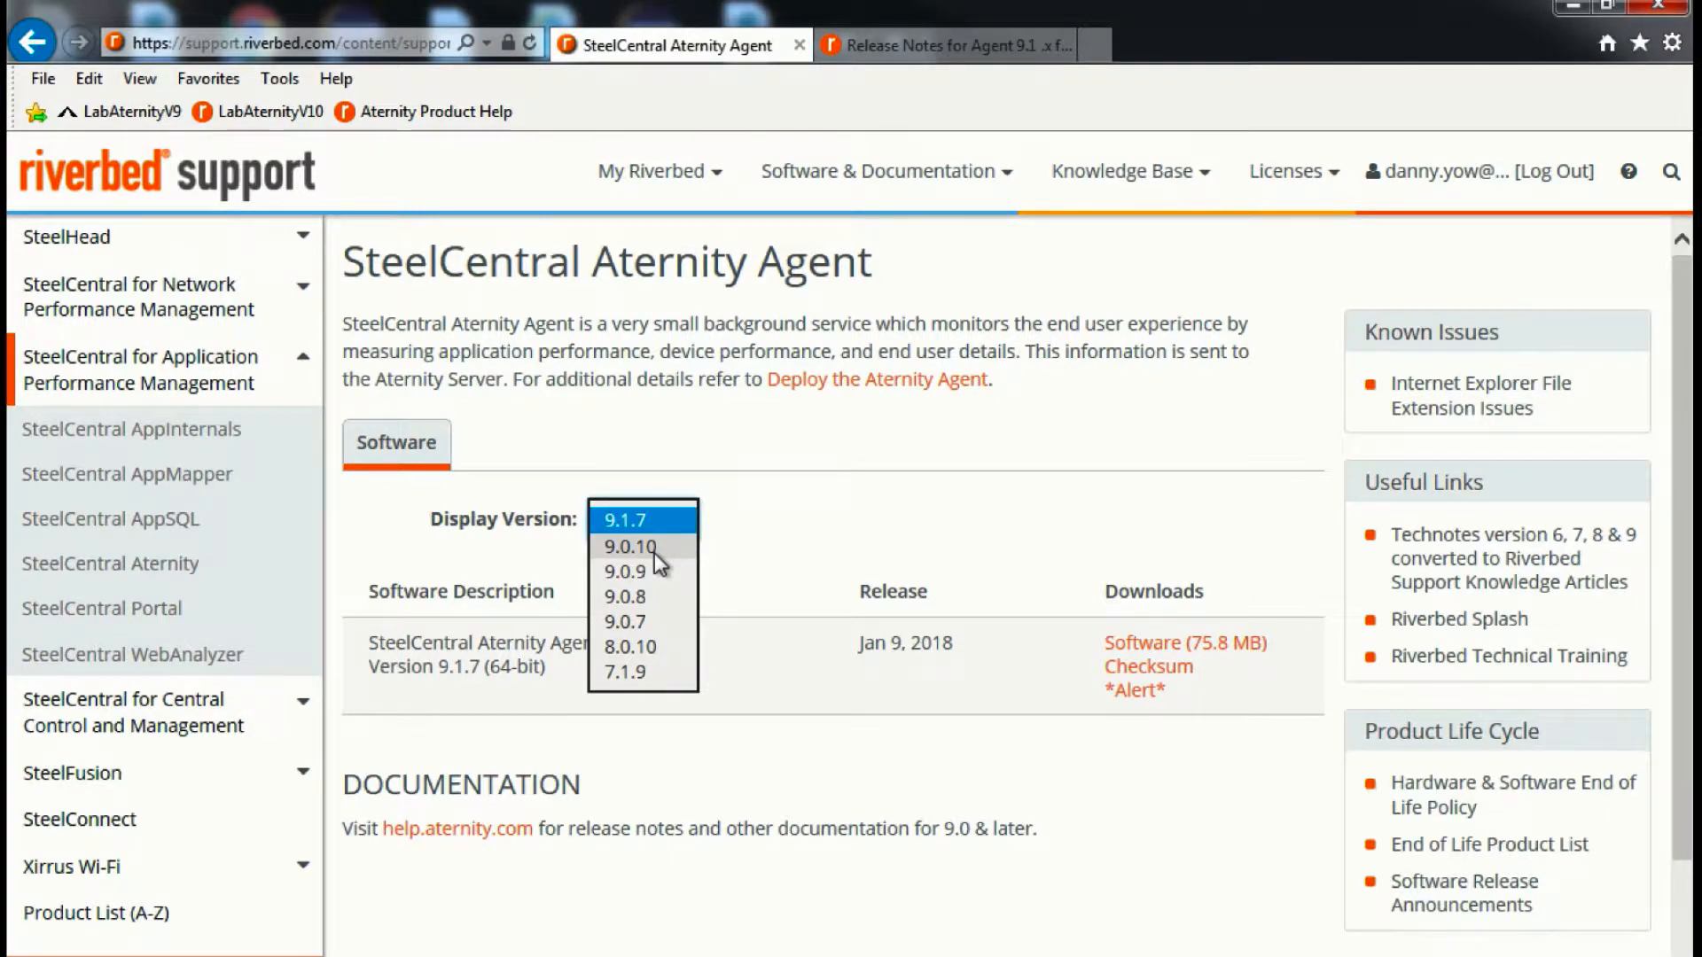
click(887, 170)
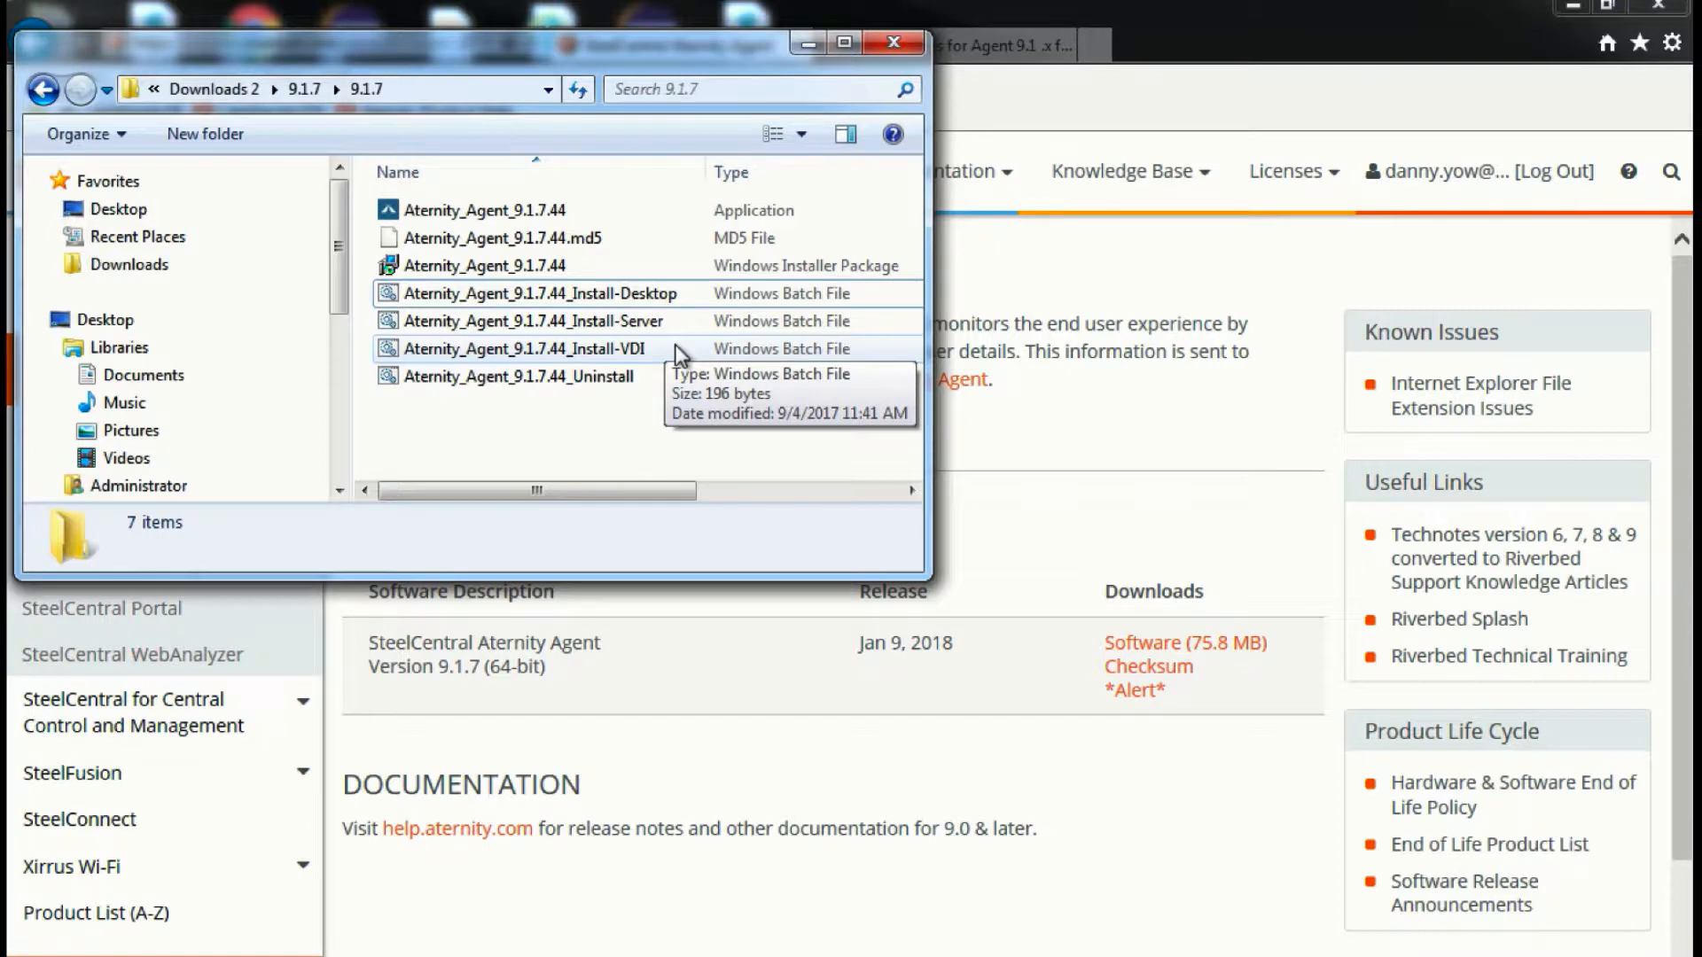
- Edit Aternity_Agent_9.1.7.44_Install-Desktop in Notepad++ from the 9.1.7 folder's context menu
click(532, 292)
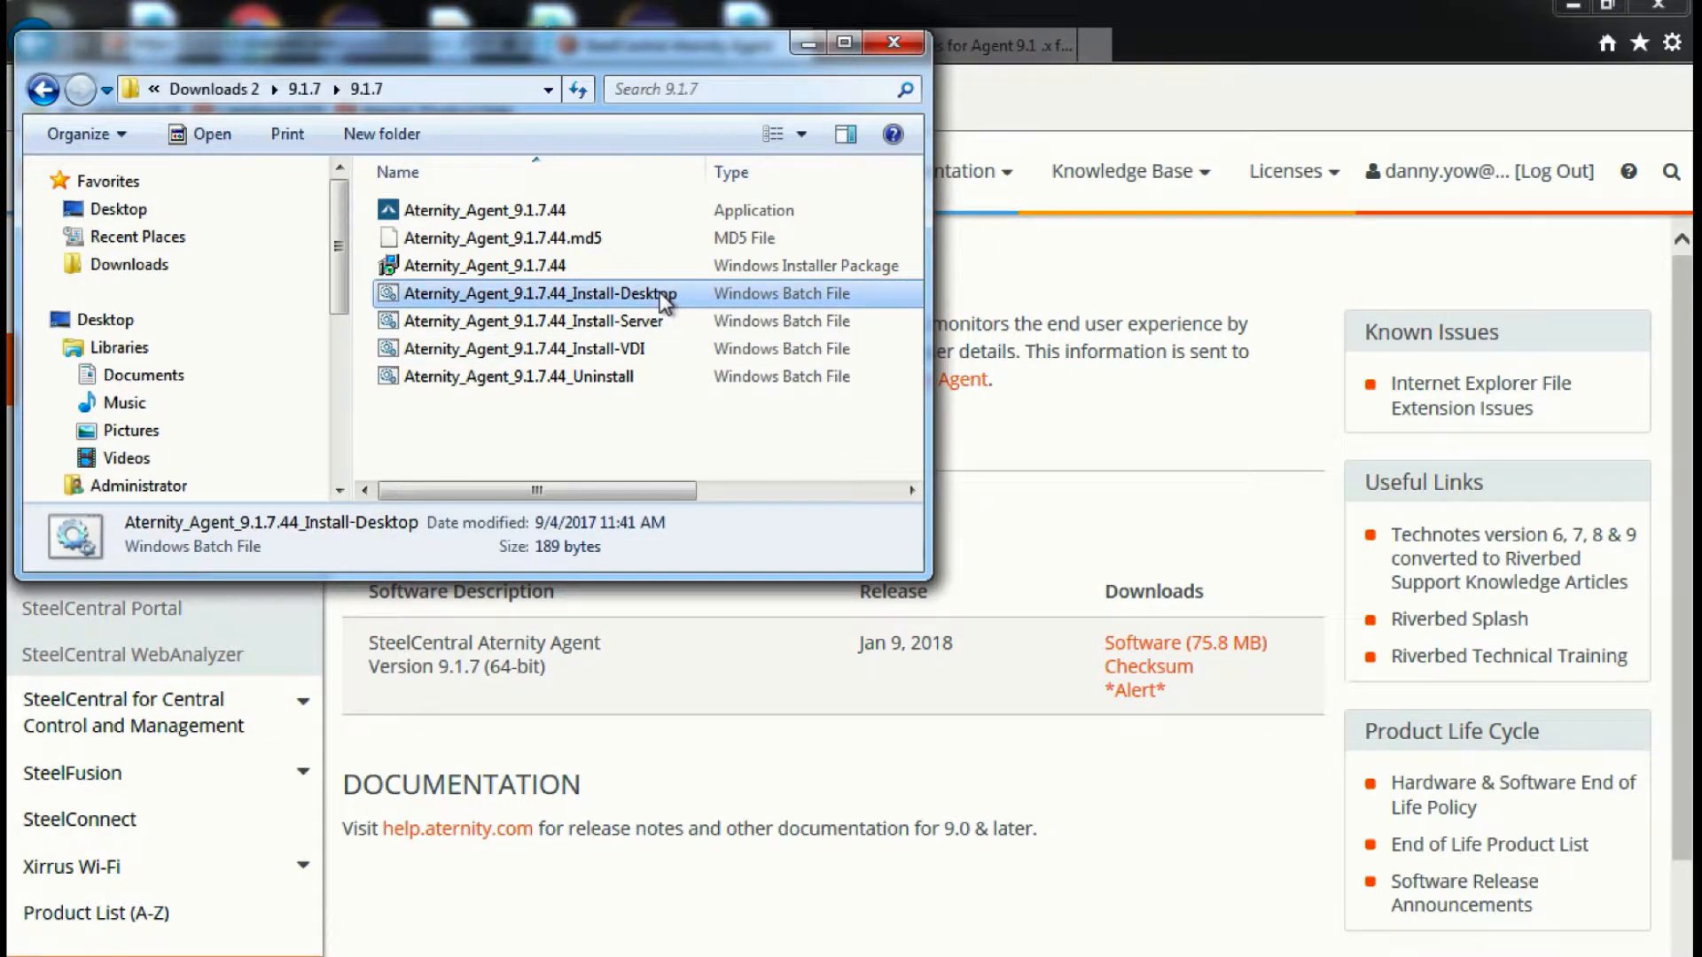
right_click(539, 293)
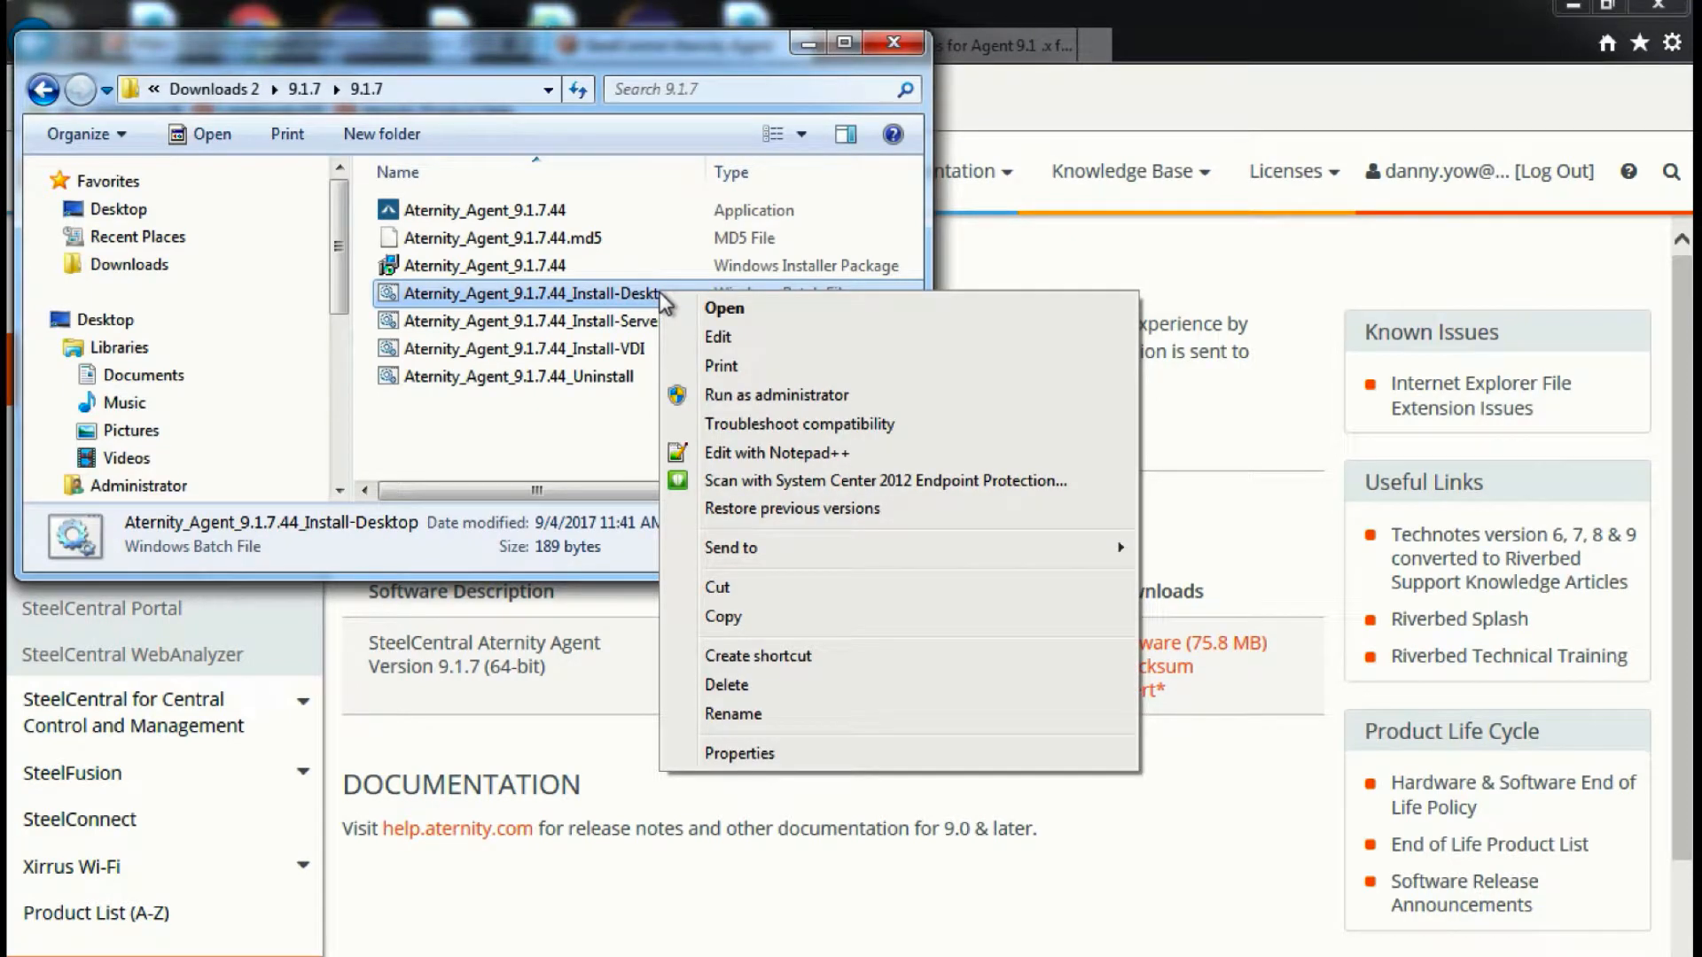
mouse_move(761, 480)
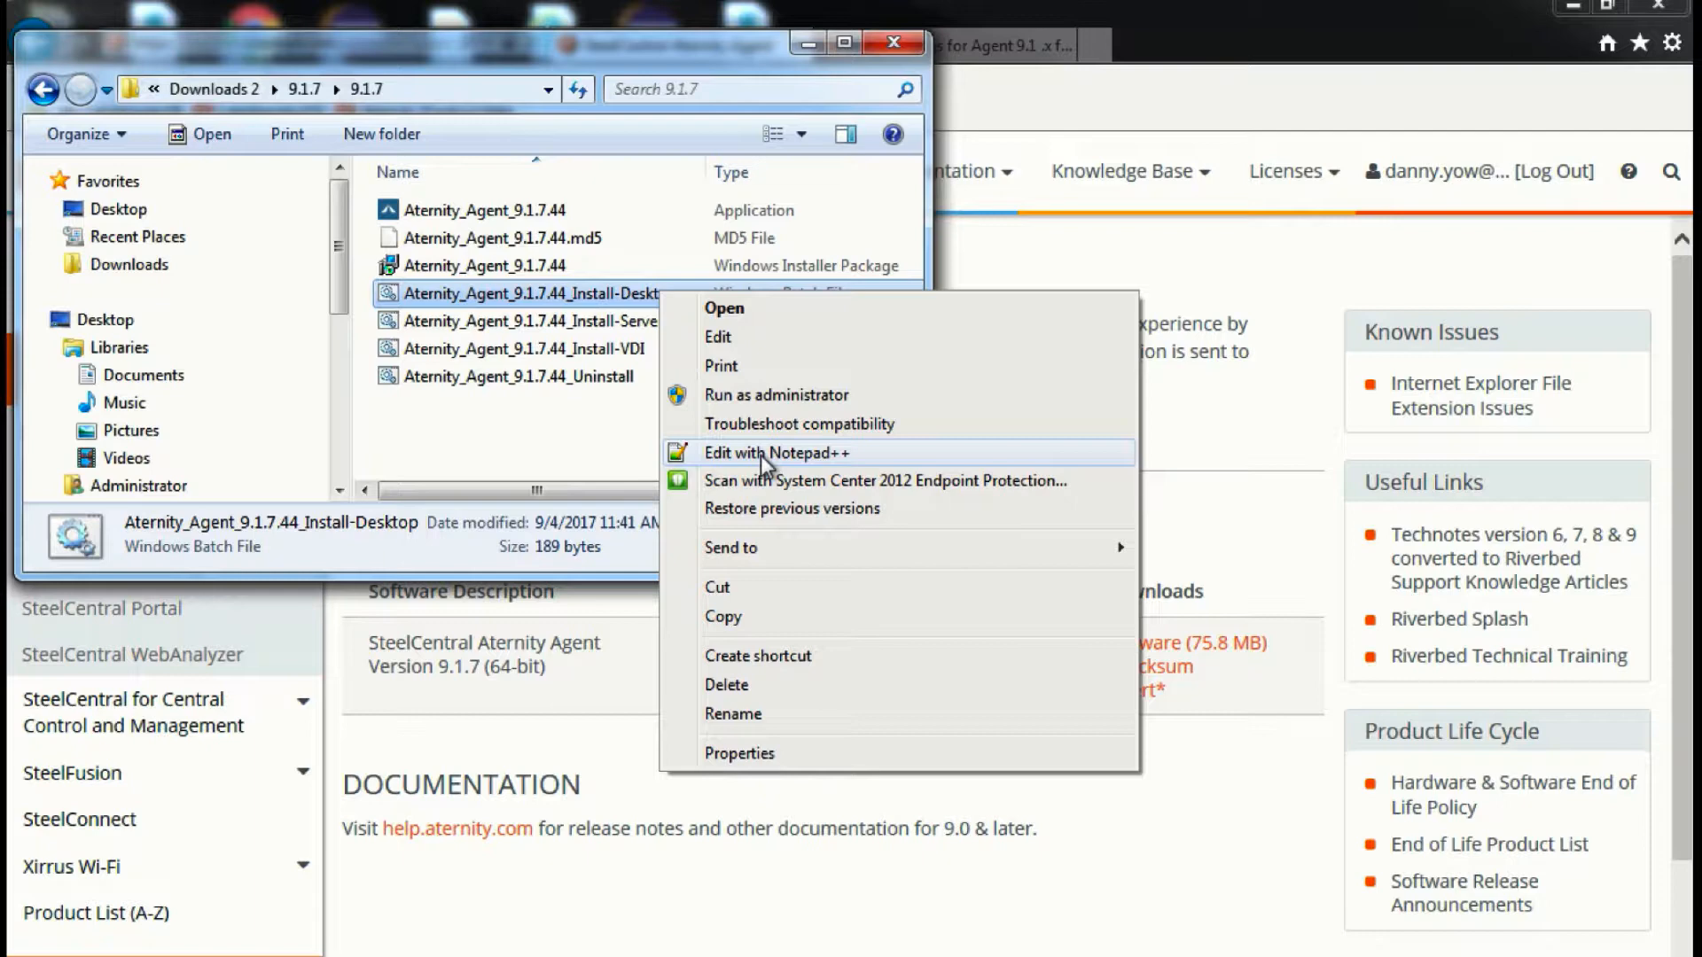
click(769, 452)
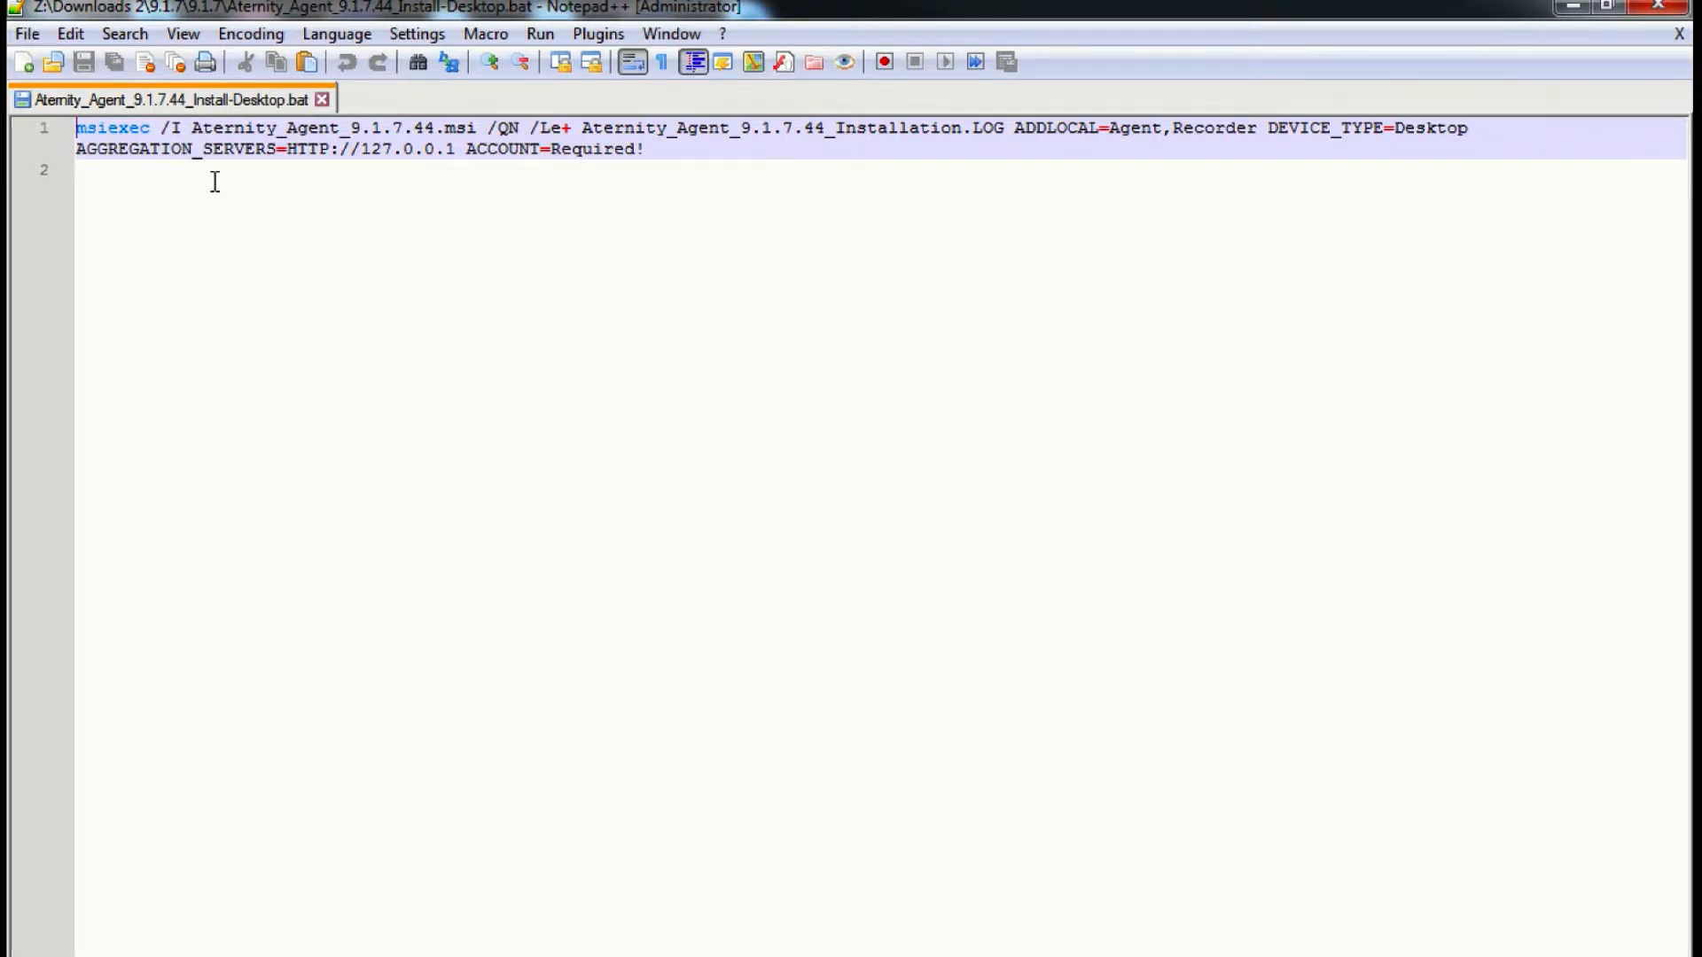
mouse_move(1043, 225)
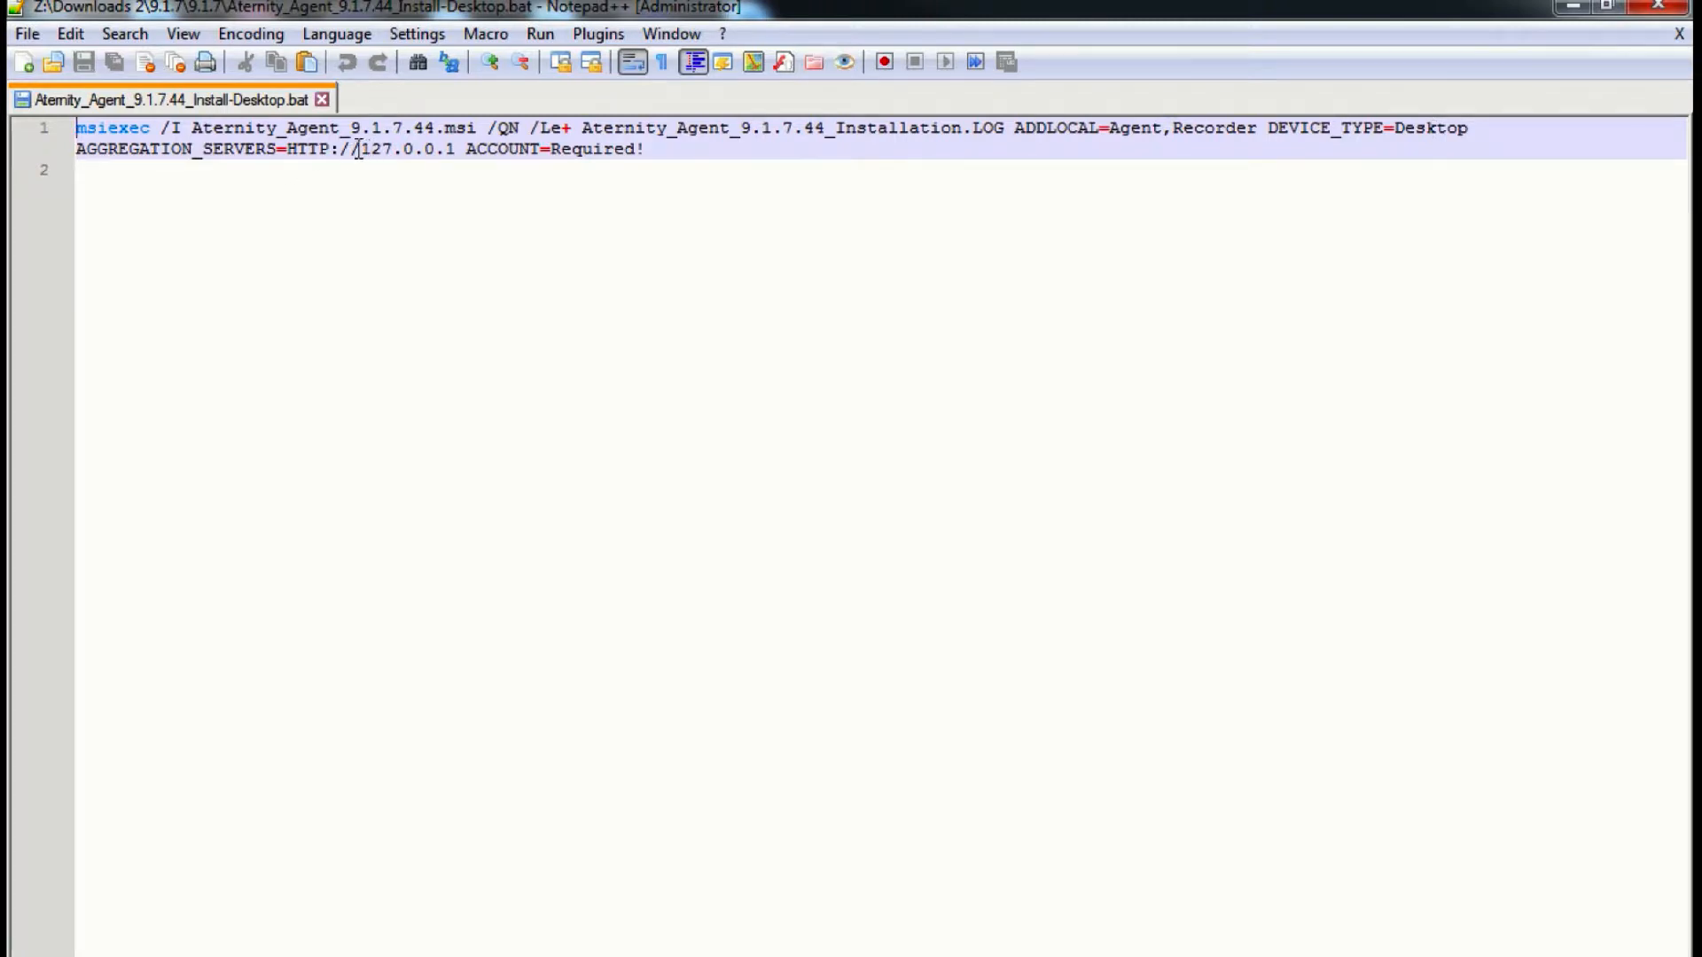
- Replace aggregation server 127.0.0.1 with 10.72.212.220 and delete the ACCOUNT=Required! parameter
double_click(409, 148)
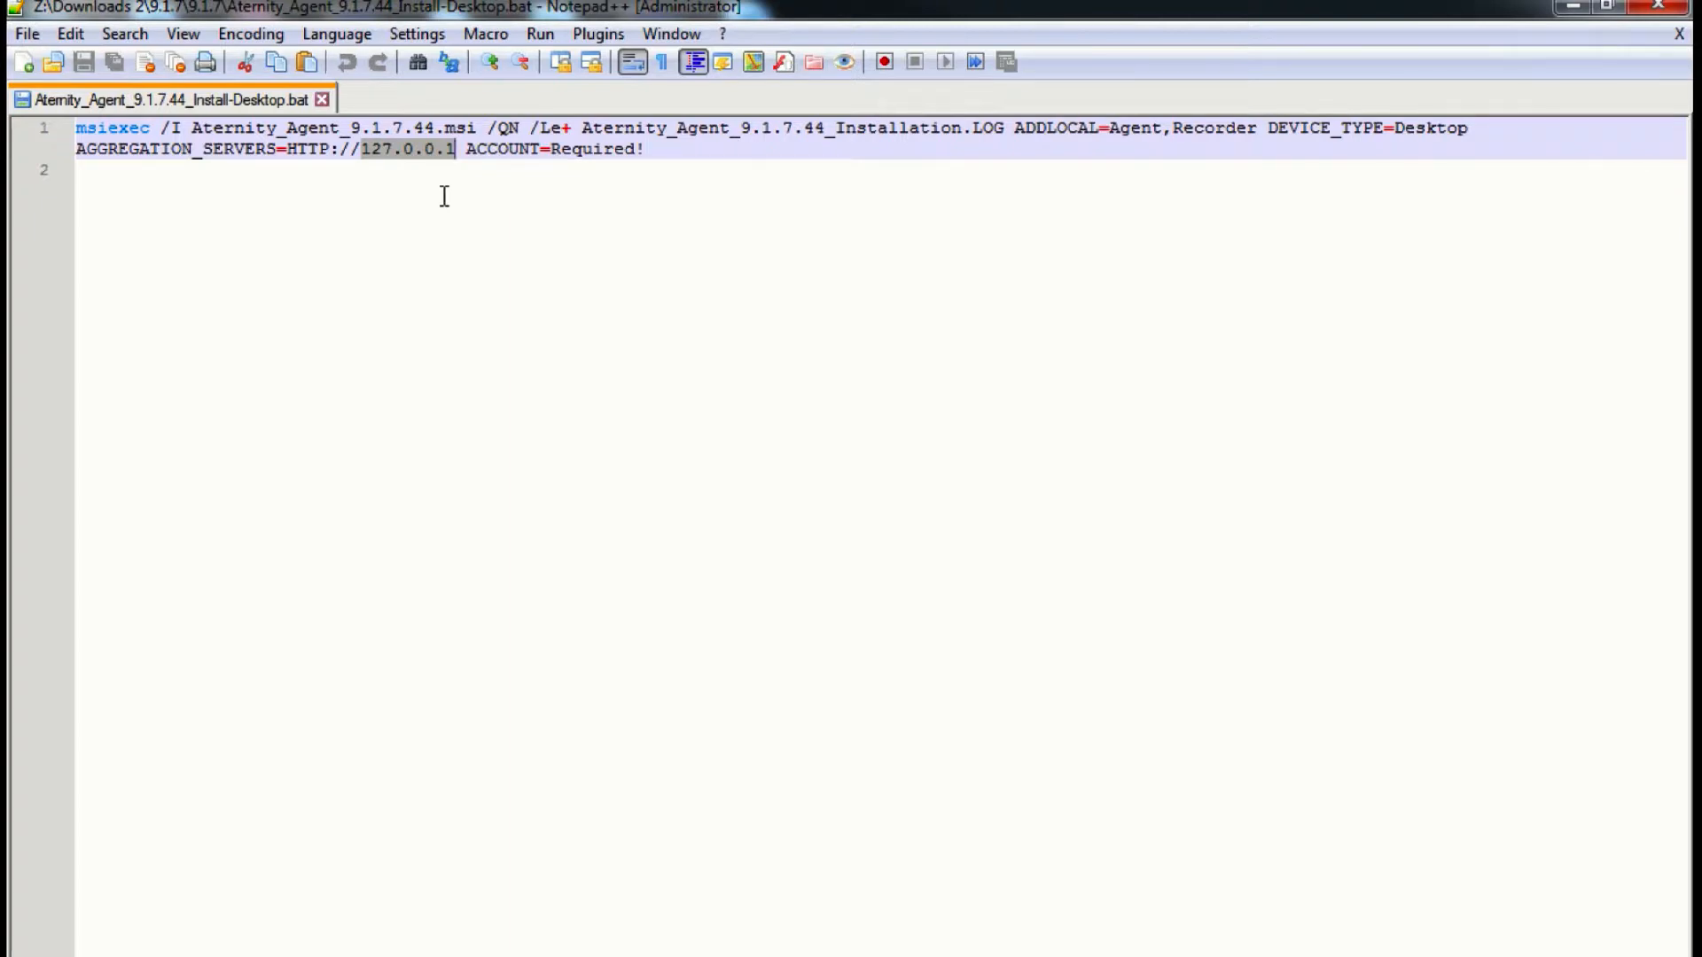
text(10)
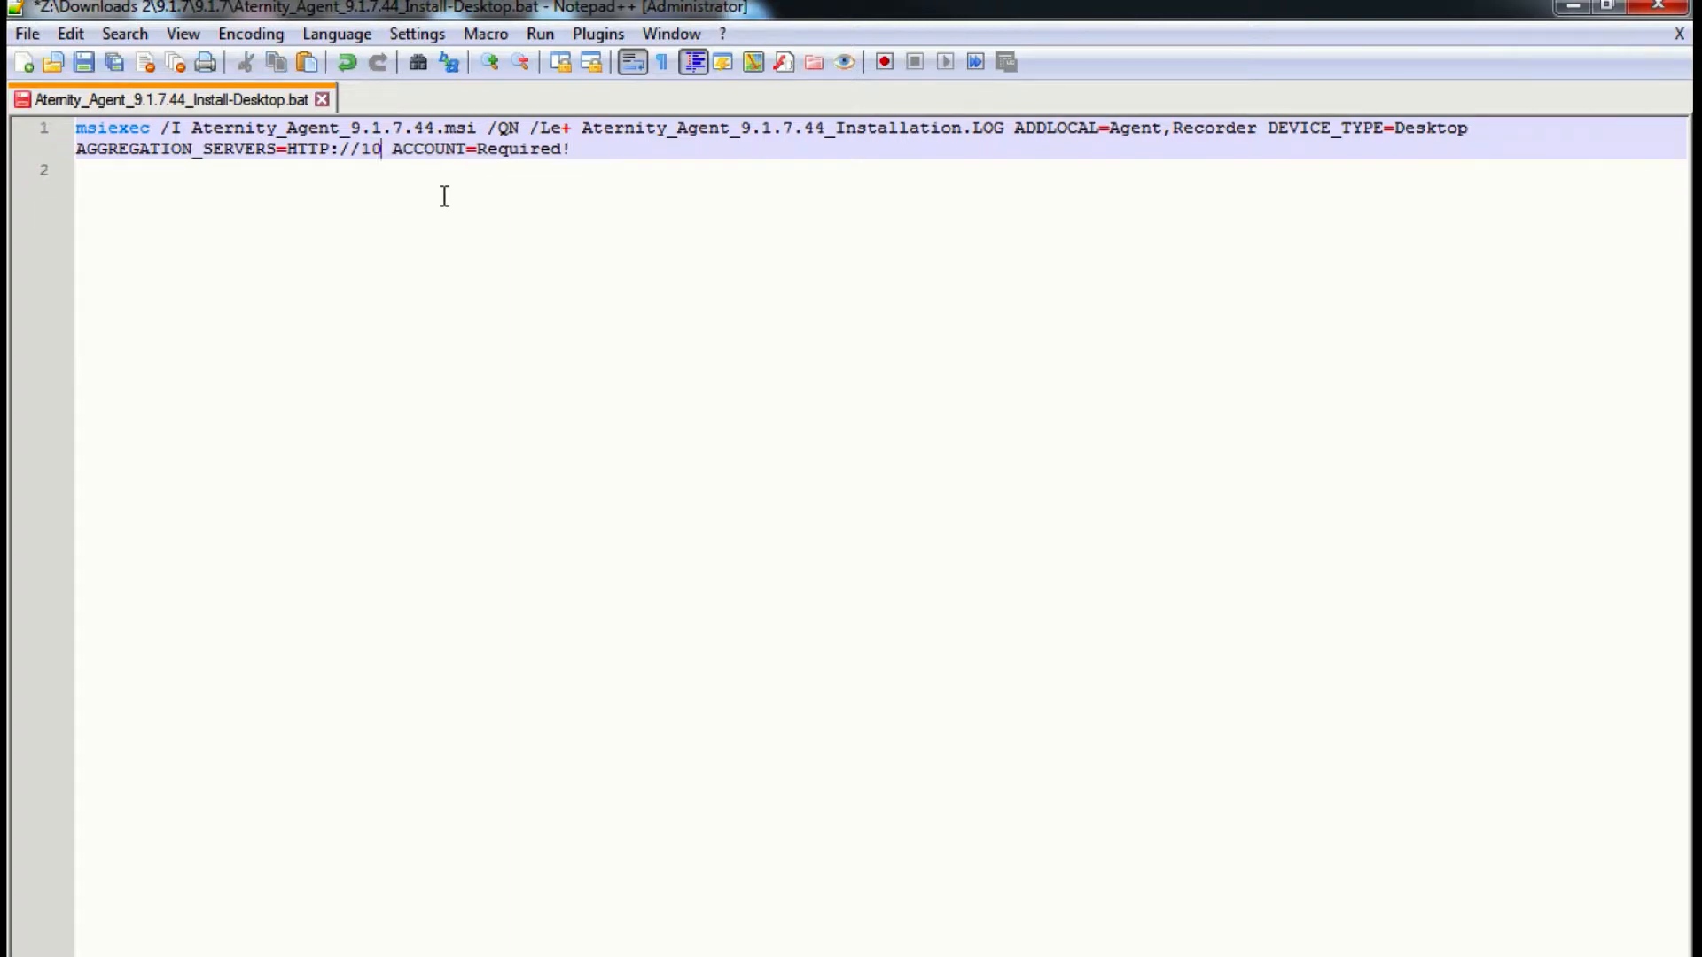
text(.72)
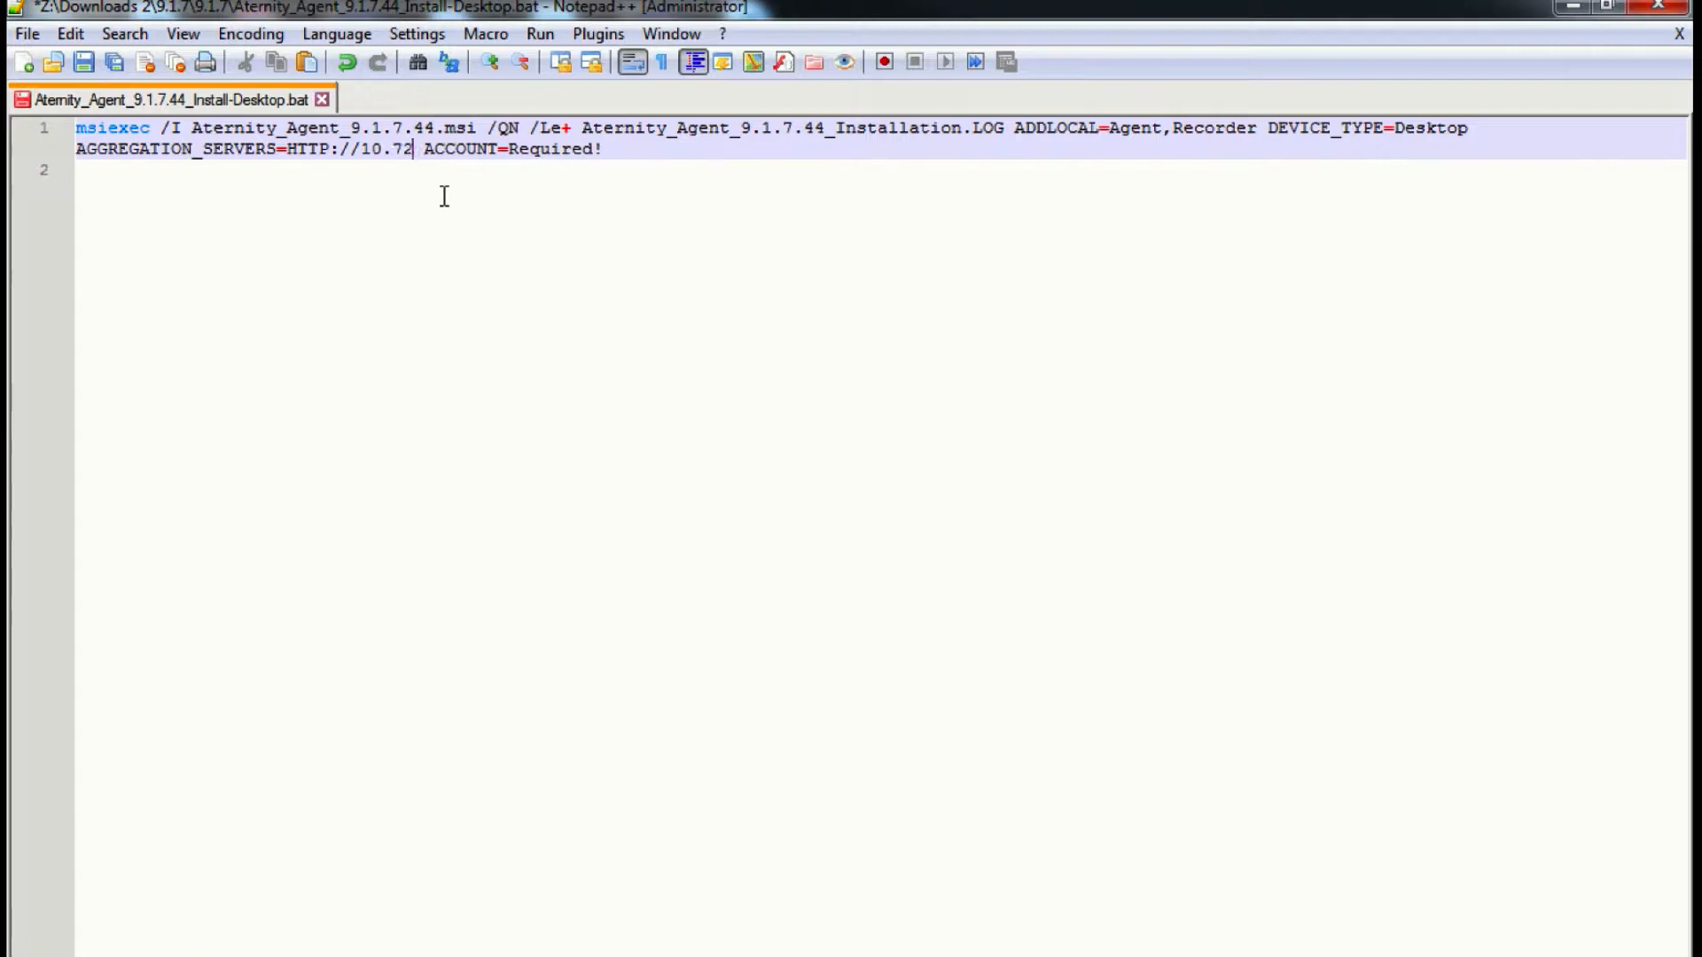
text(.212.220)
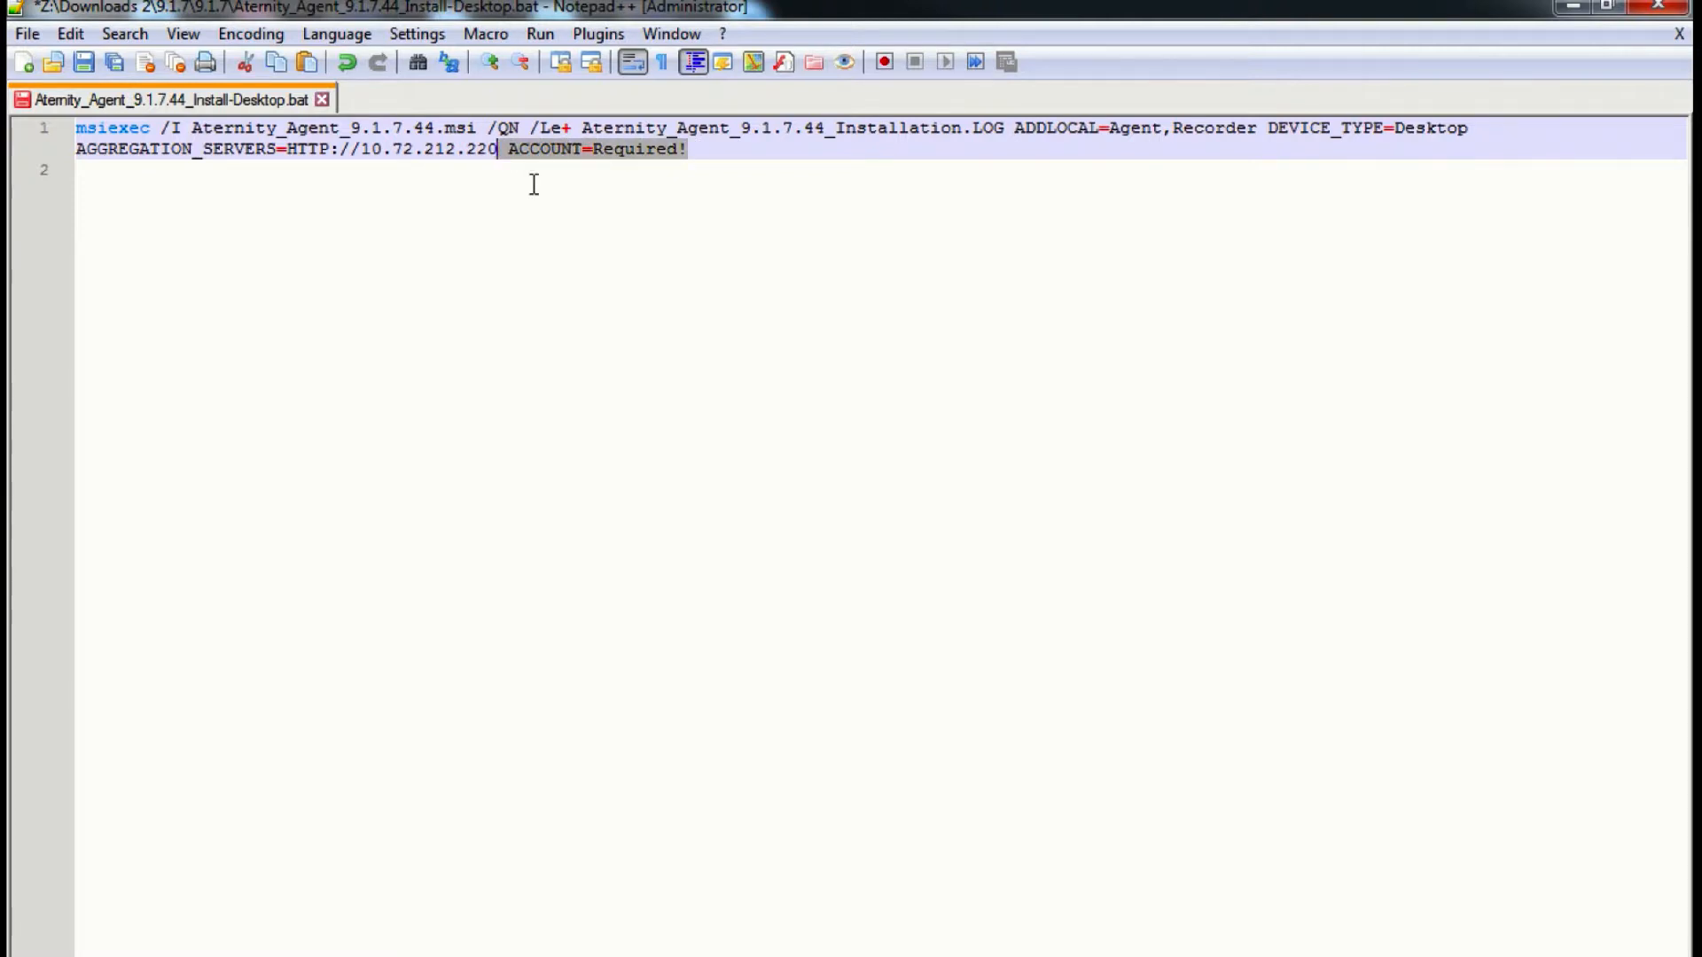
key(Delete)
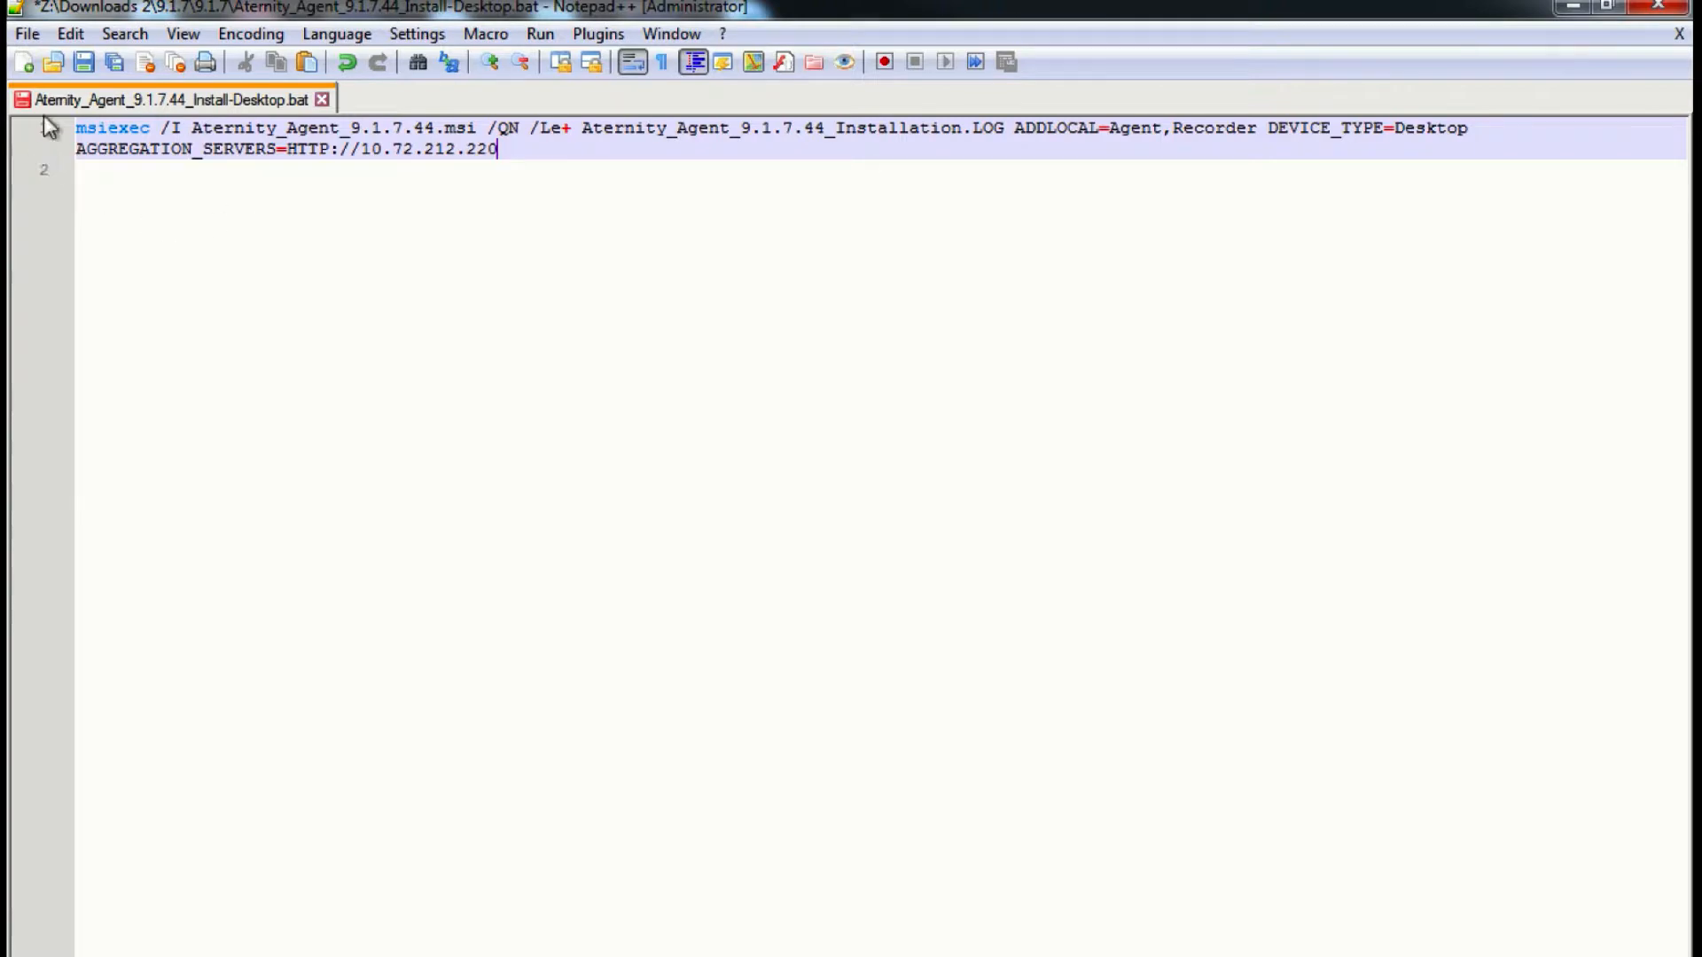
click(69, 34)
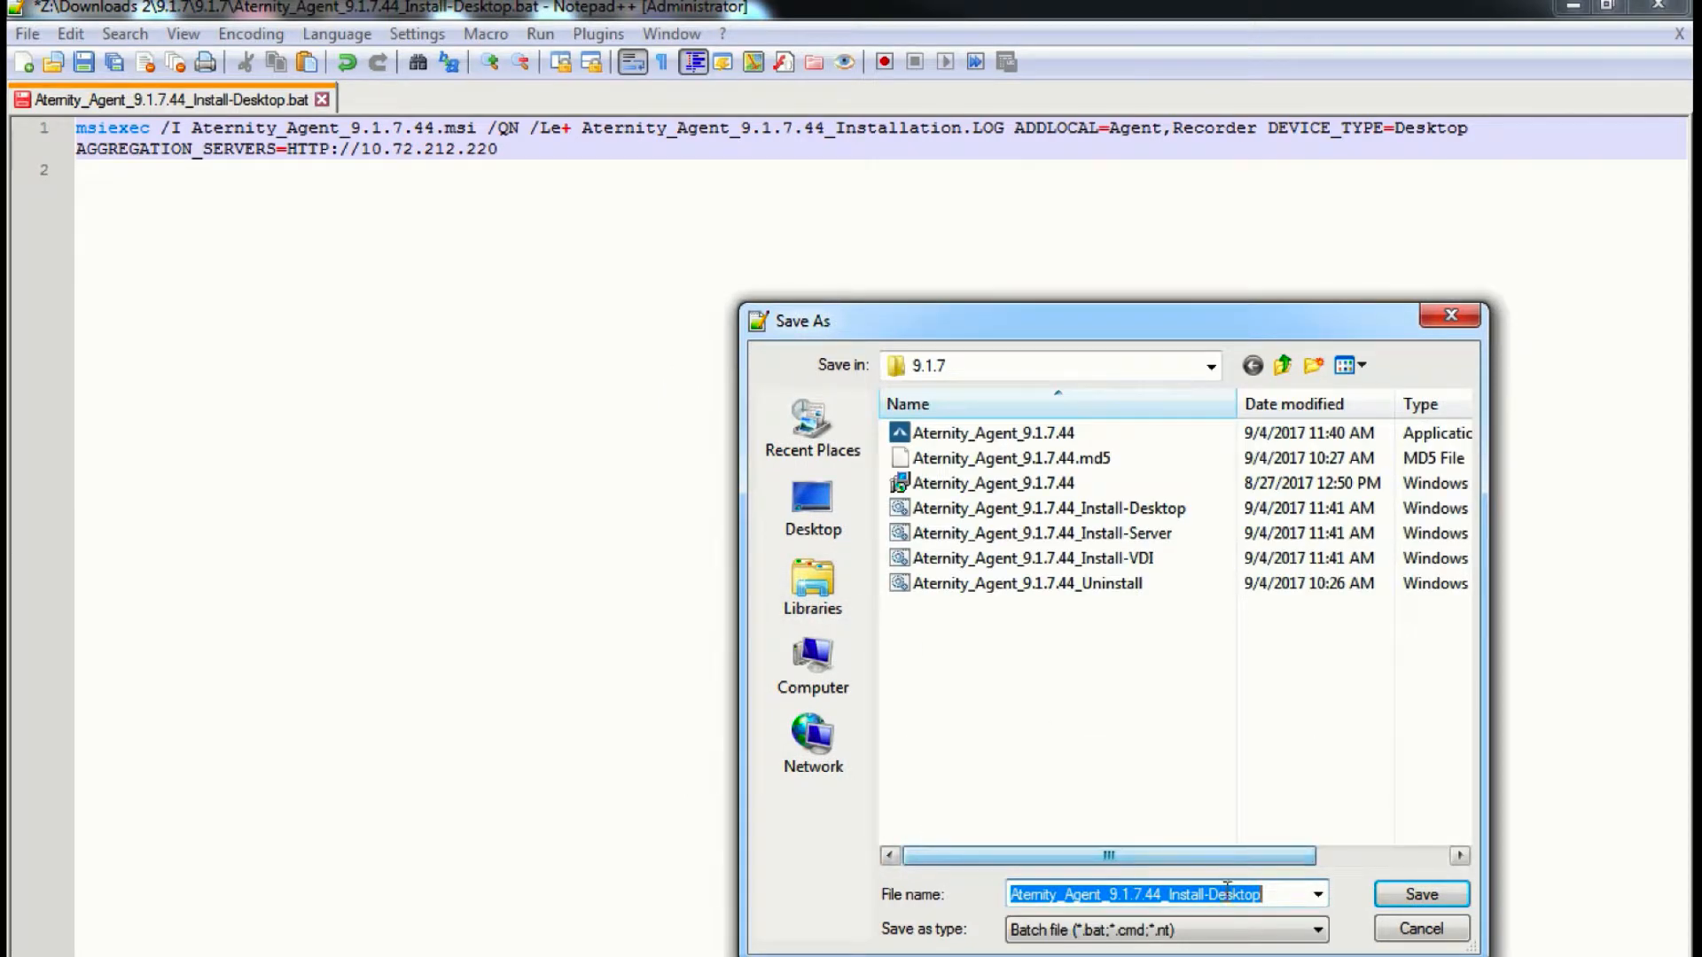
- Save the edited install script as demo.bat
text(demo)
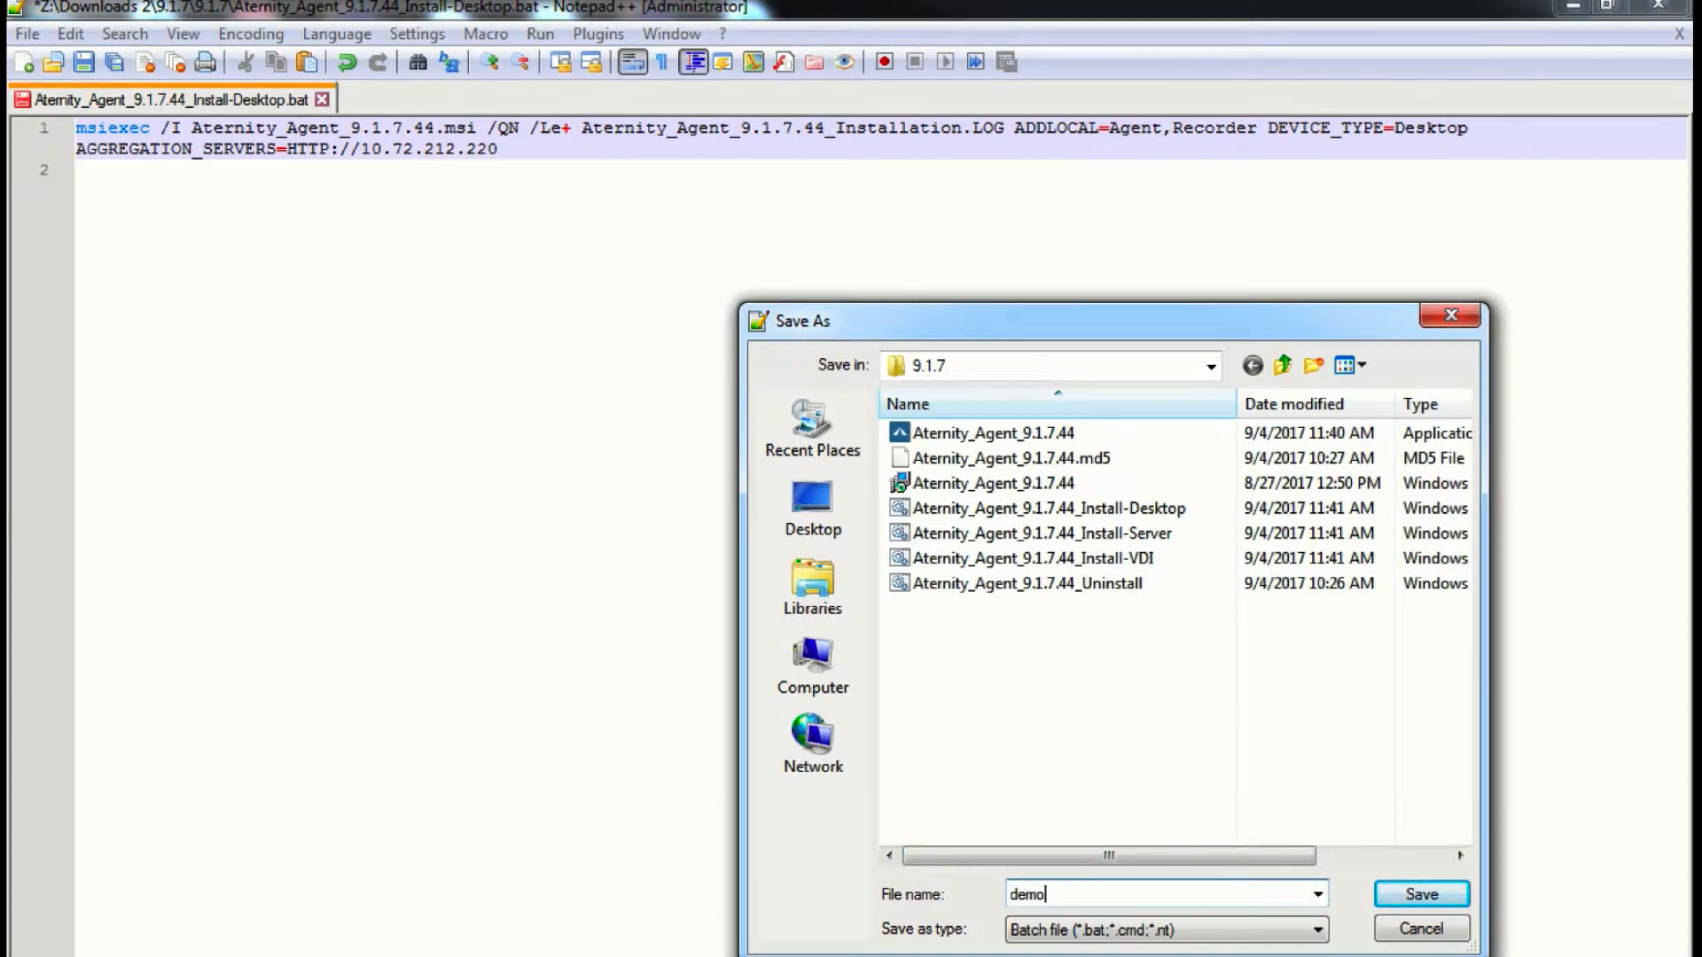
click(1420, 894)
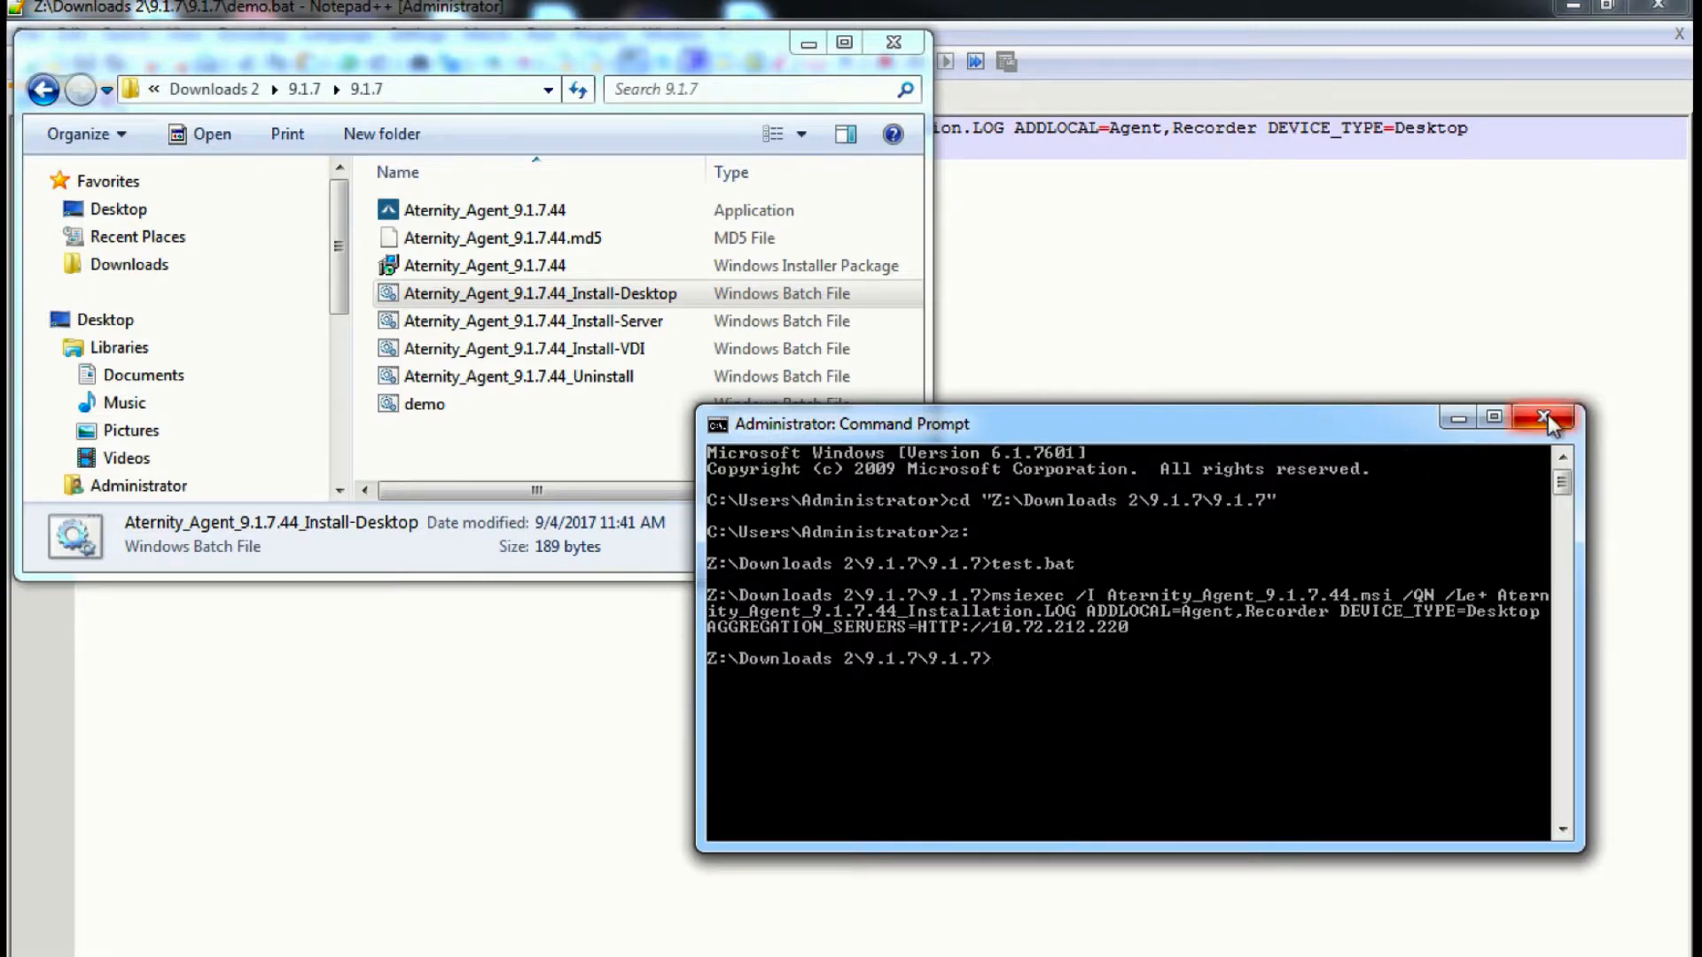
- In a fresh Command Prompt, cd to the 9.1.7 folder on Z: and run demo.bat
click(1546, 424)
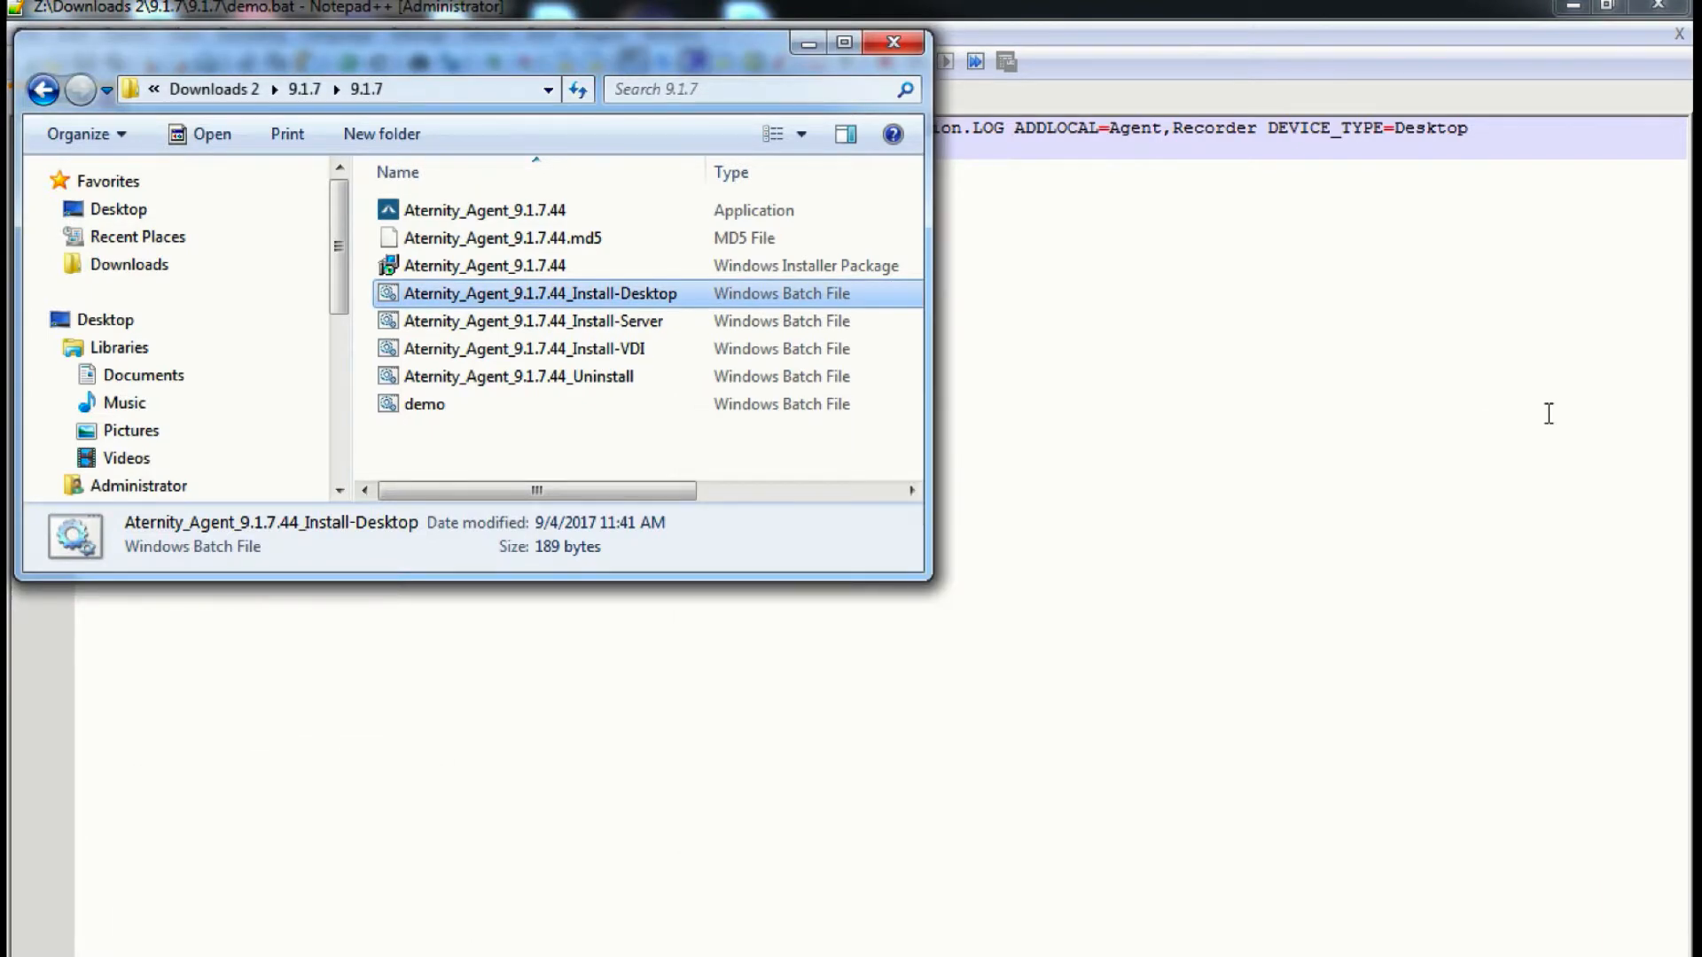
mouse_move(774, 477)
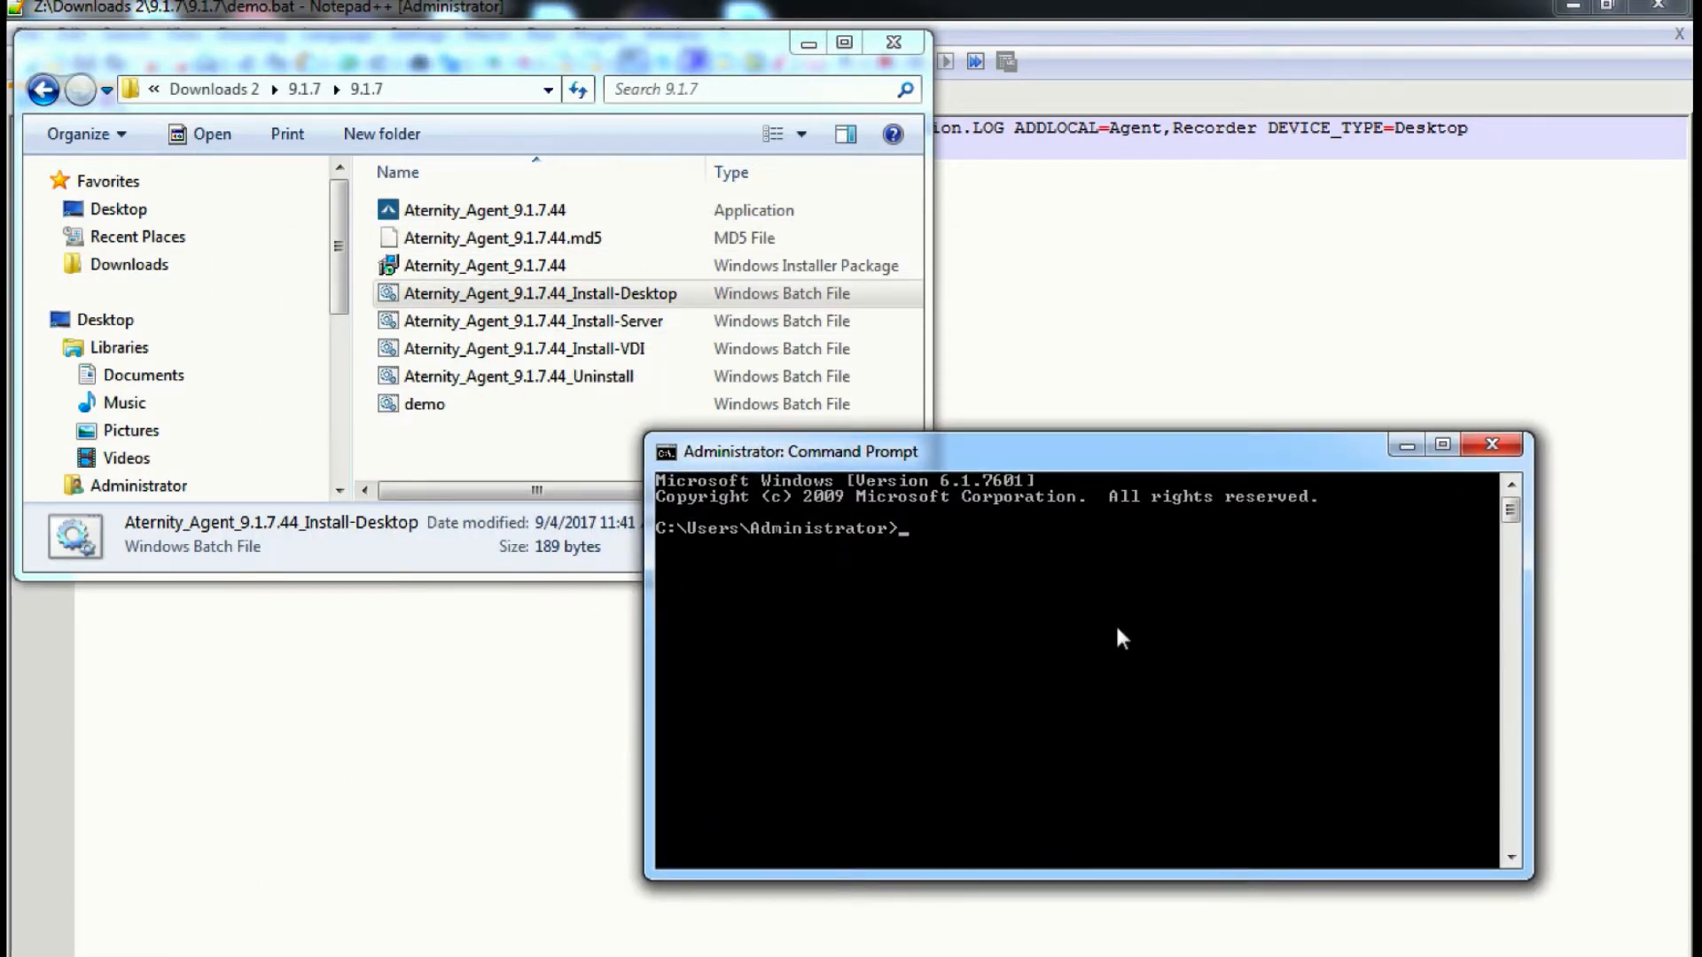
text(cd "Z:\Downloads 2\9.1.7\9.1.7)
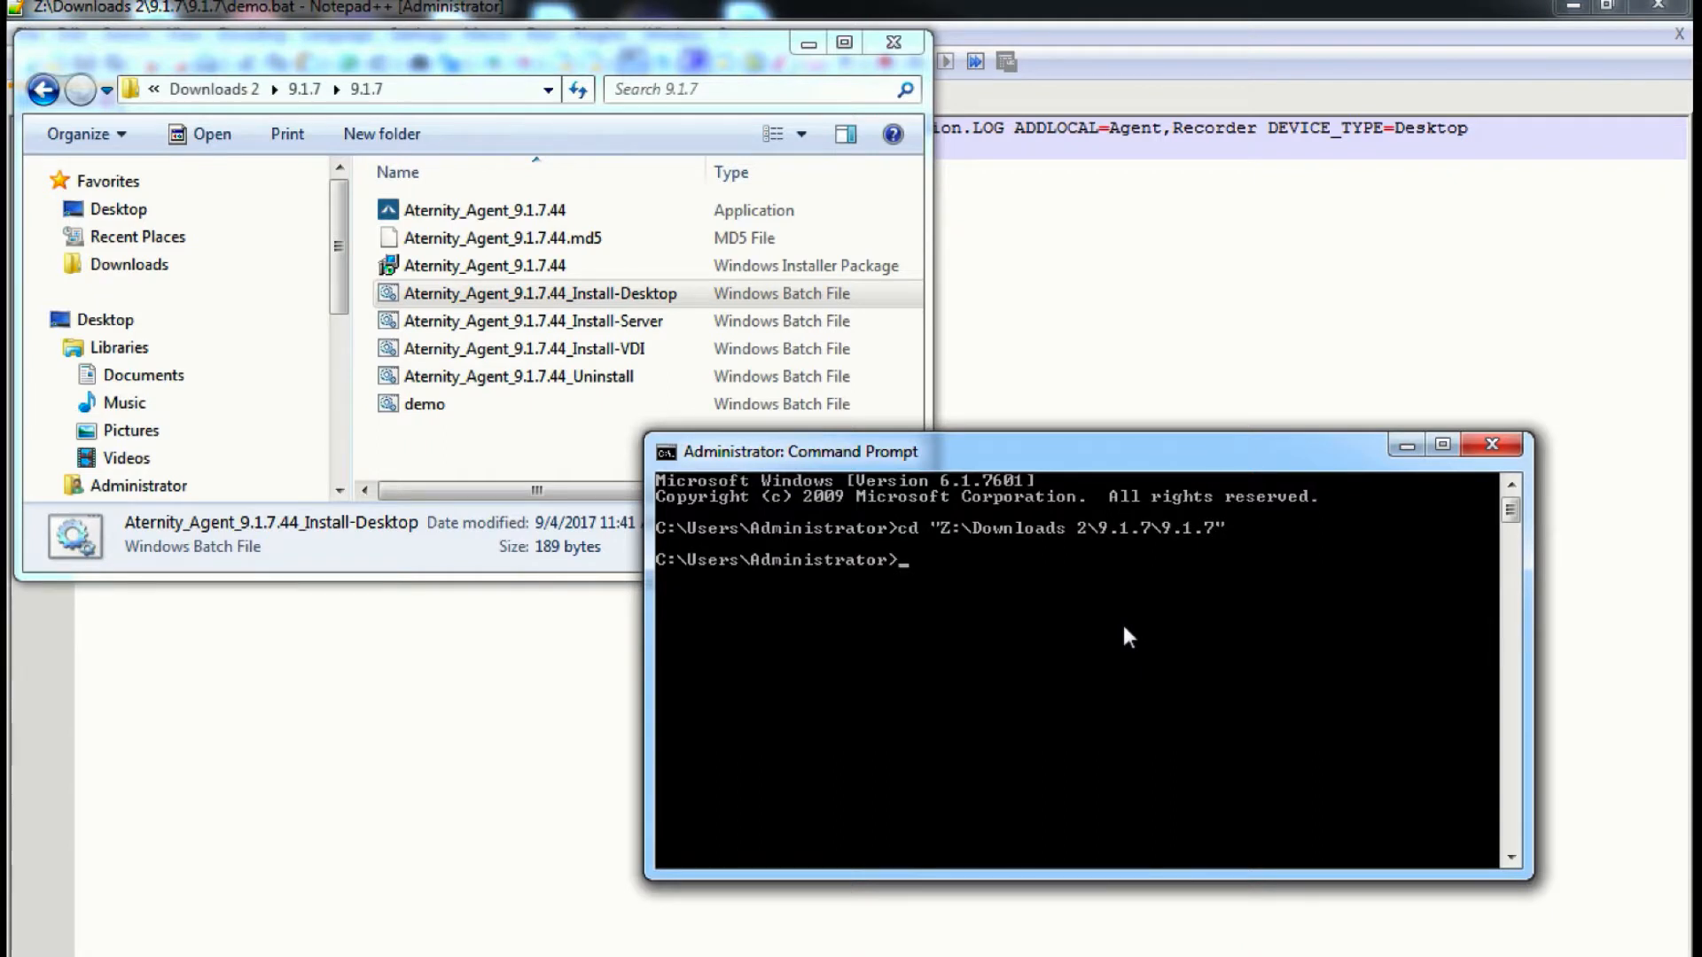
text(z:)
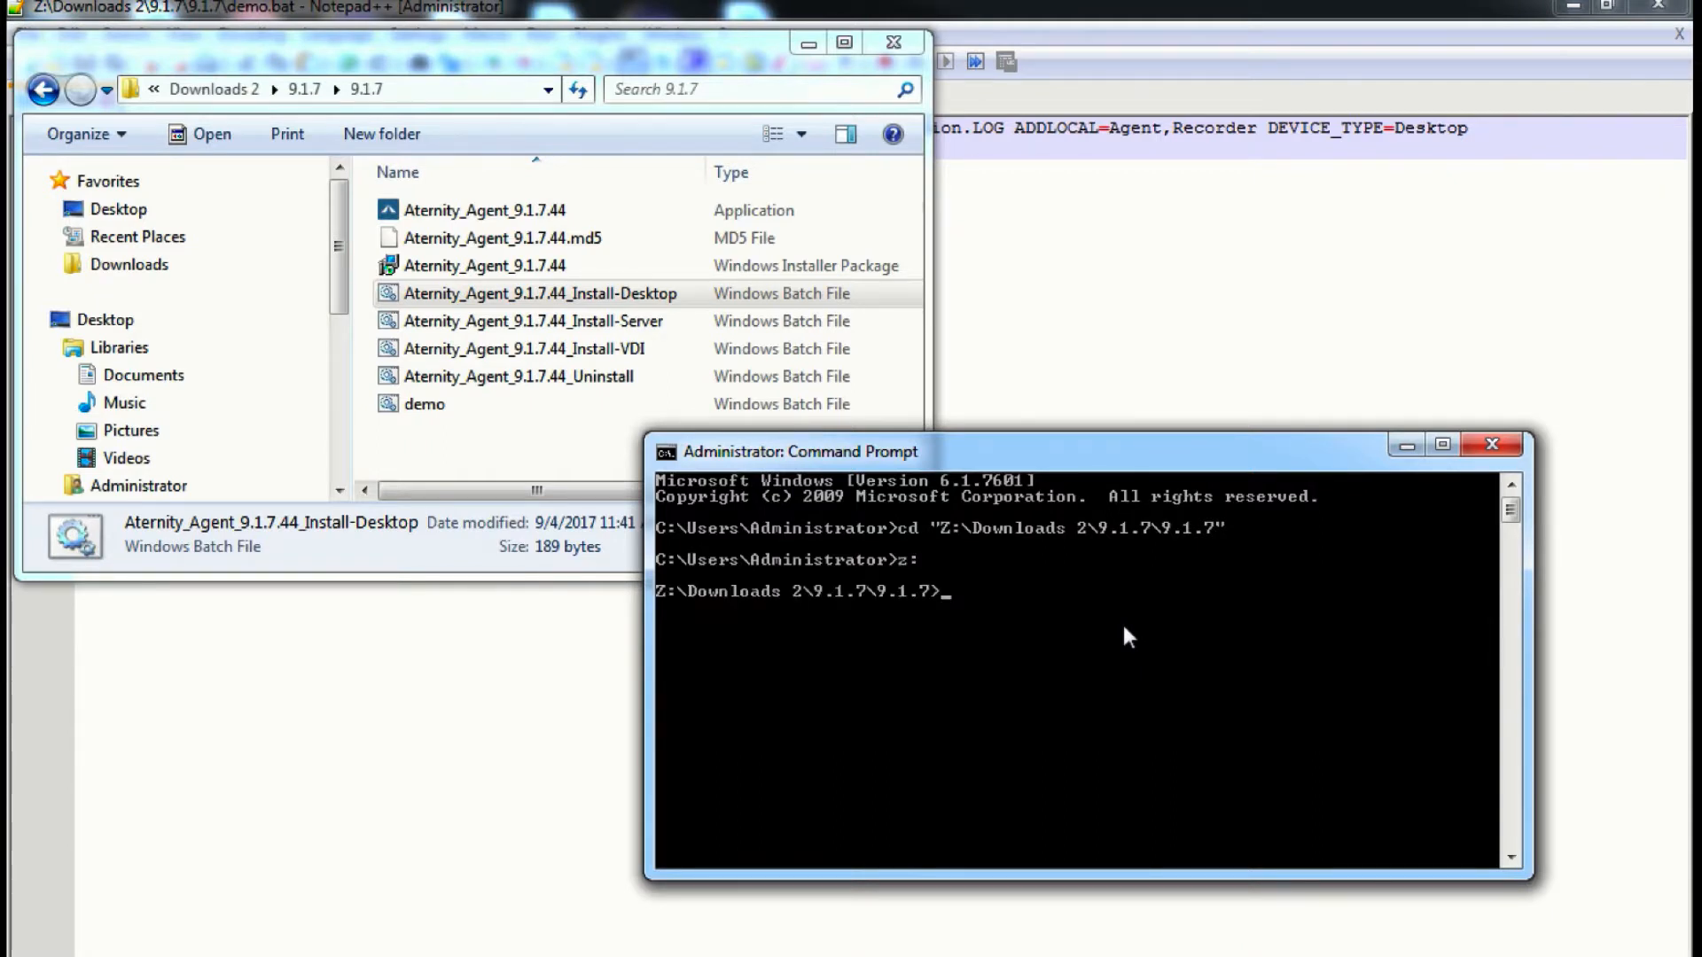
text(dm)
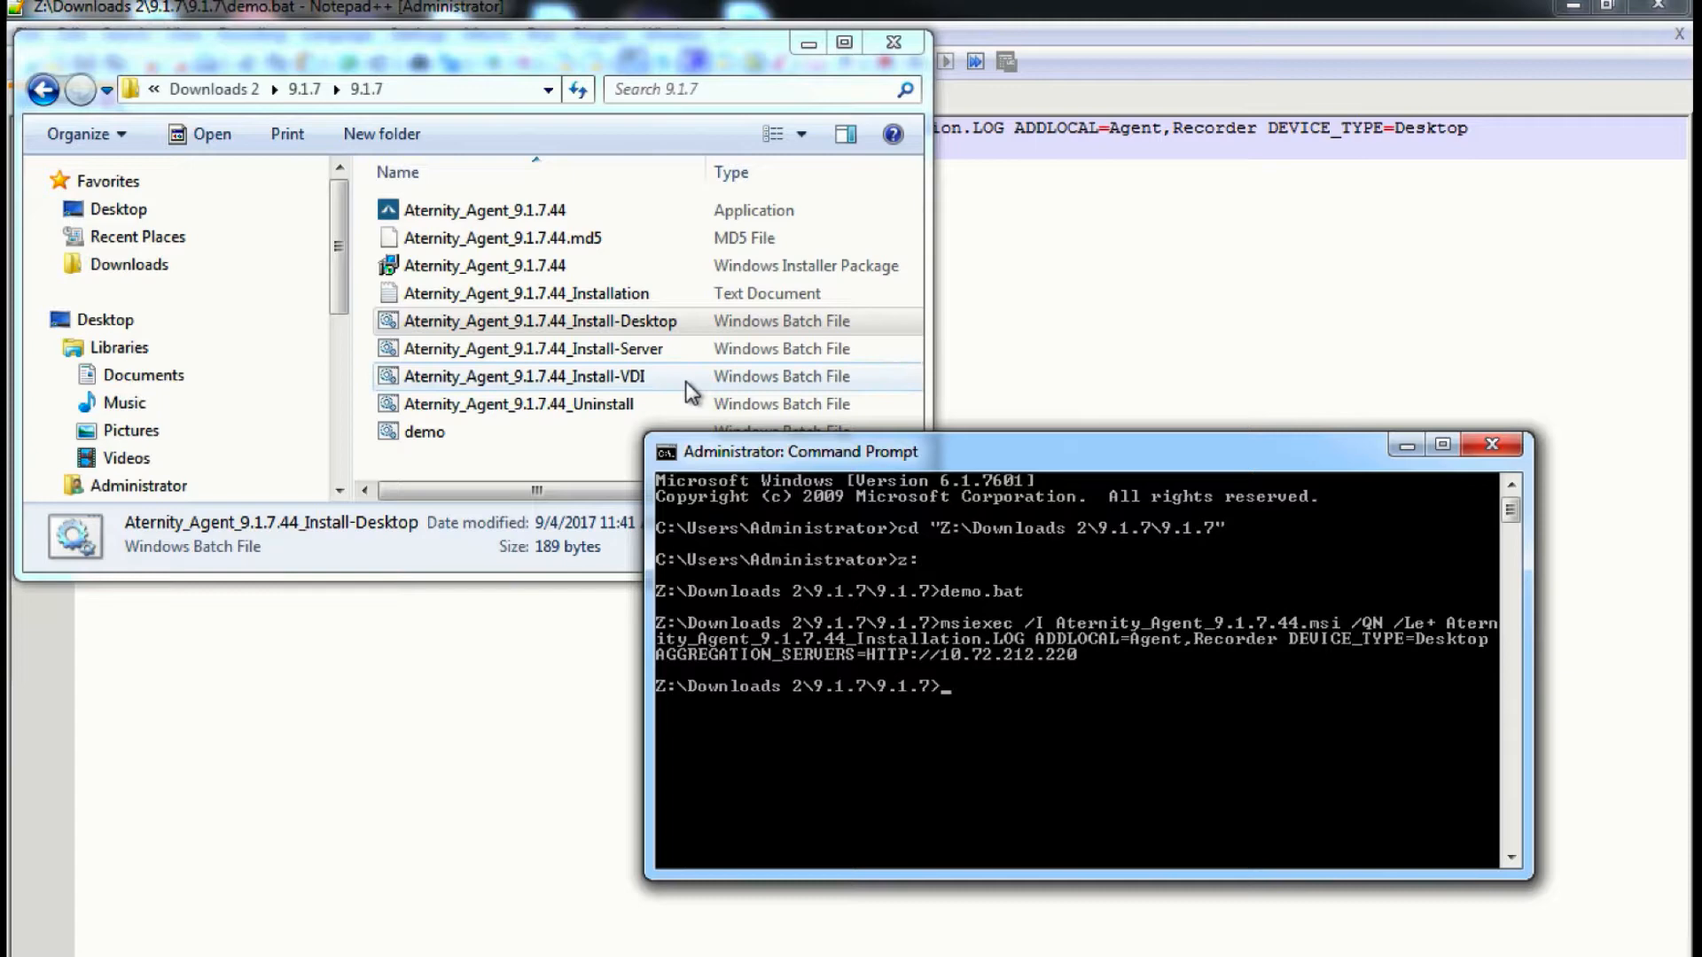
- Check the 9.1.7 folder for the new Aternity_Agent_9.1.7.44_Installation log file
click(526, 292)
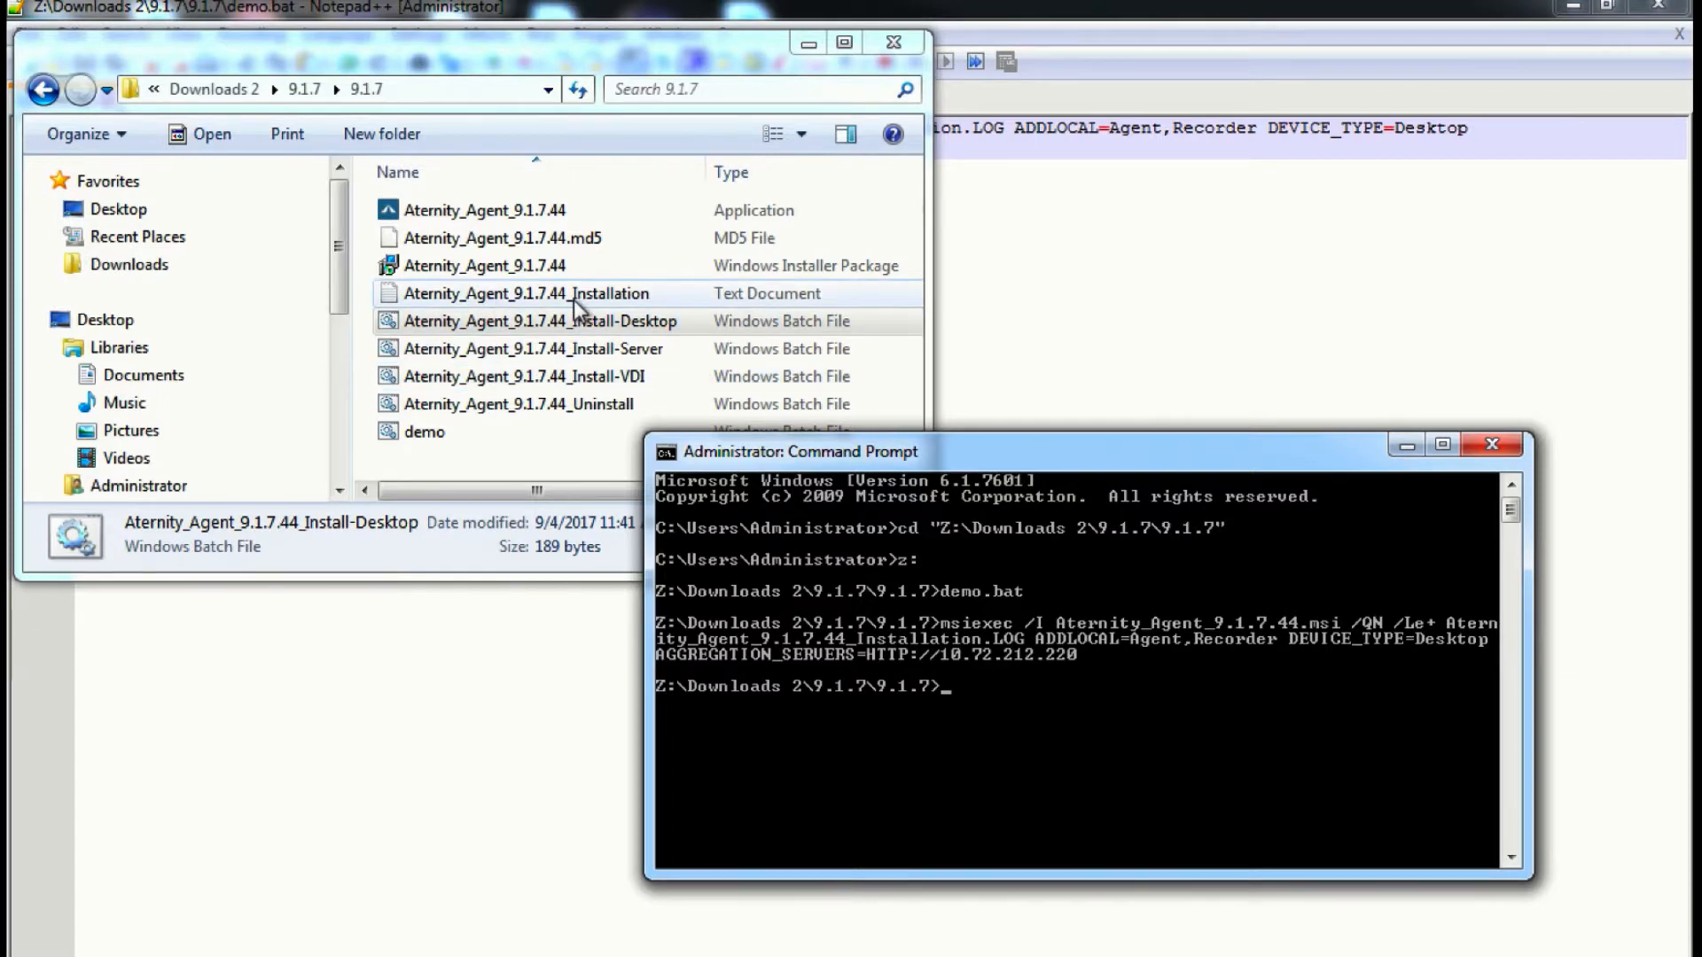
click(532, 321)
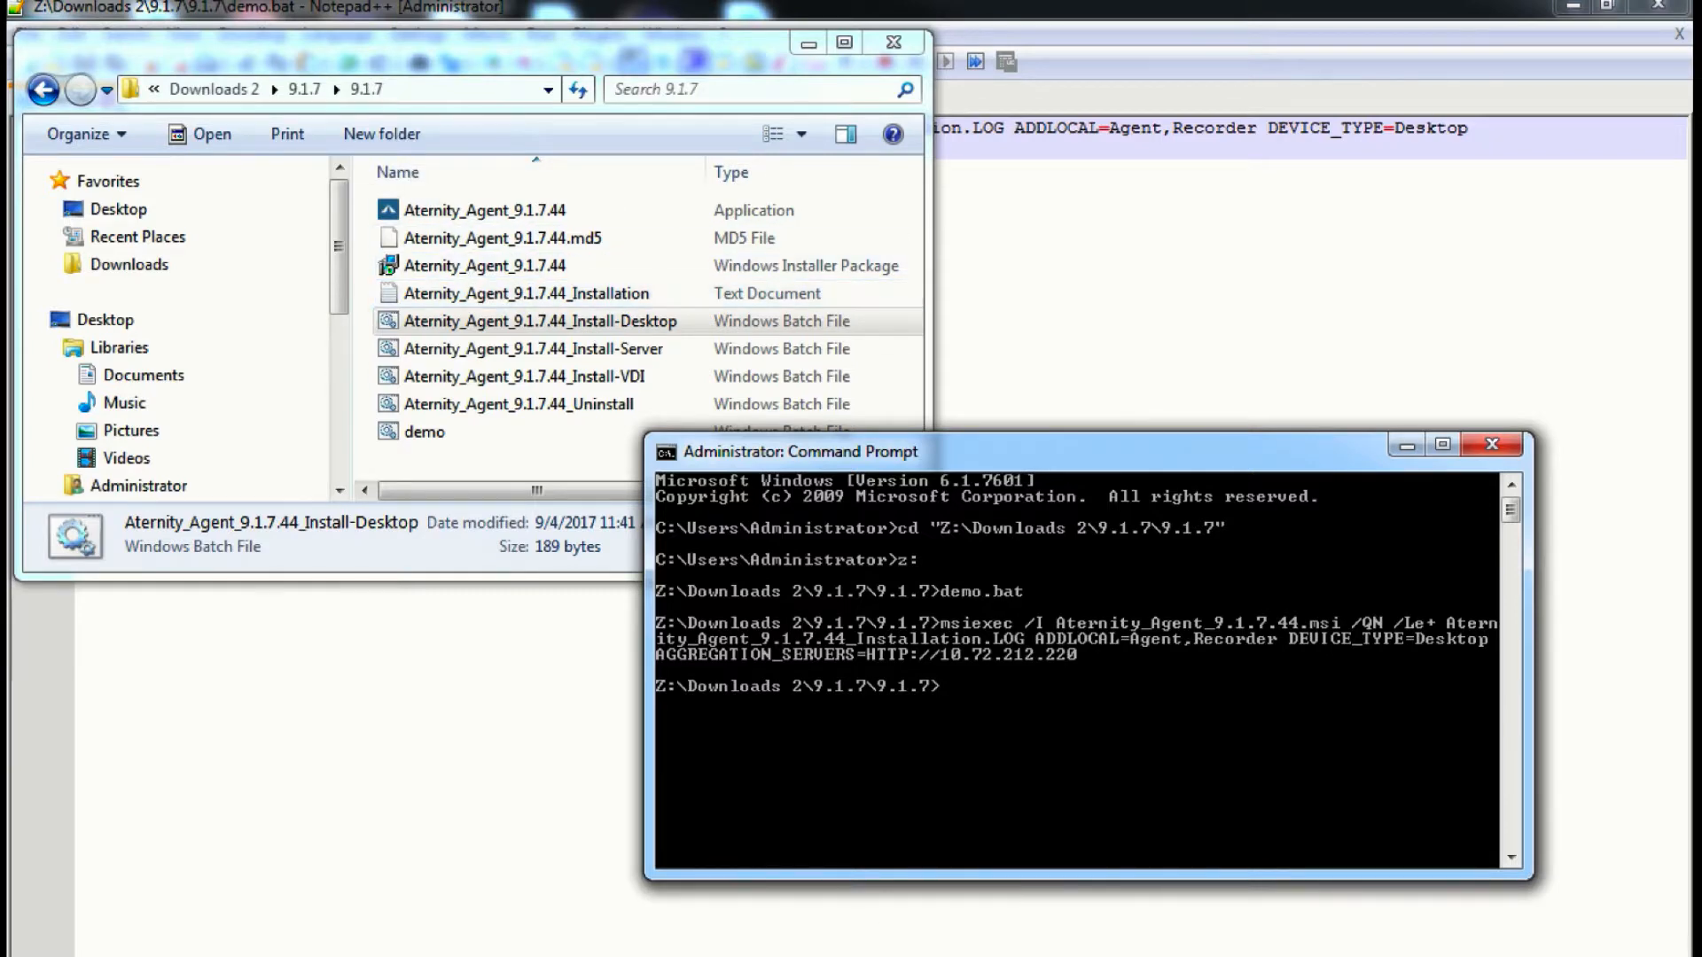
mouse_move(1032, 672)
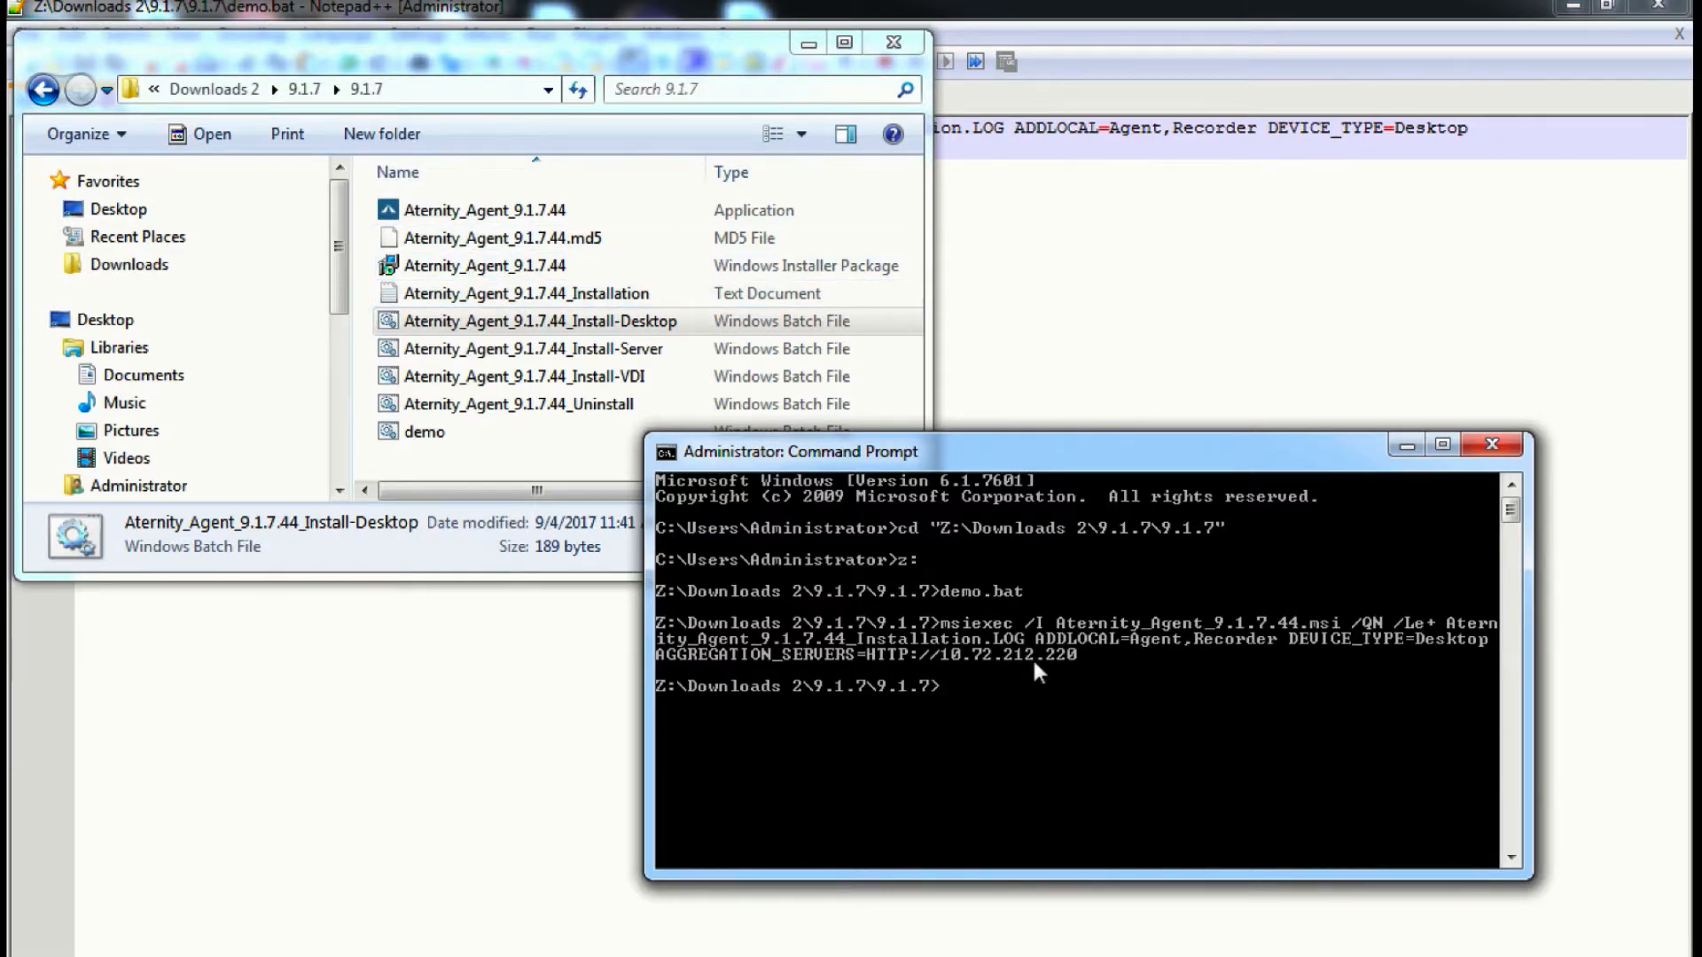
mouse_move(1014, 746)
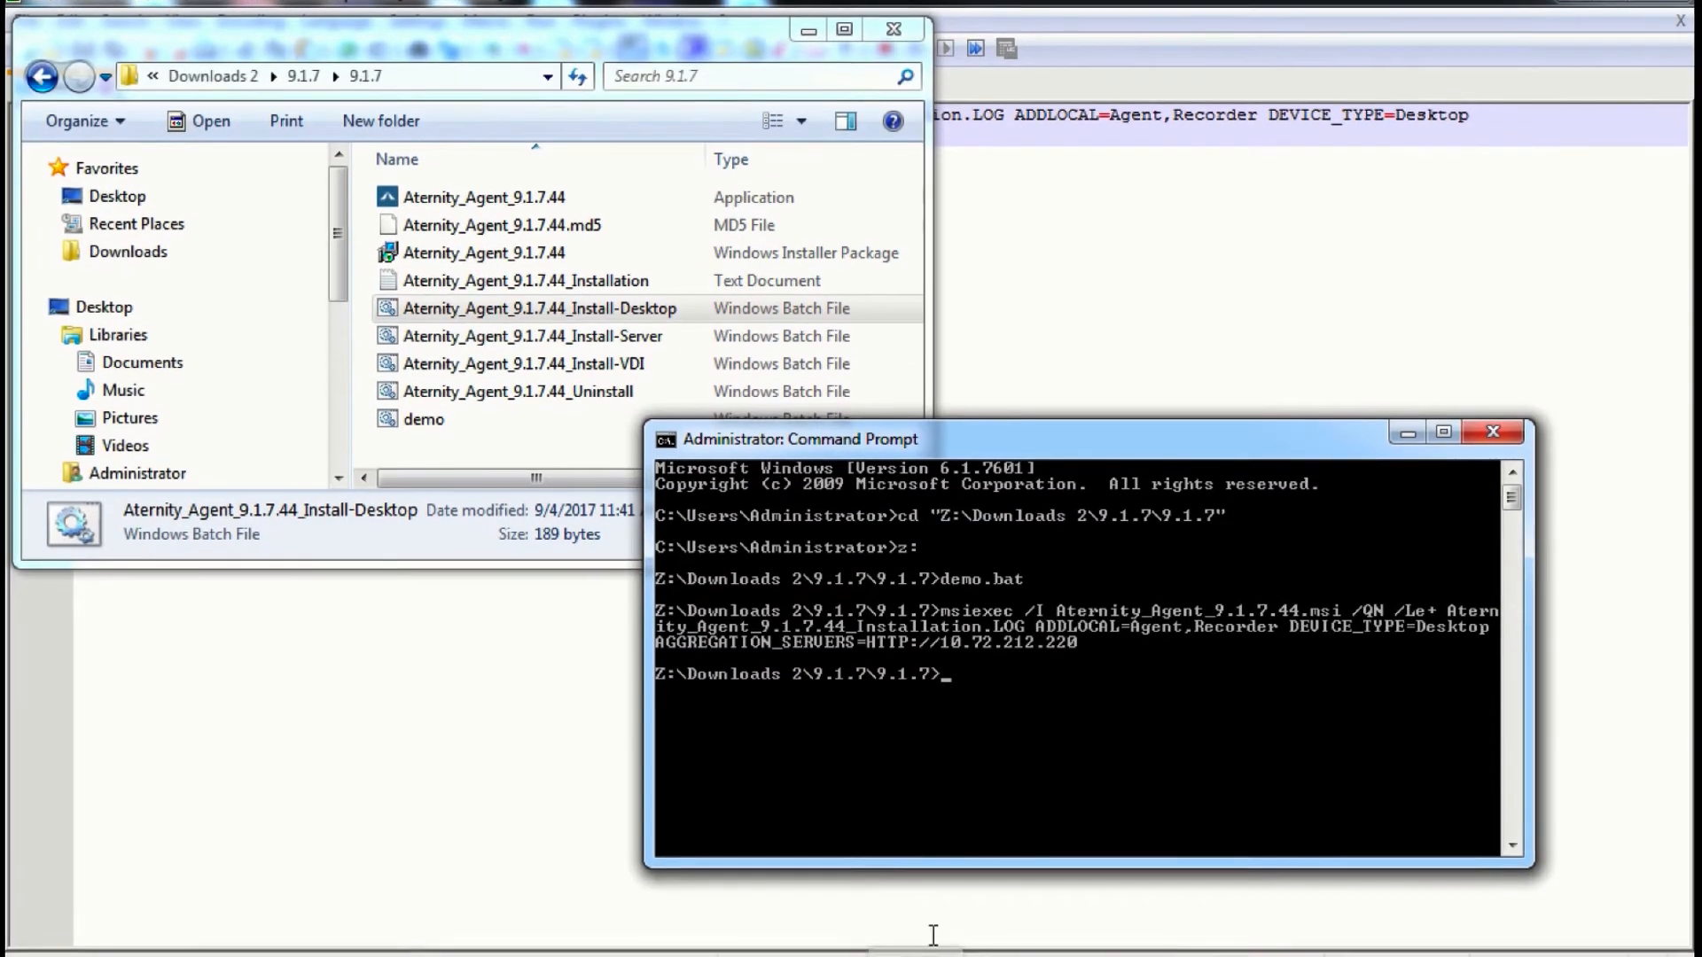
- Start Task Manager from the taskbar, check Services and Processes, and select the A180AG.exe agent process
right_click(964, 940)
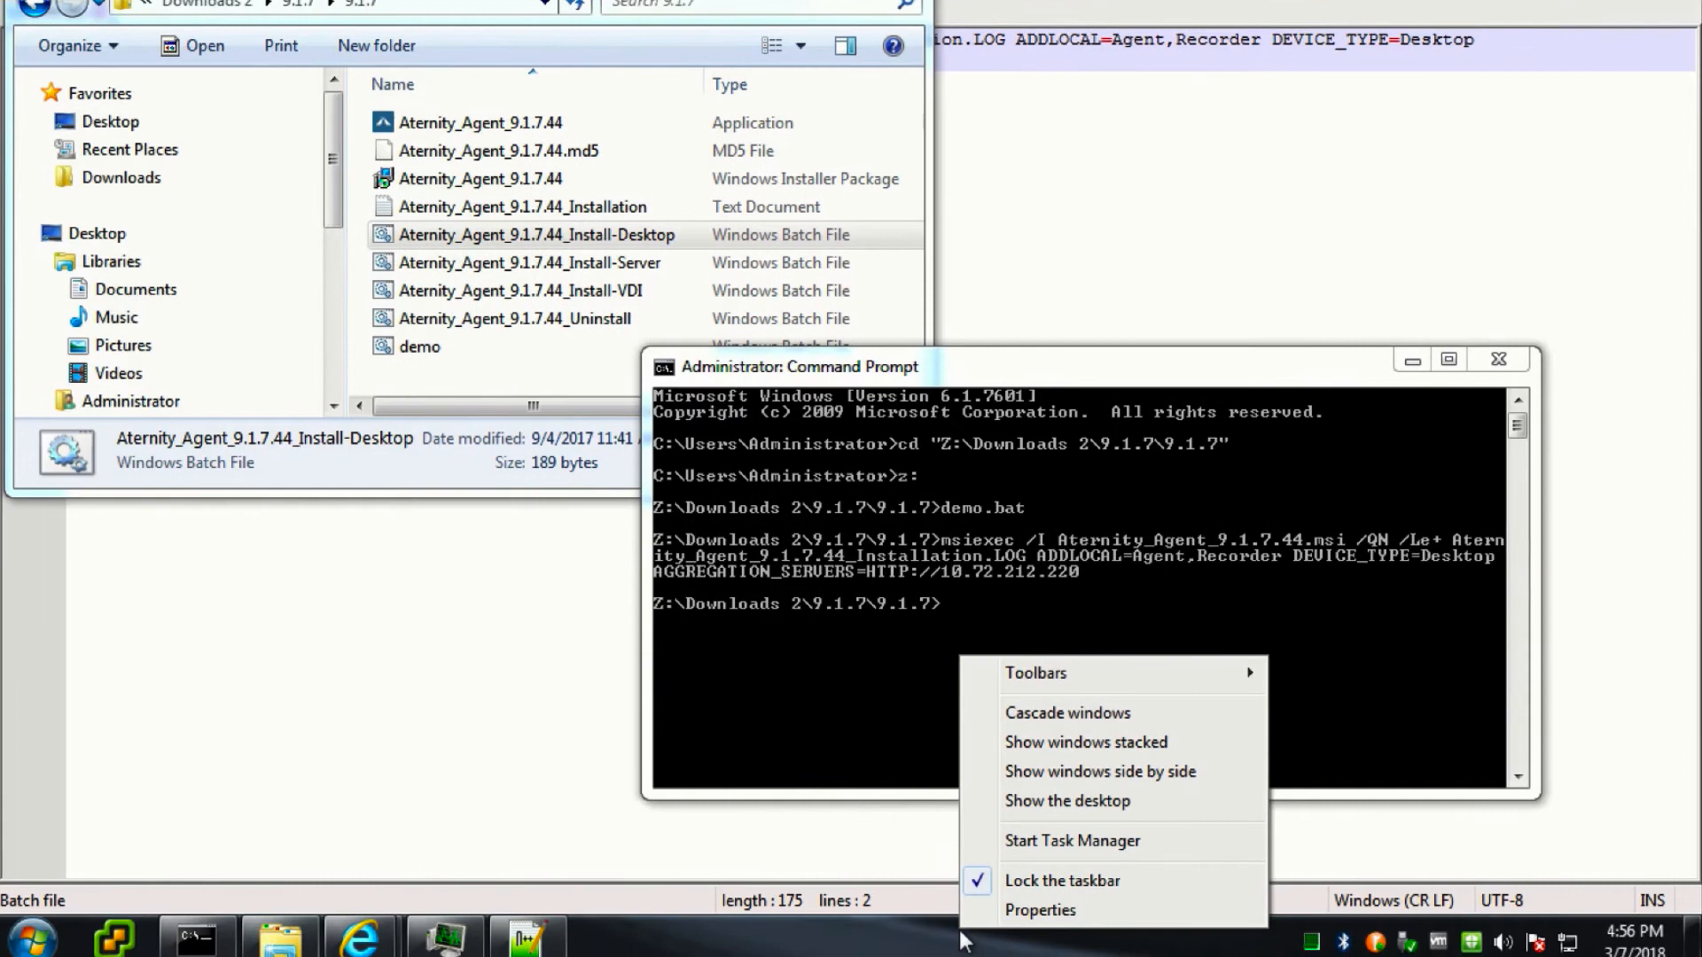
click(1073, 840)
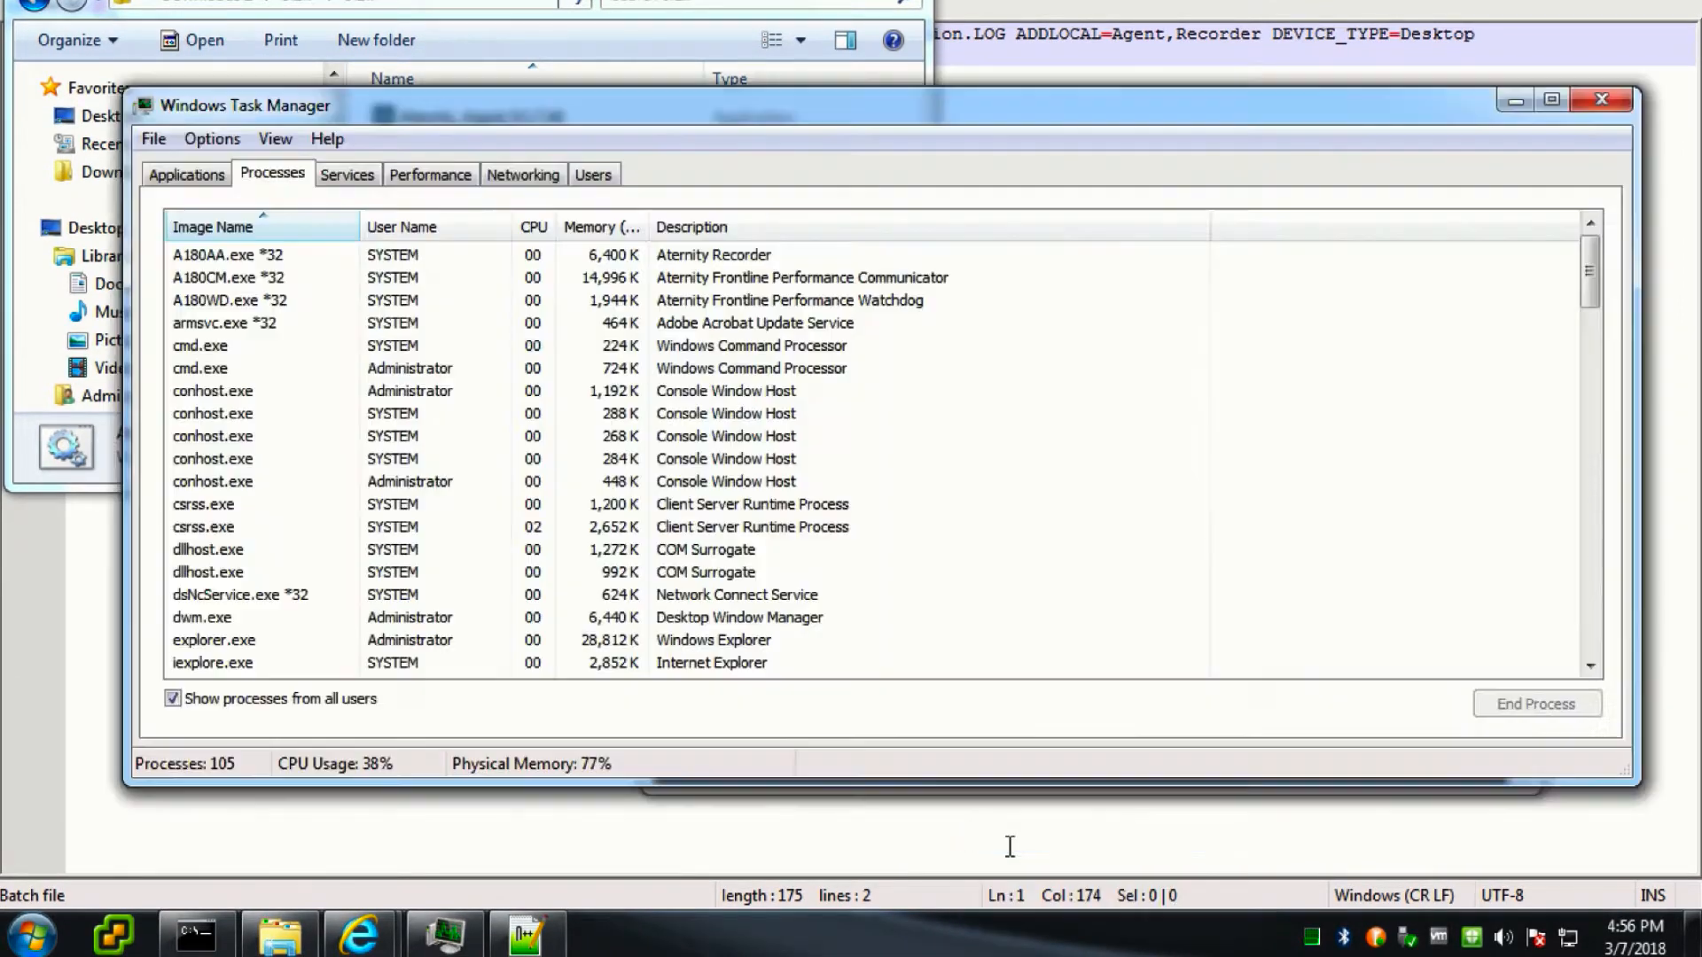
click(711, 662)
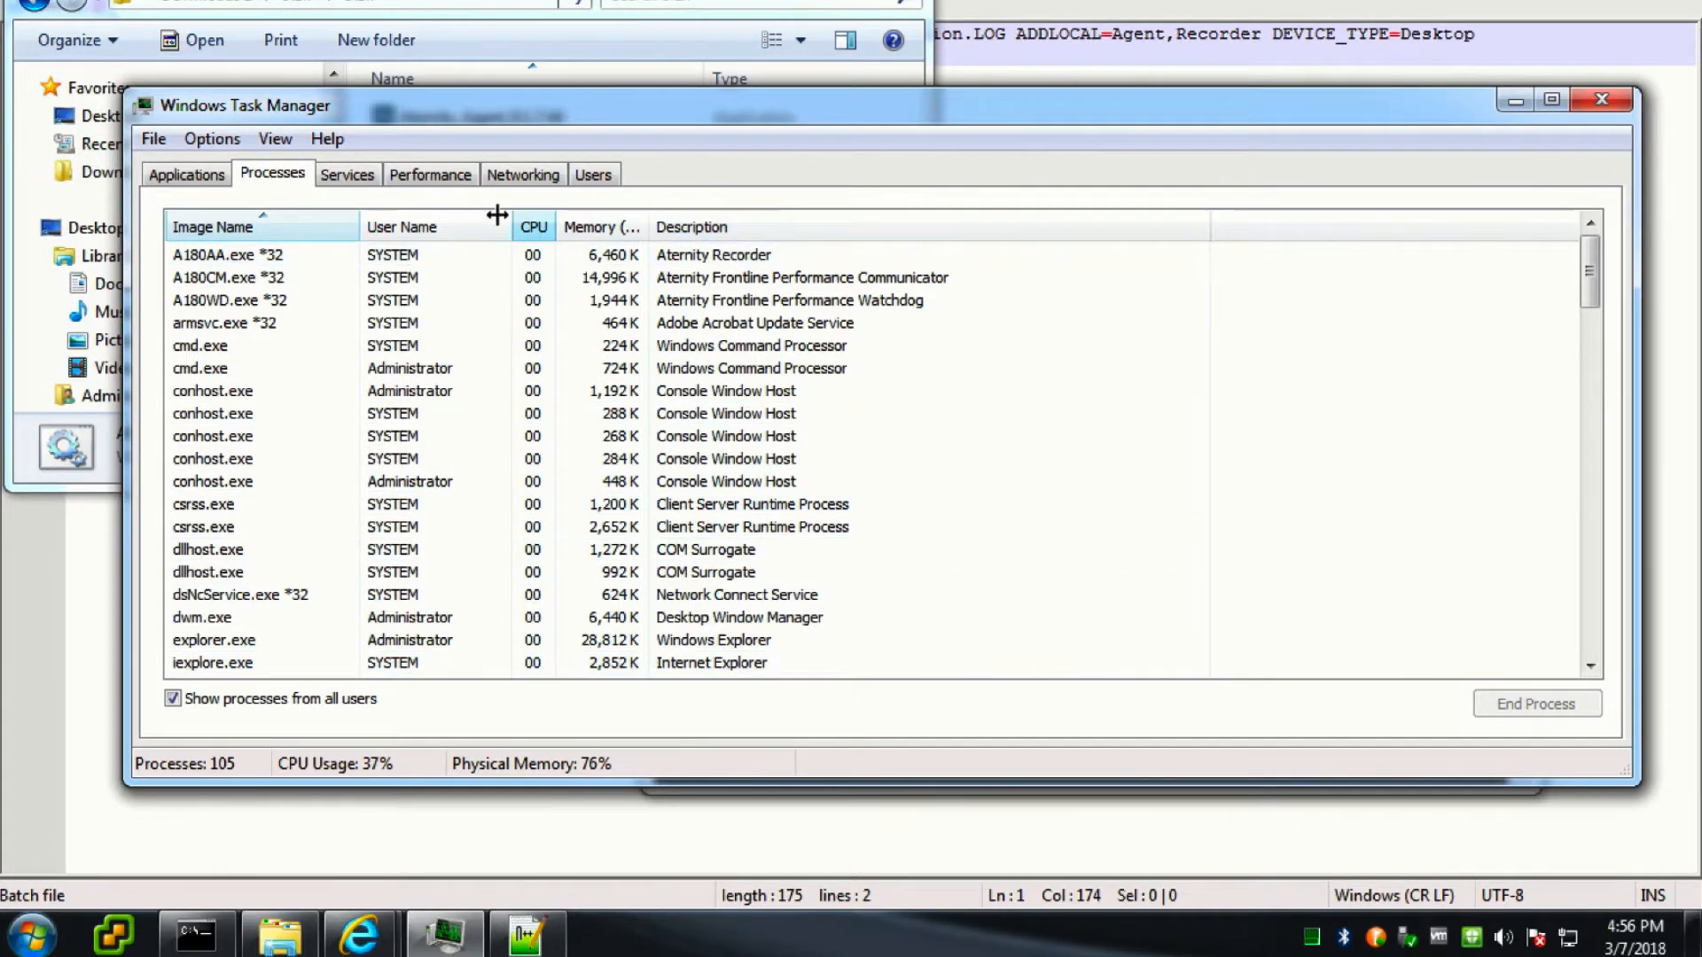
click(348, 174)
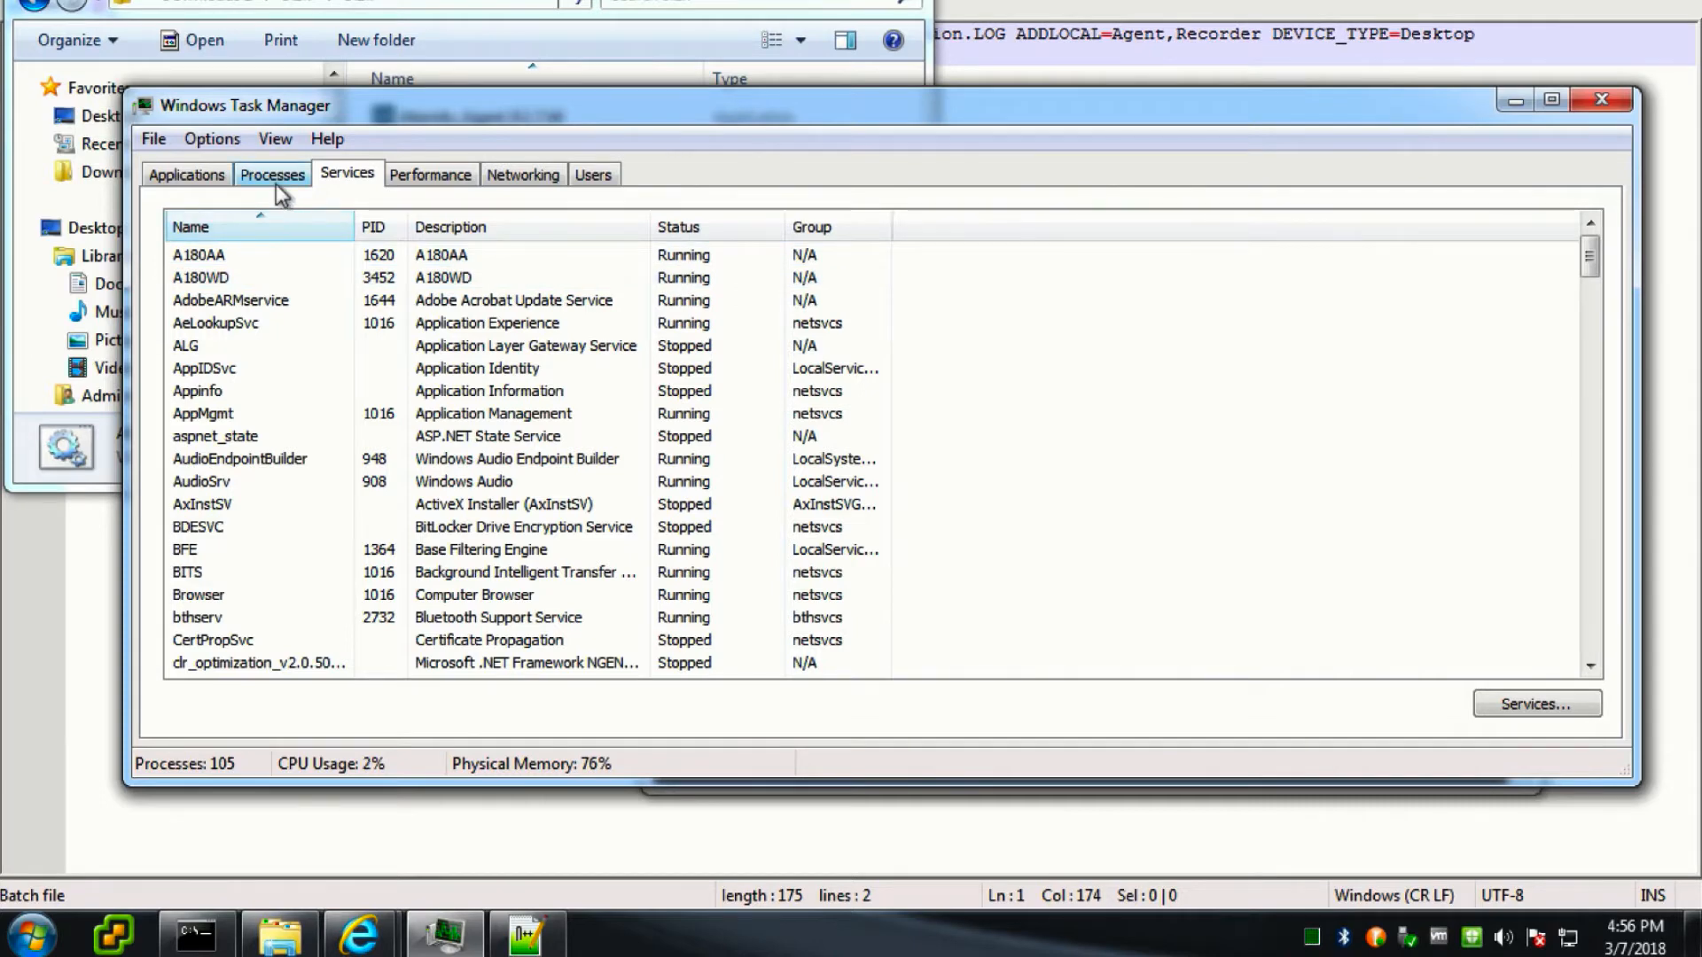
click(273, 175)
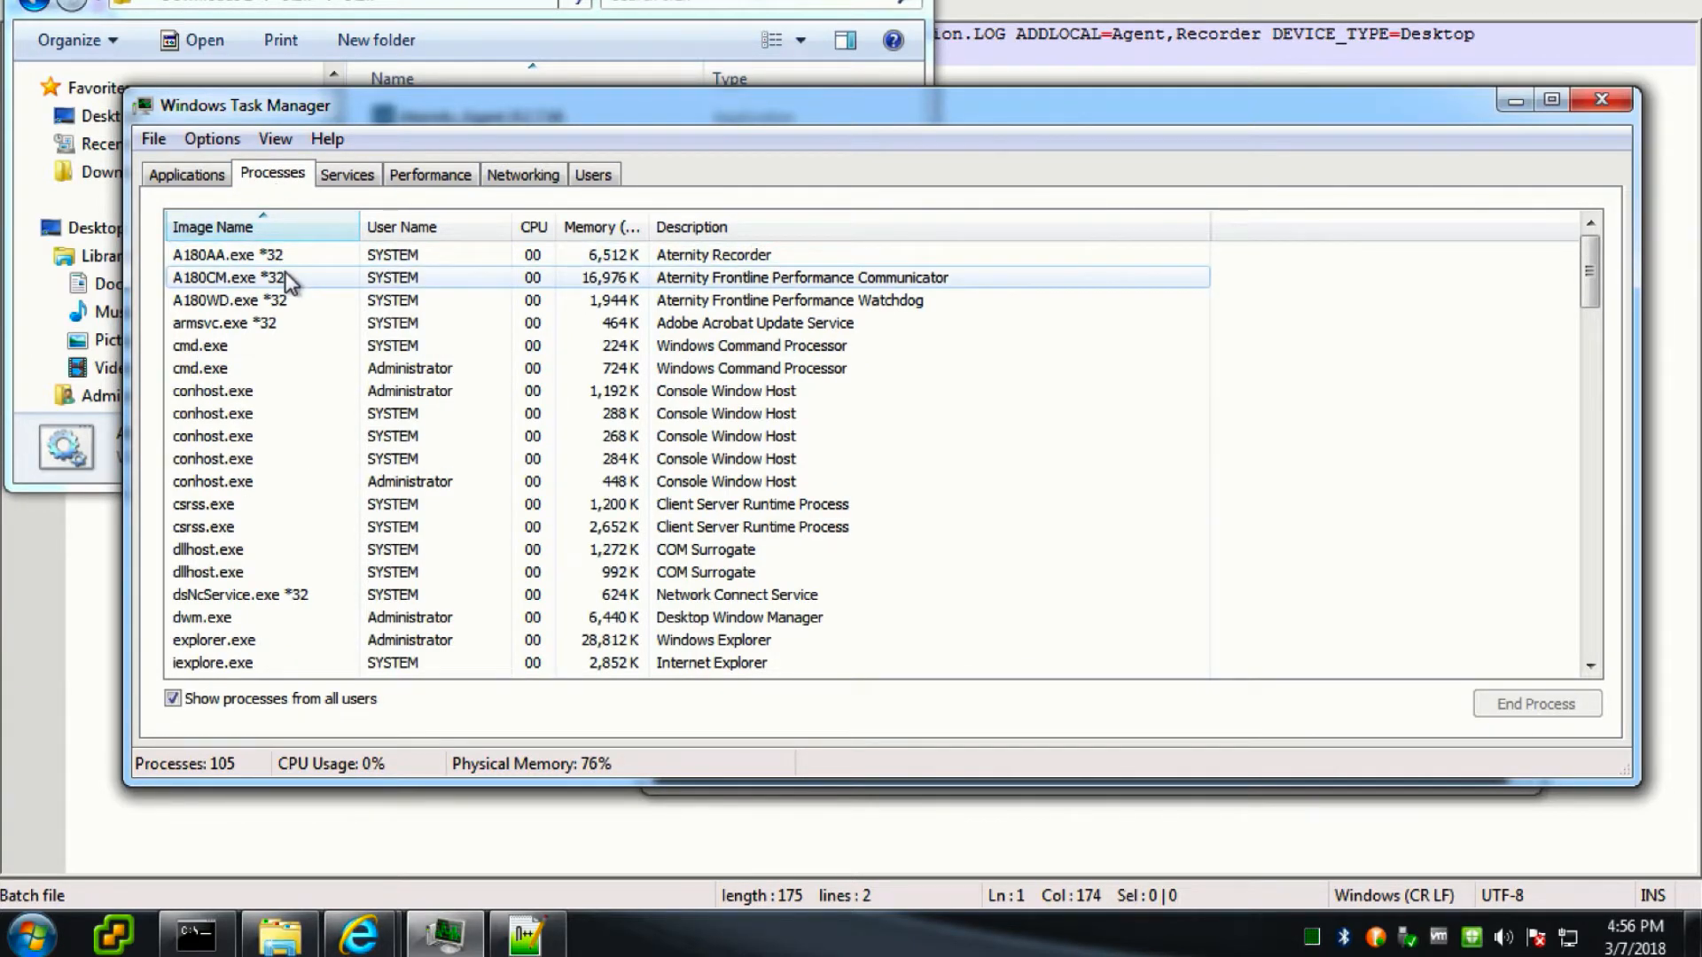
click(271, 302)
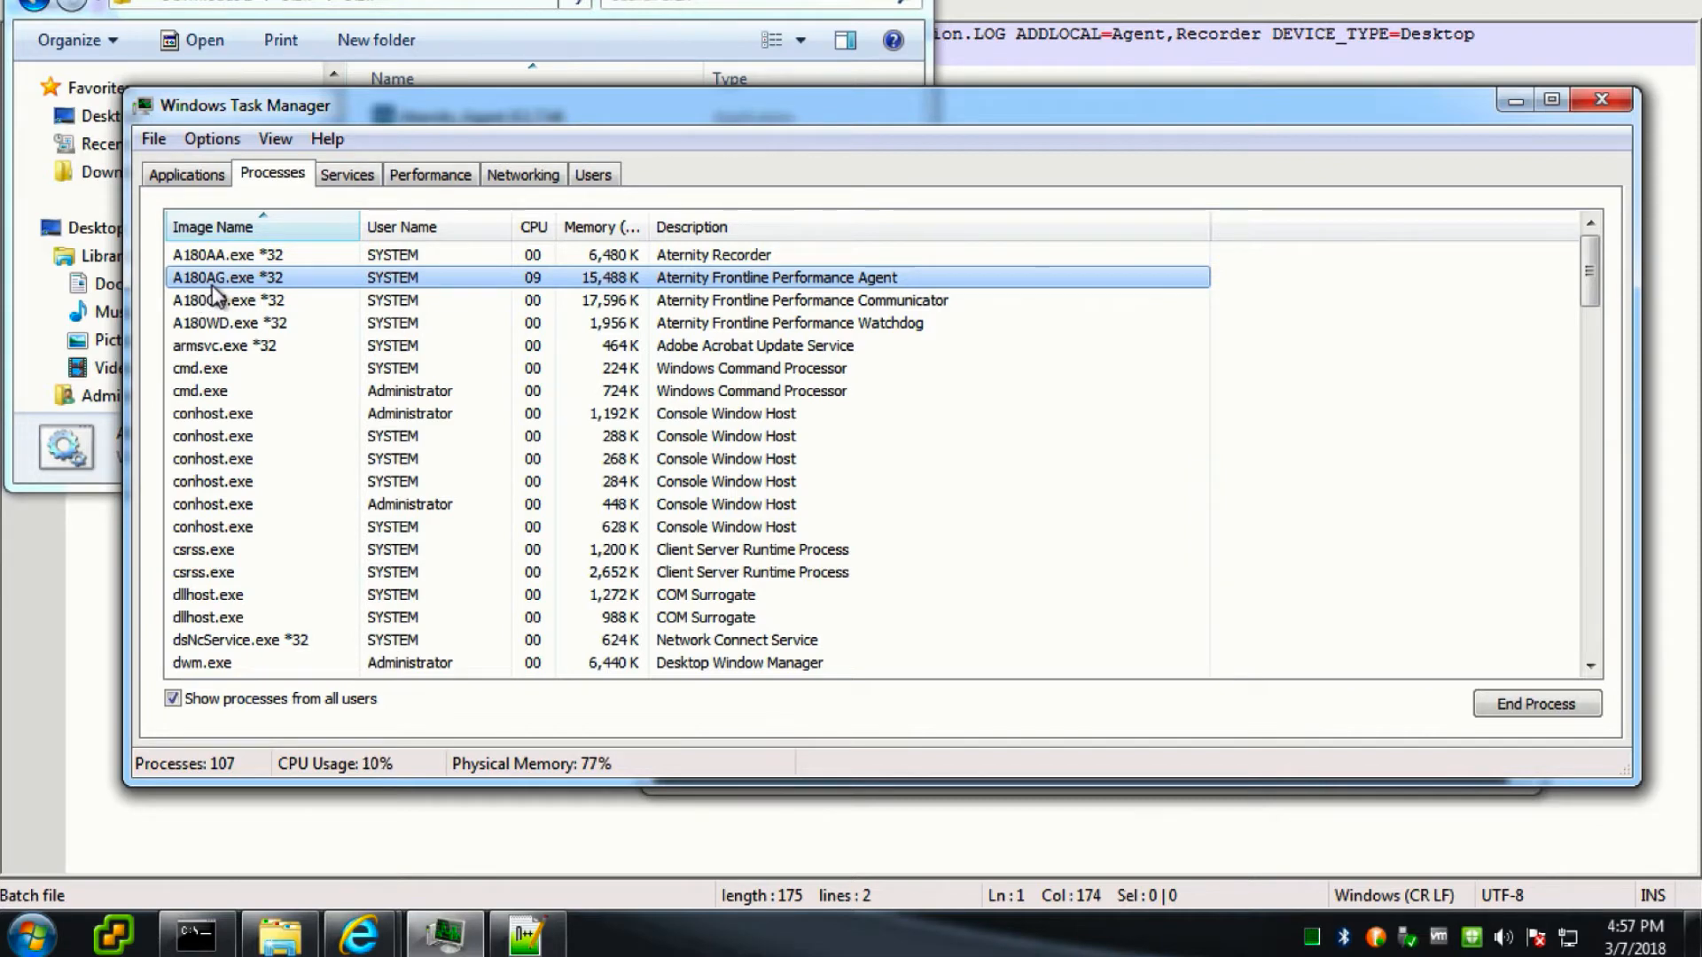
mouse_move(348, 323)
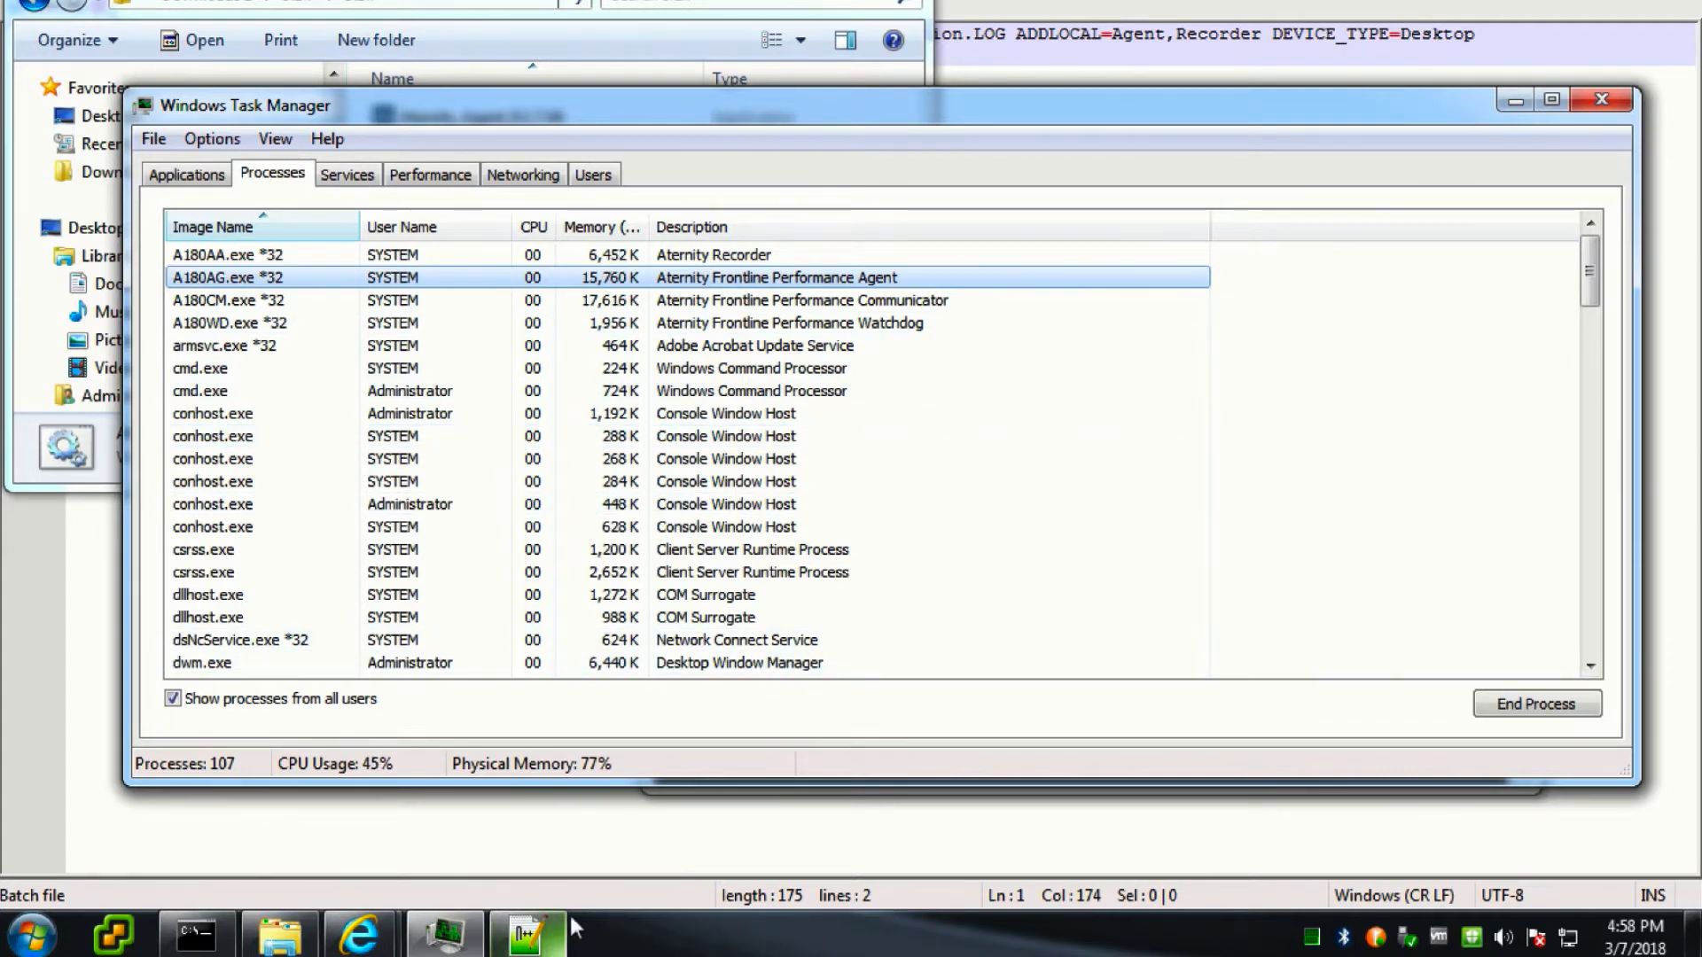
- Open the LabAternityV10 console in the browser and sign in as administrator
click(526, 934)
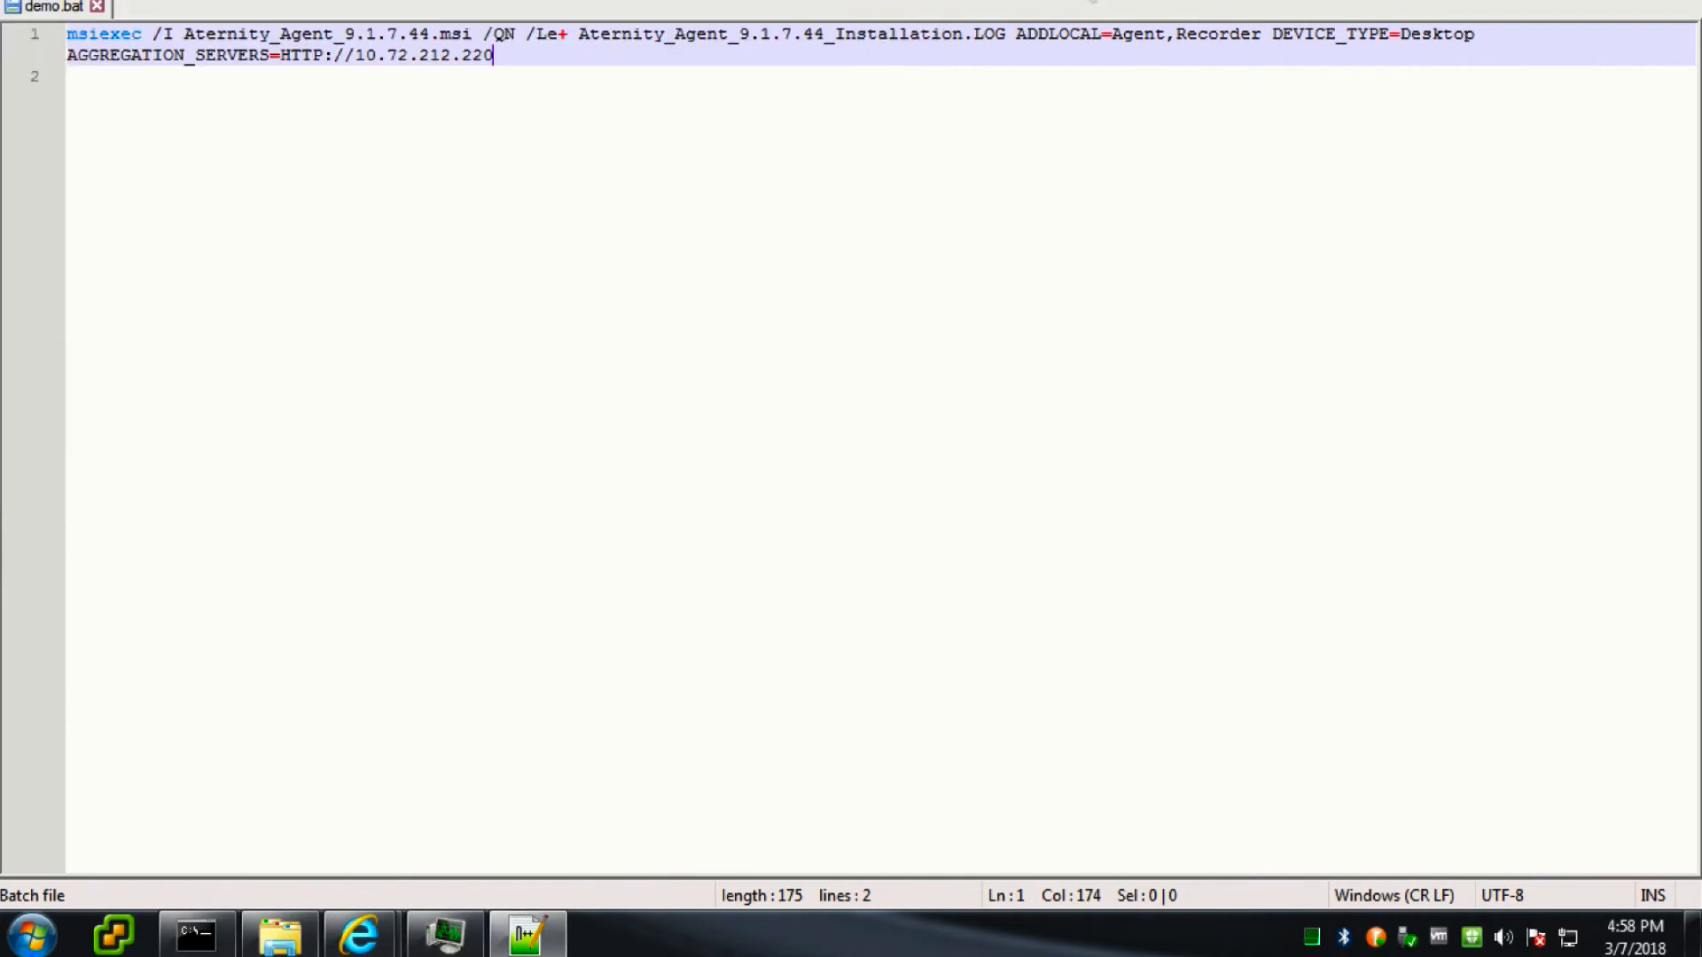
mouse_move(360, 935)
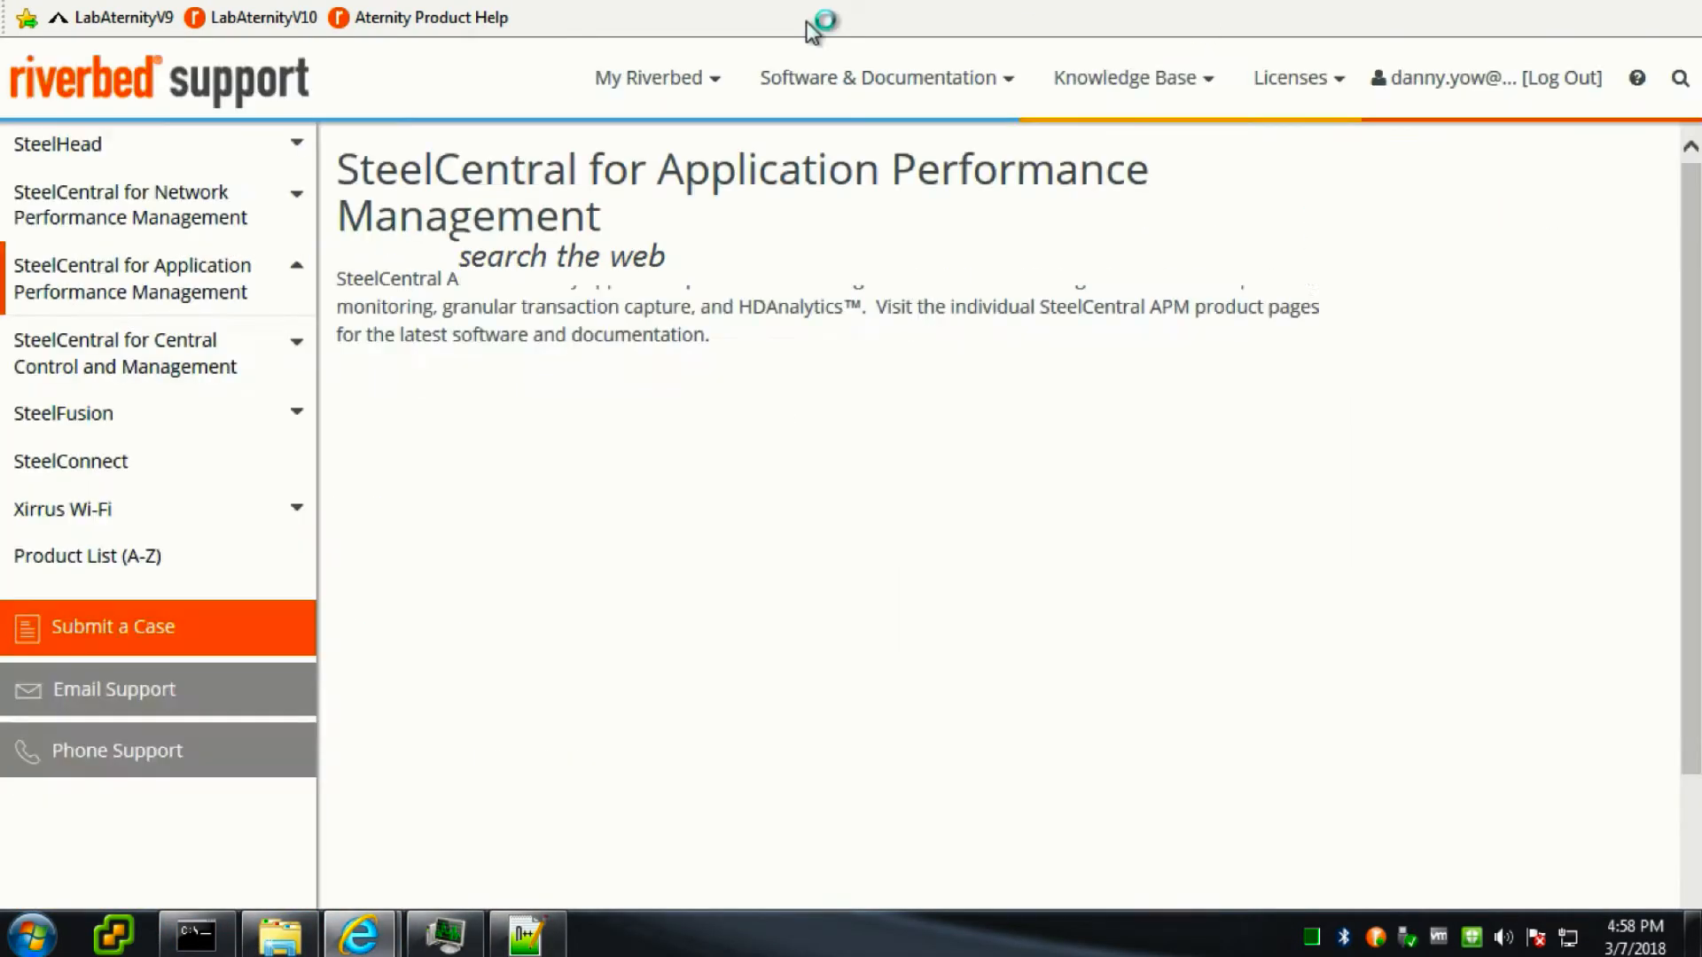
click(250, 18)
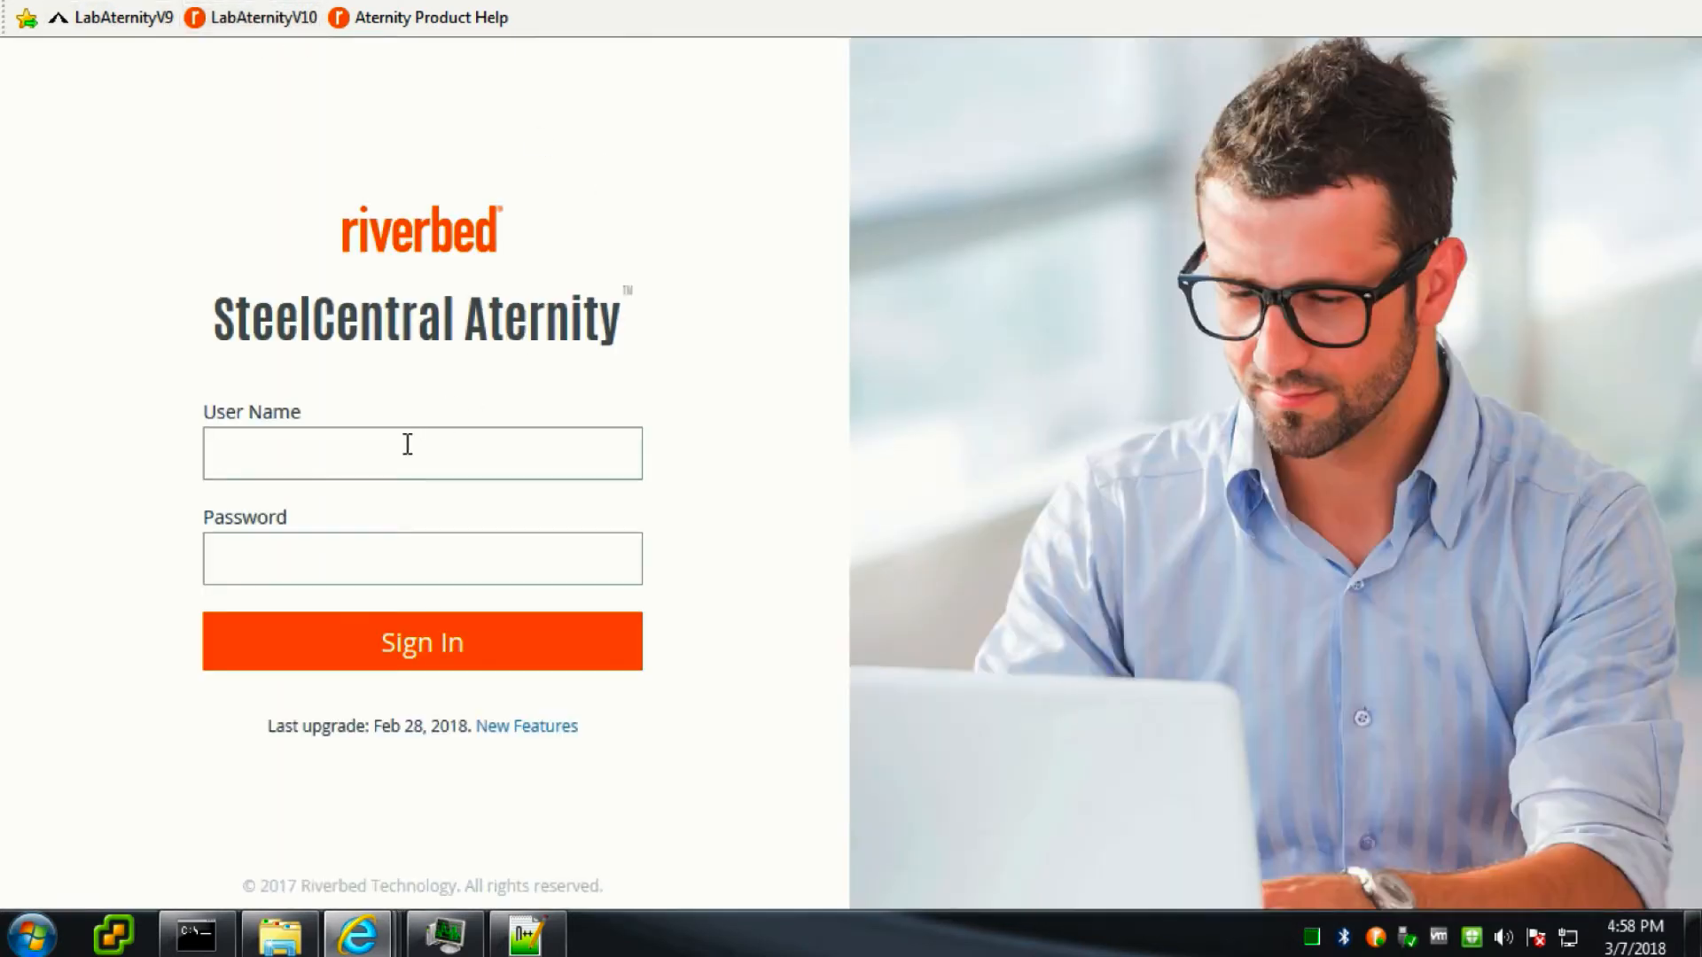
text(administrator)
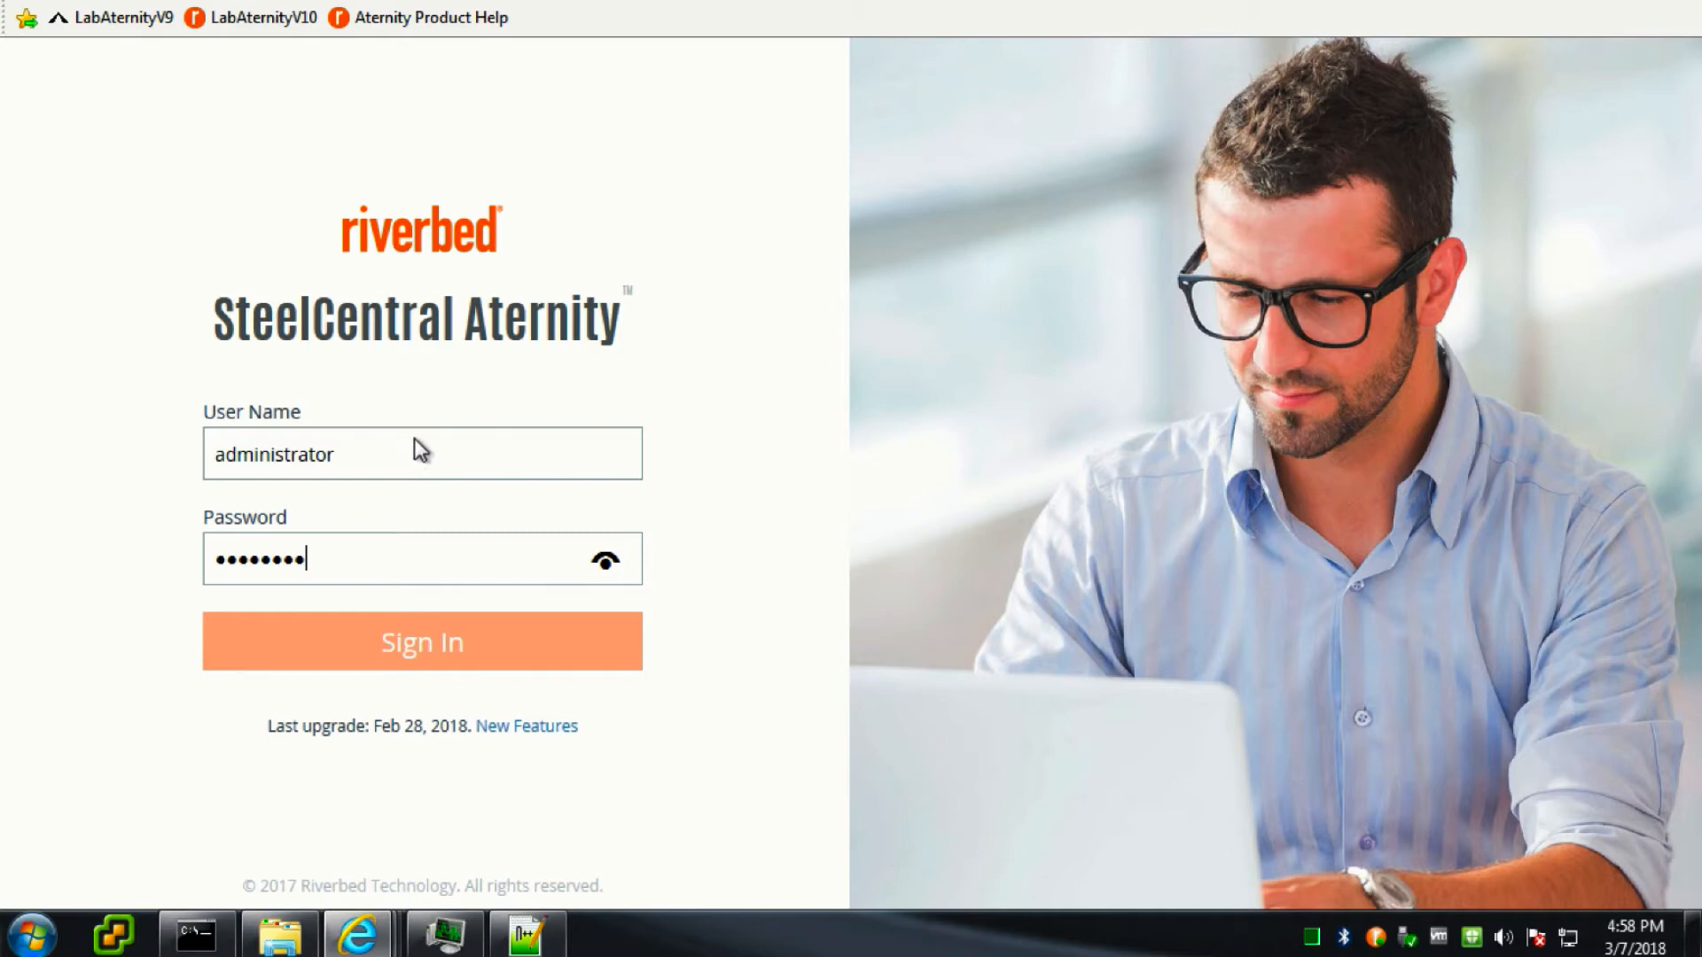
click(422, 640)
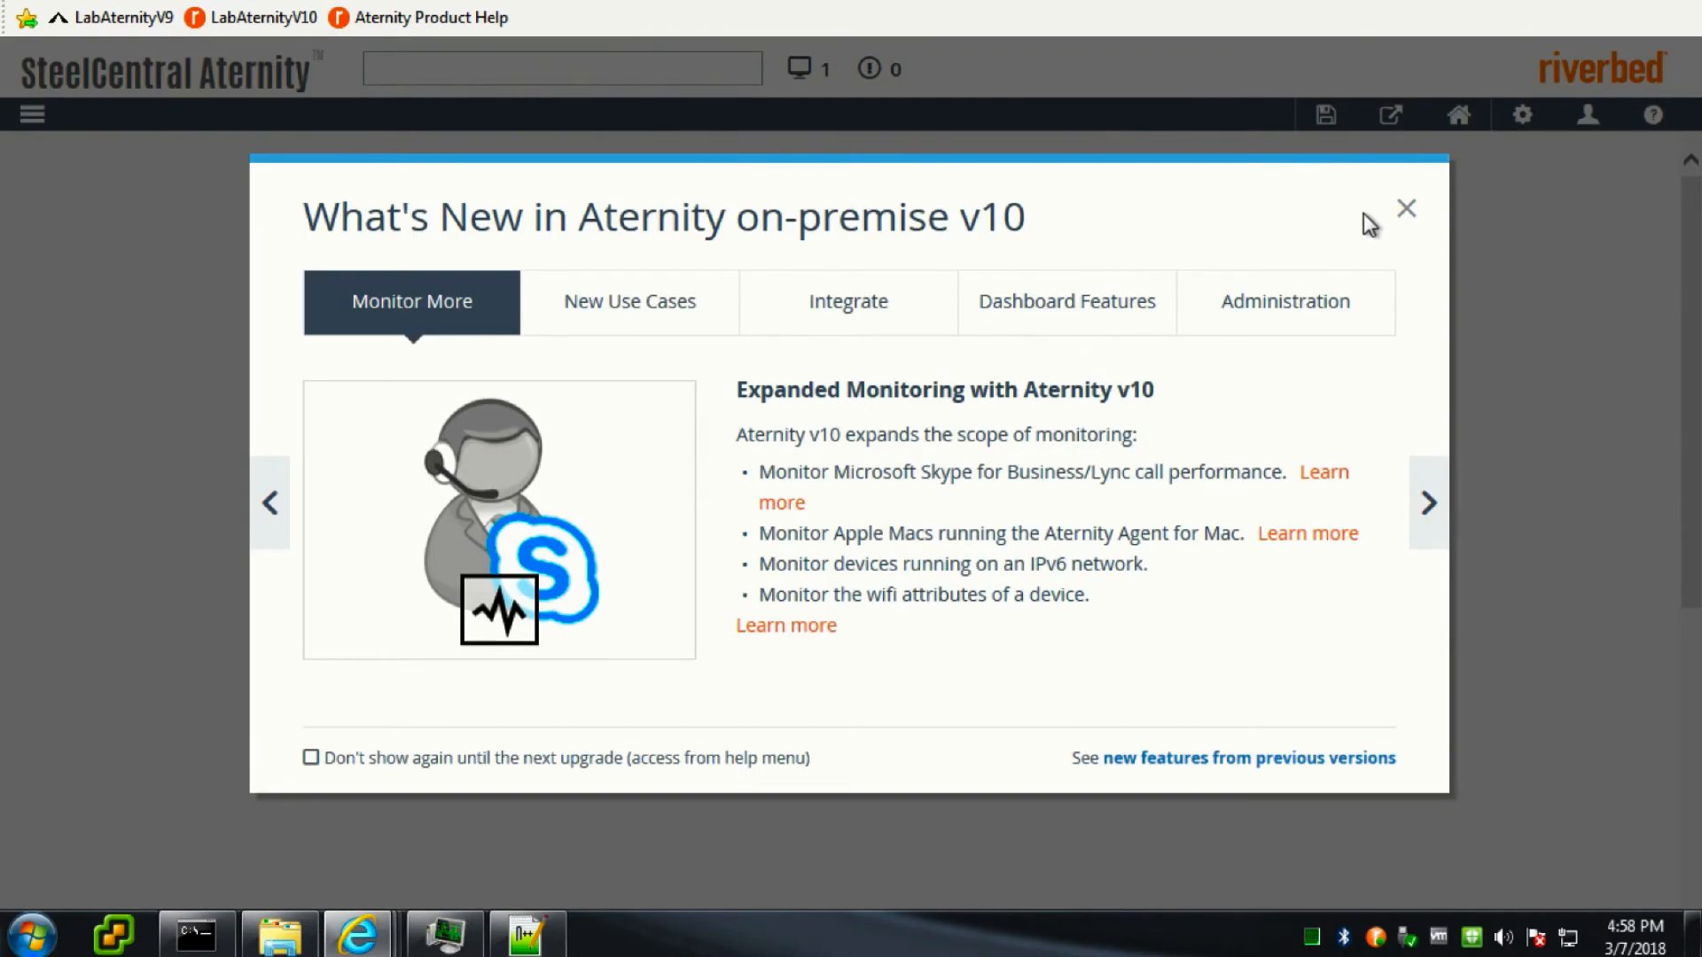
- Dismiss What's New, open Settings > Agents and filter the agent list by 'danny'
click(1406, 209)
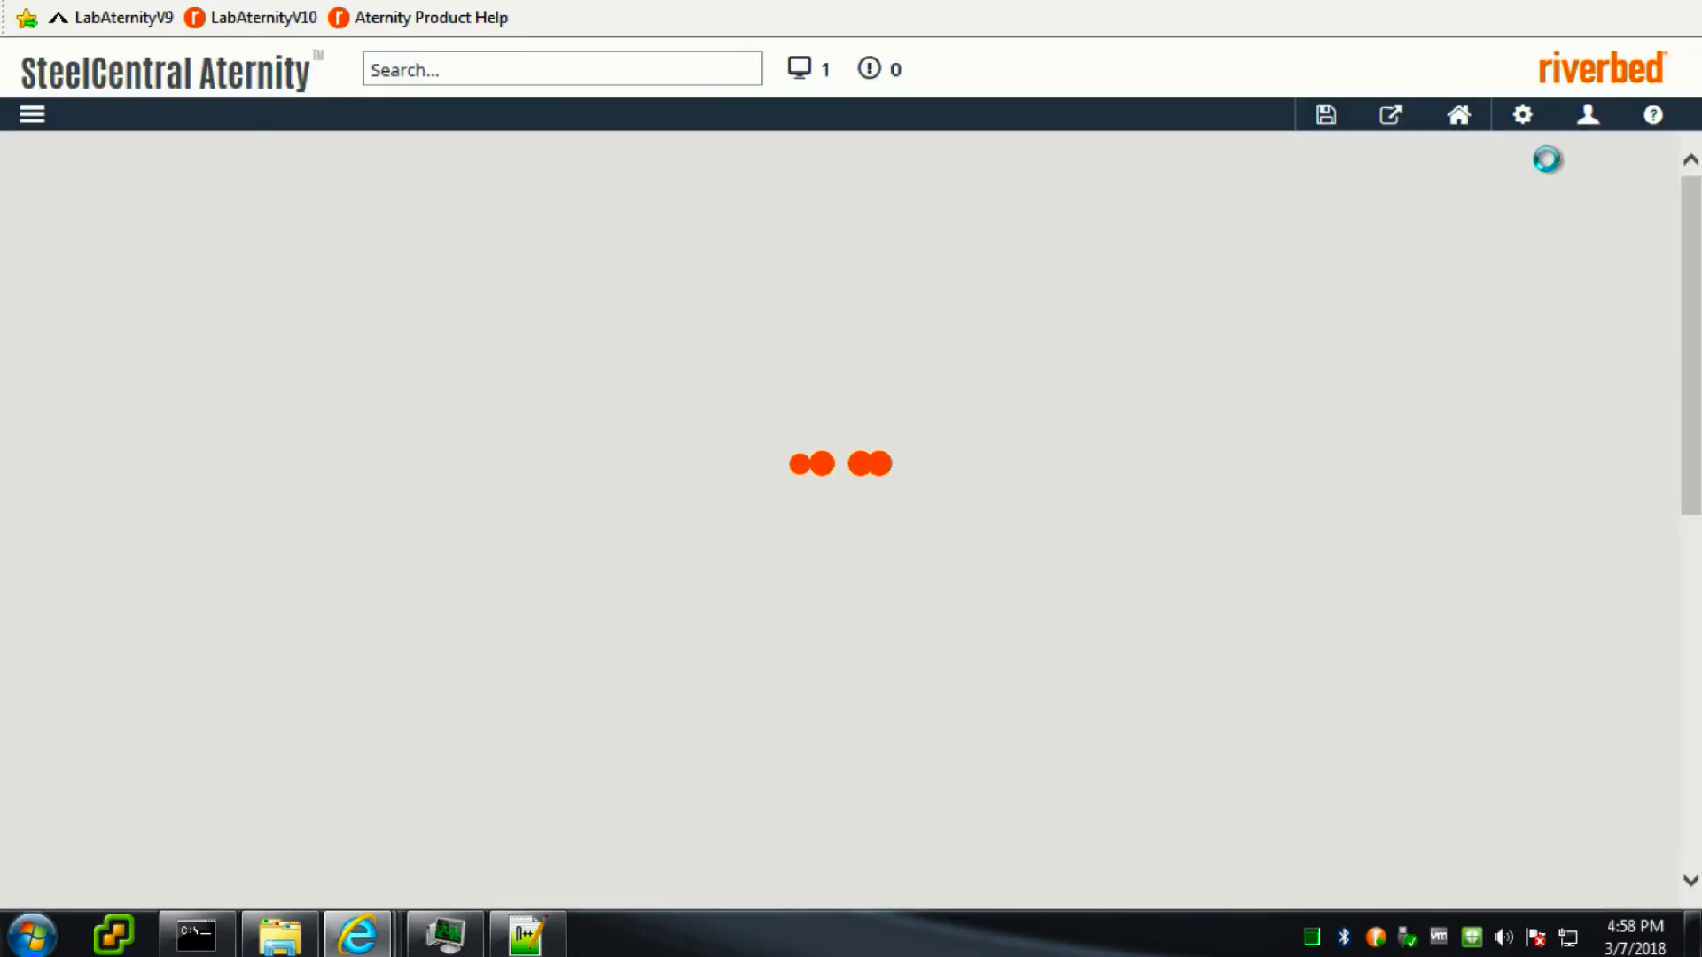
click(1520, 114)
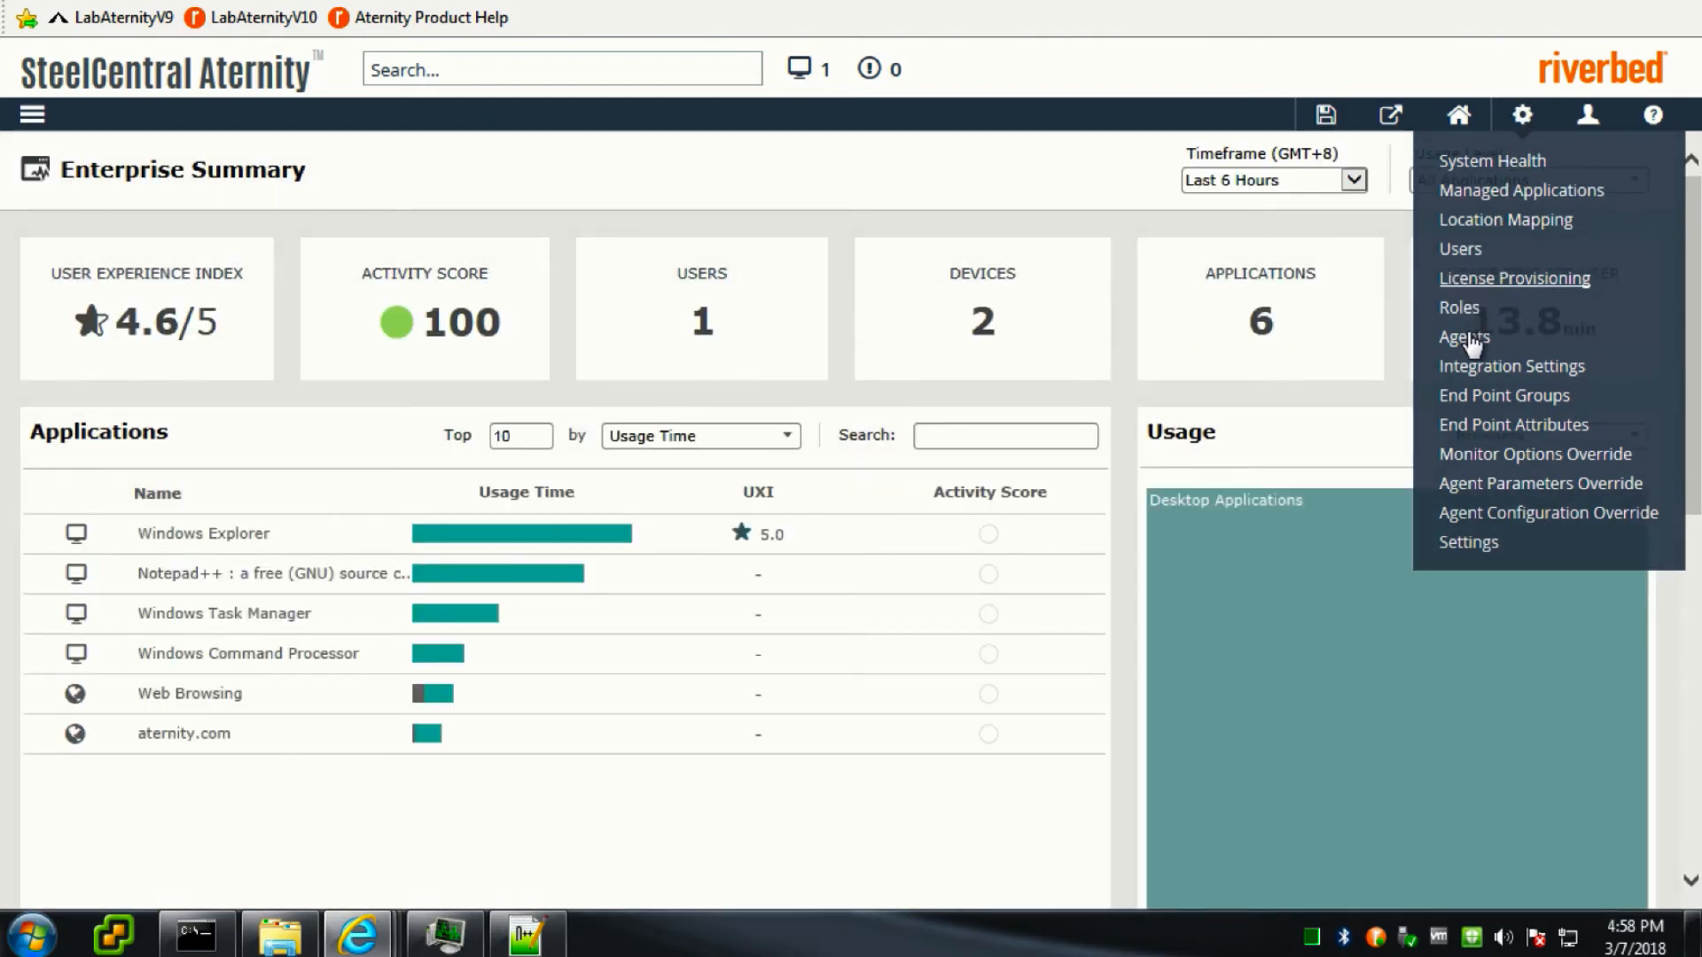
click(1464, 337)
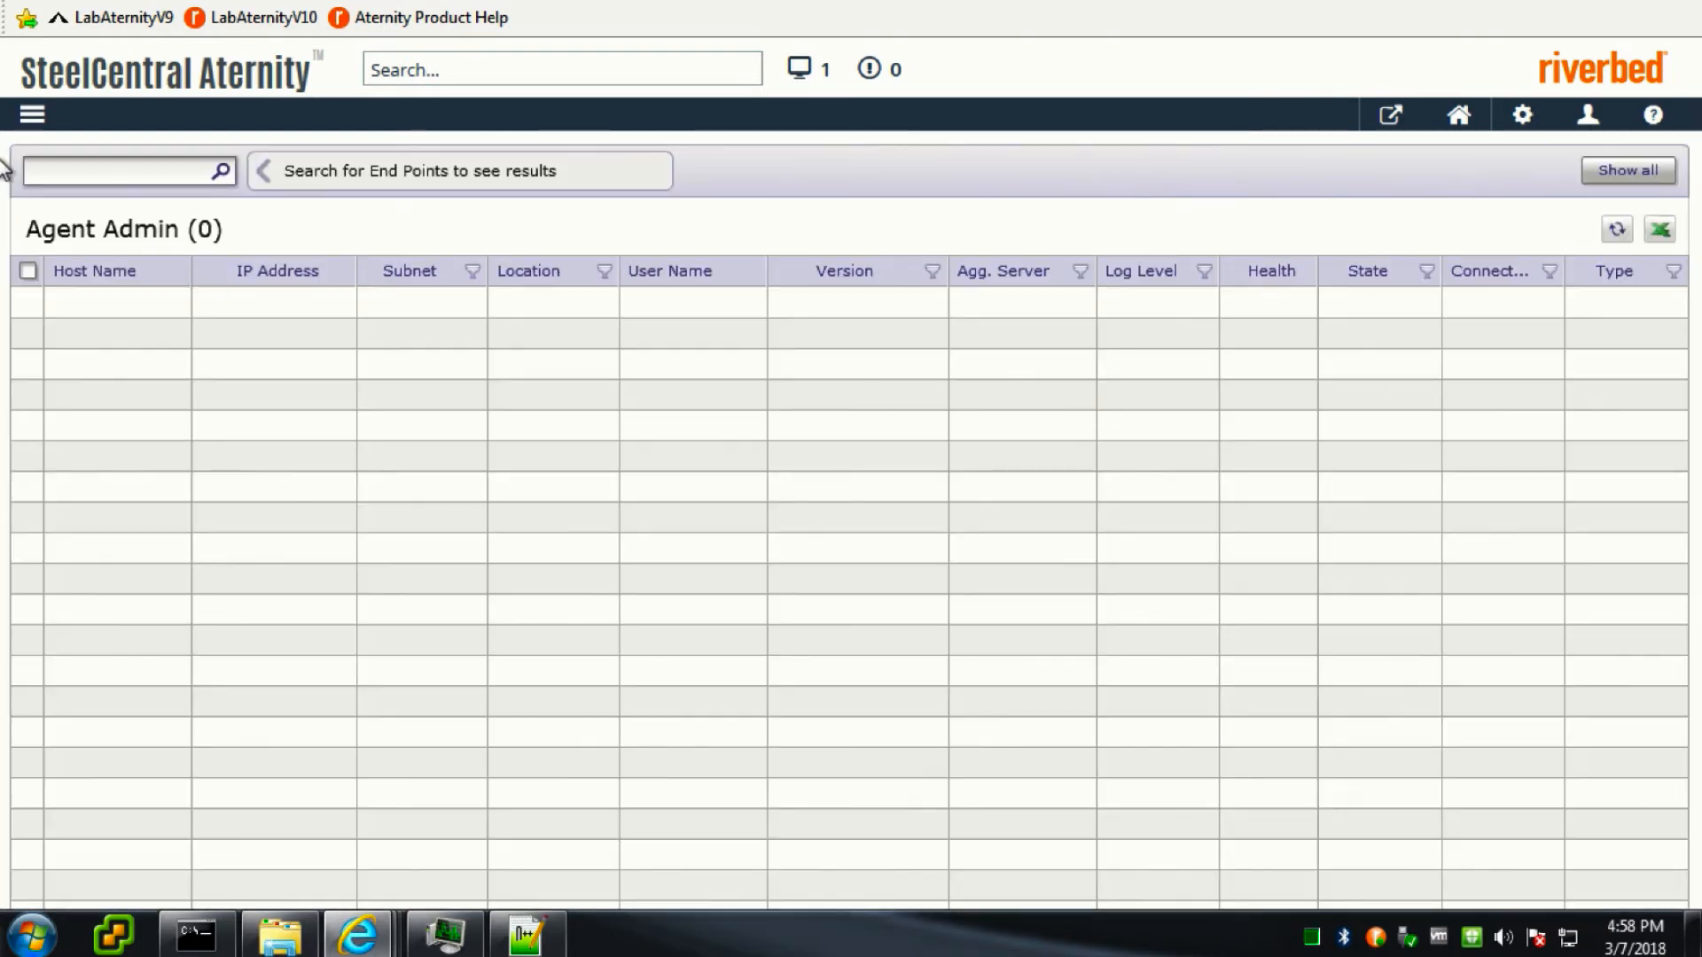
text(danny)
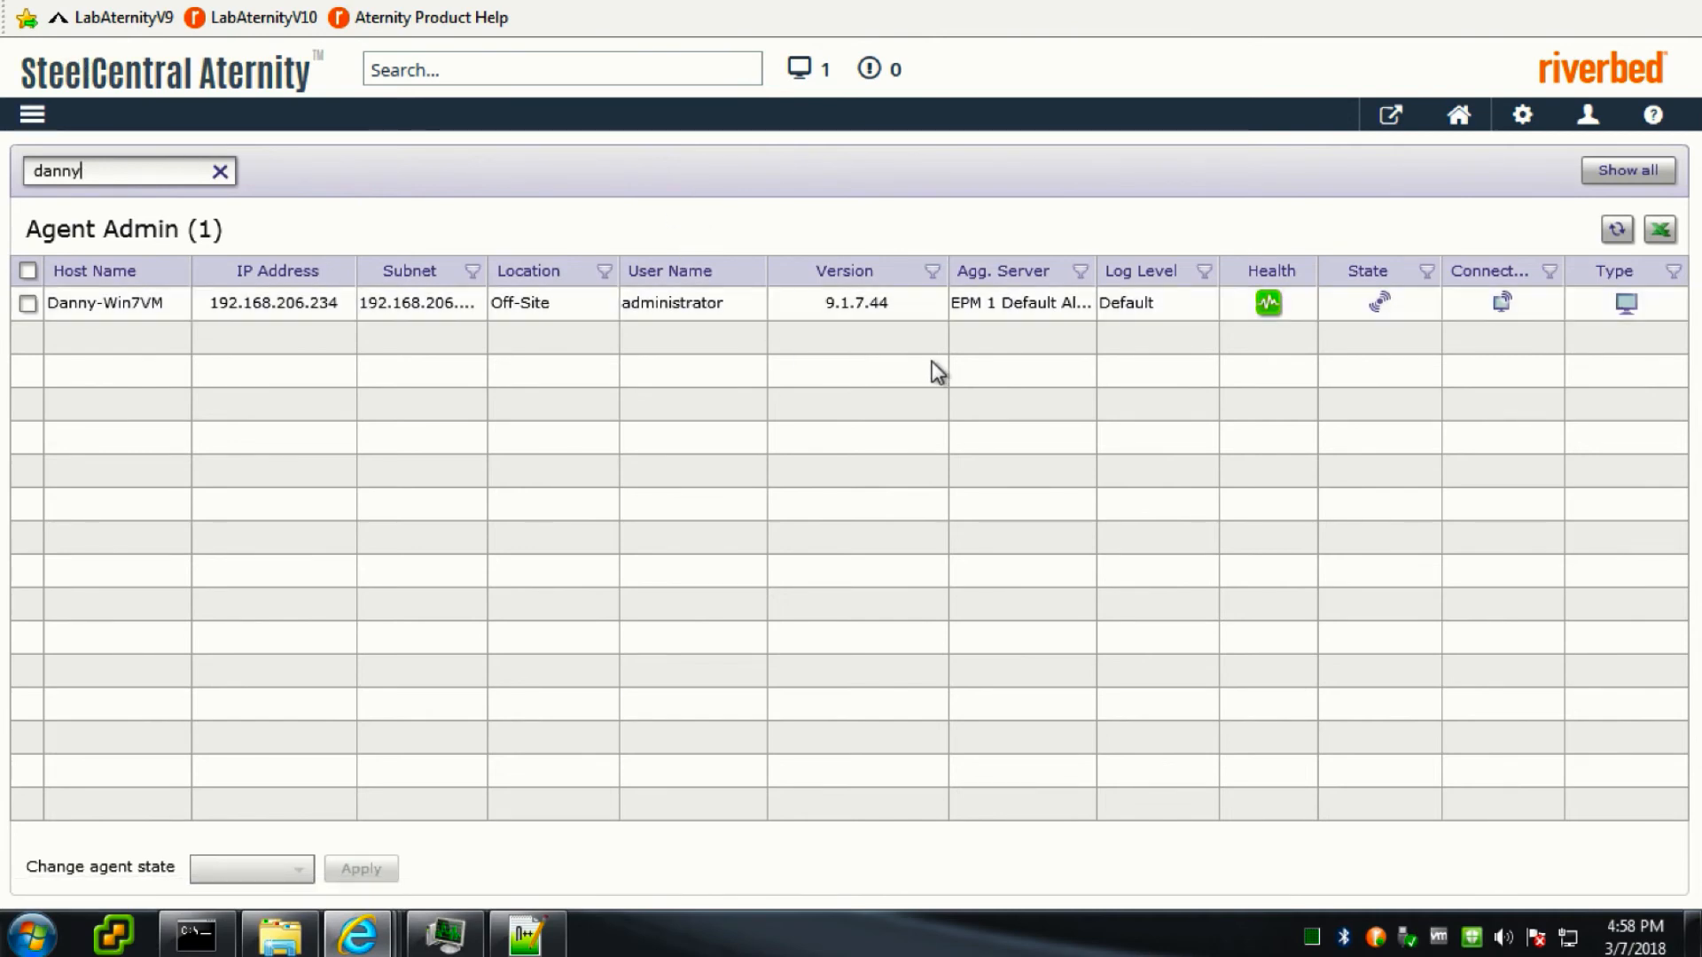
mouse_move(1268, 303)
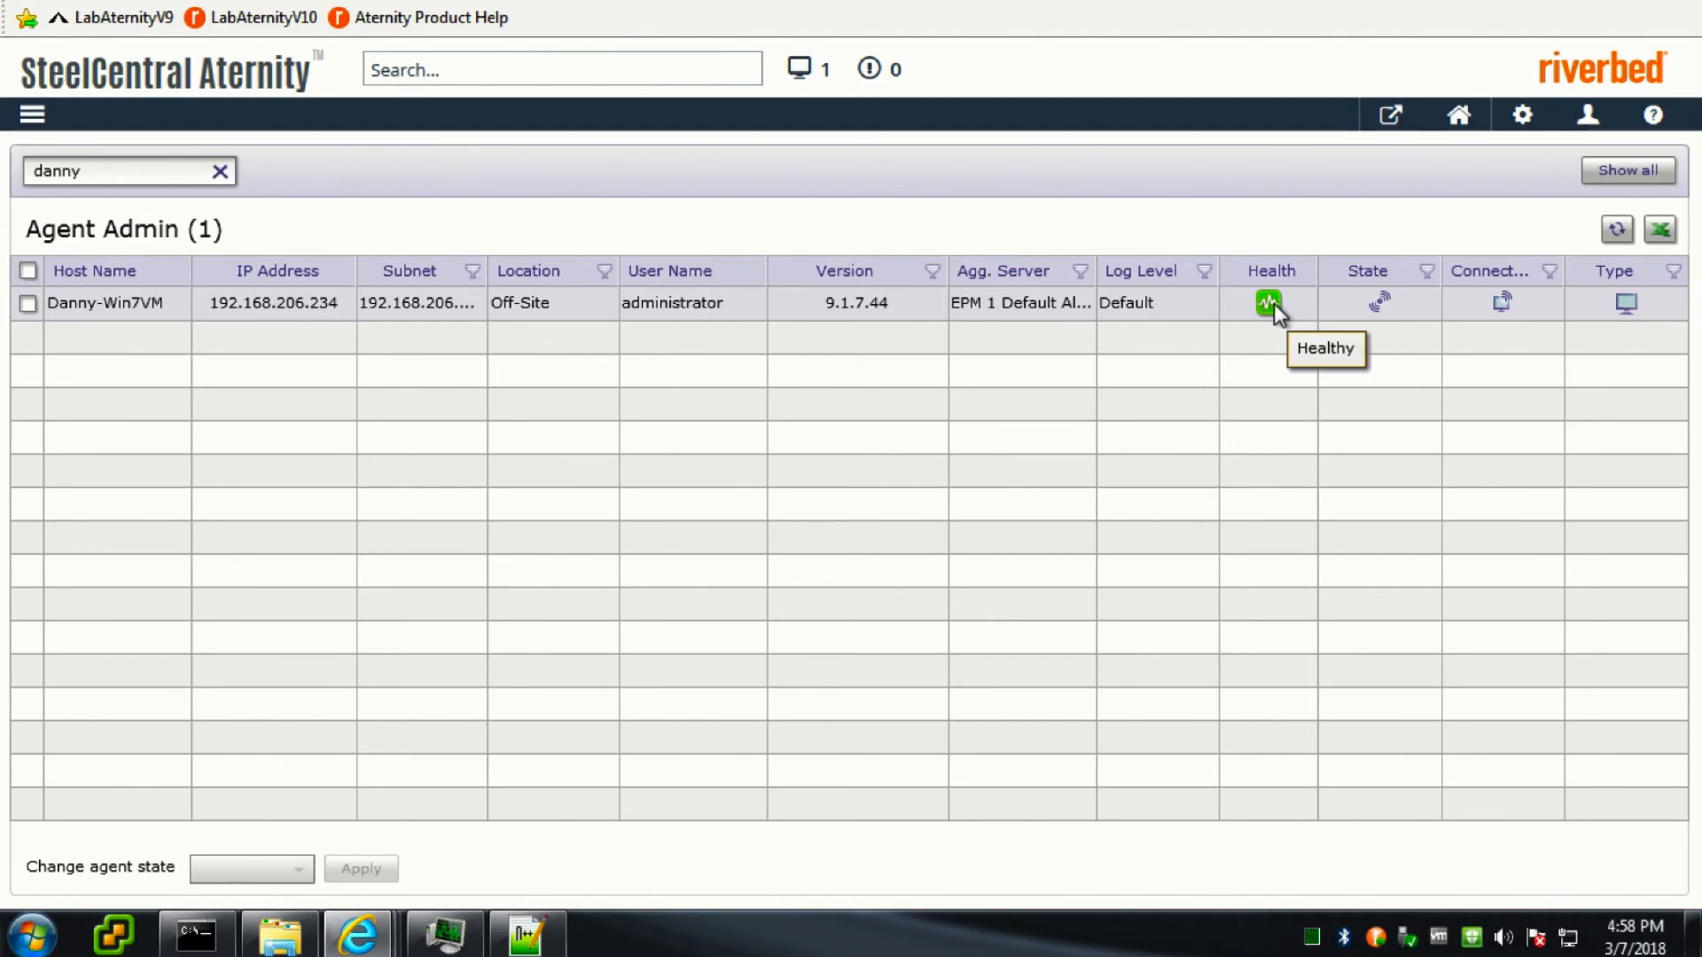
mouse_move(1404, 316)
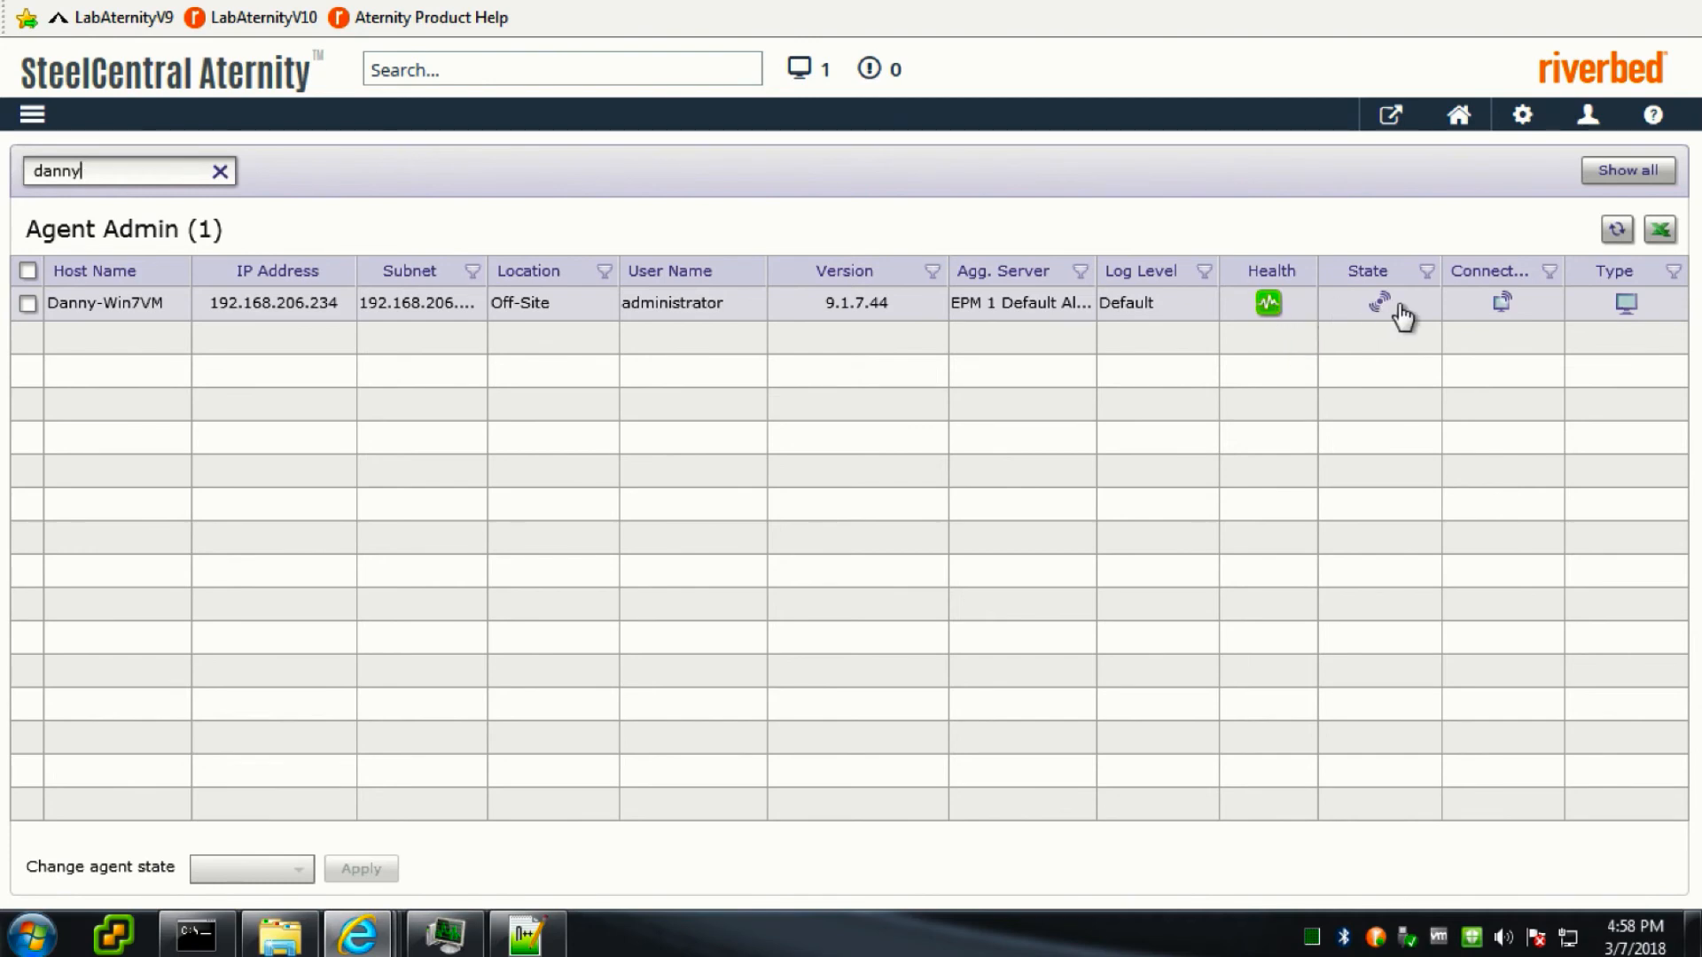